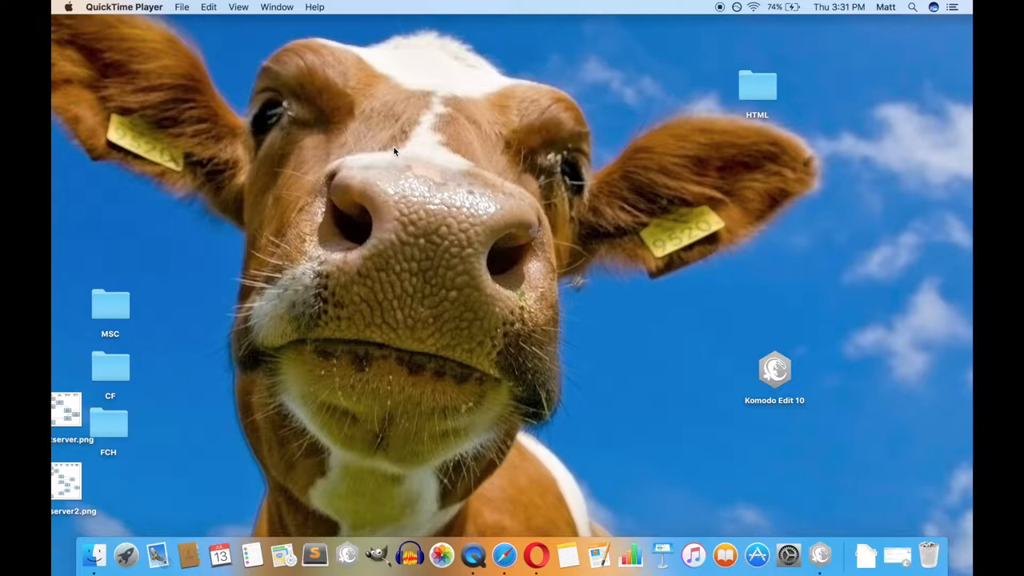
{"action": "mouse_move", "coordinate": [388, 201]}
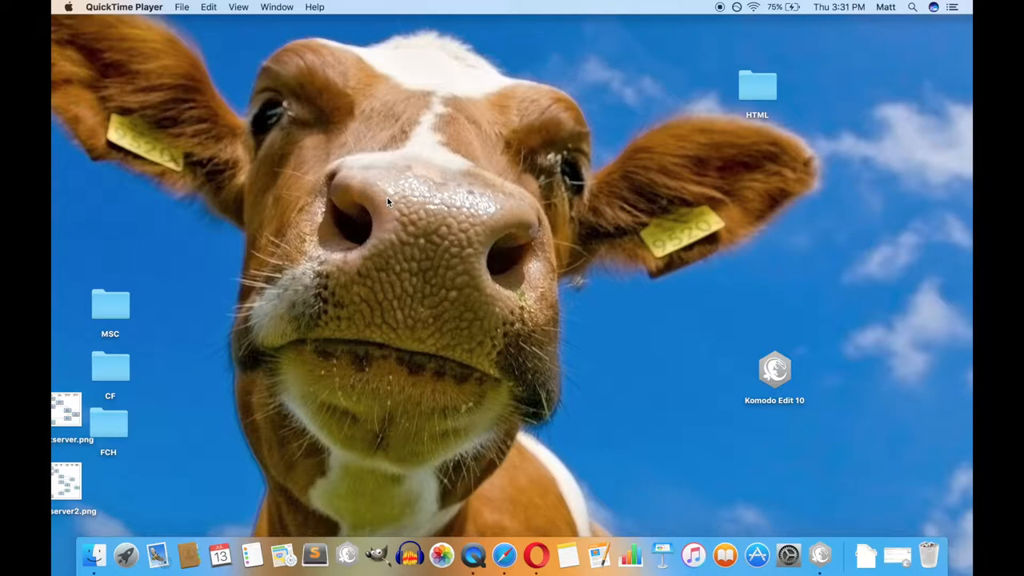
{"action": "mouse_move", "coordinate": [819, 554]}
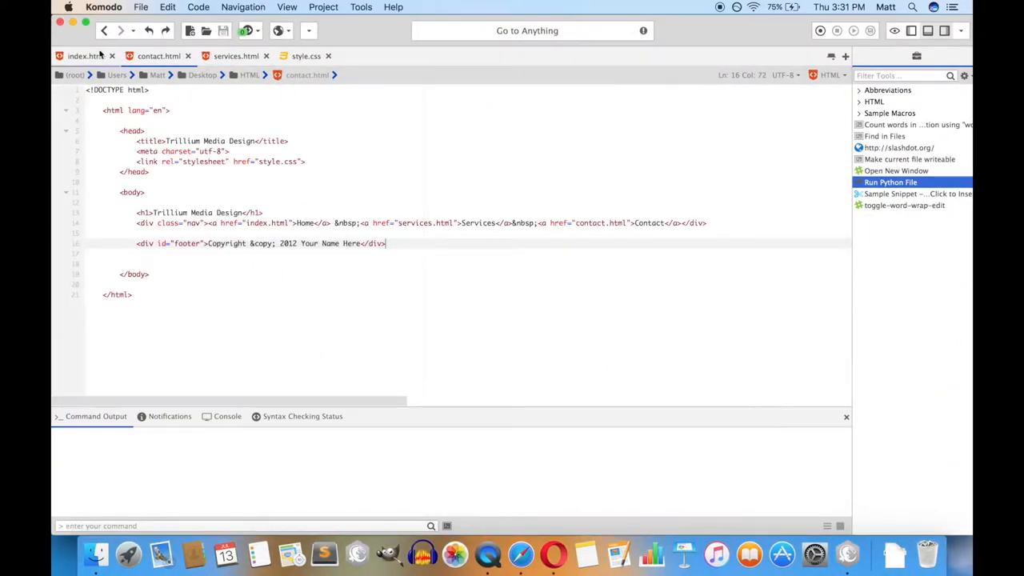
Start an <hr> tag on a new line just above the footer div in index.html
{"action": "left_click", "coordinate": [80, 56]}
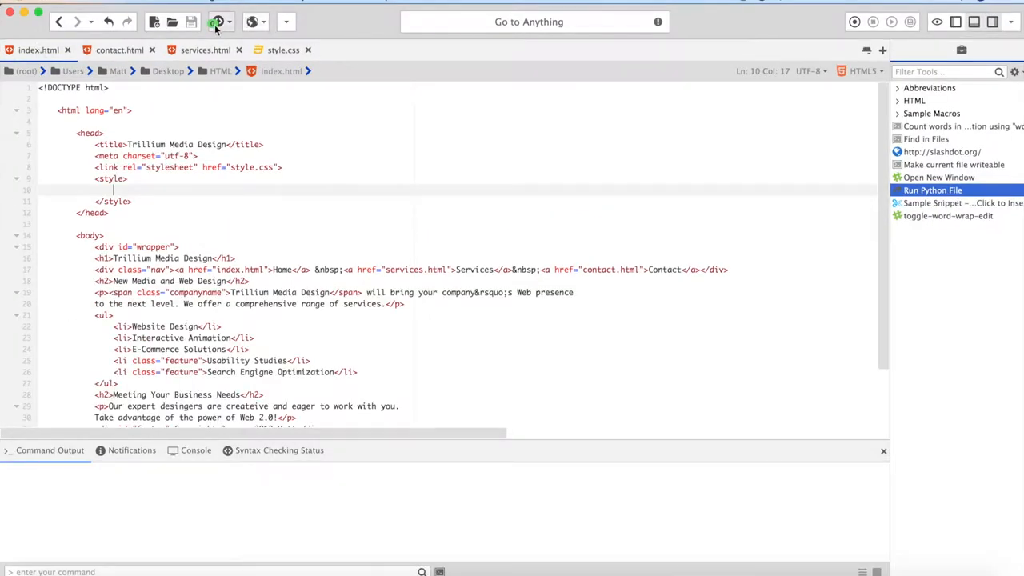
{"action": "left_click", "coordinate": [251, 22]}
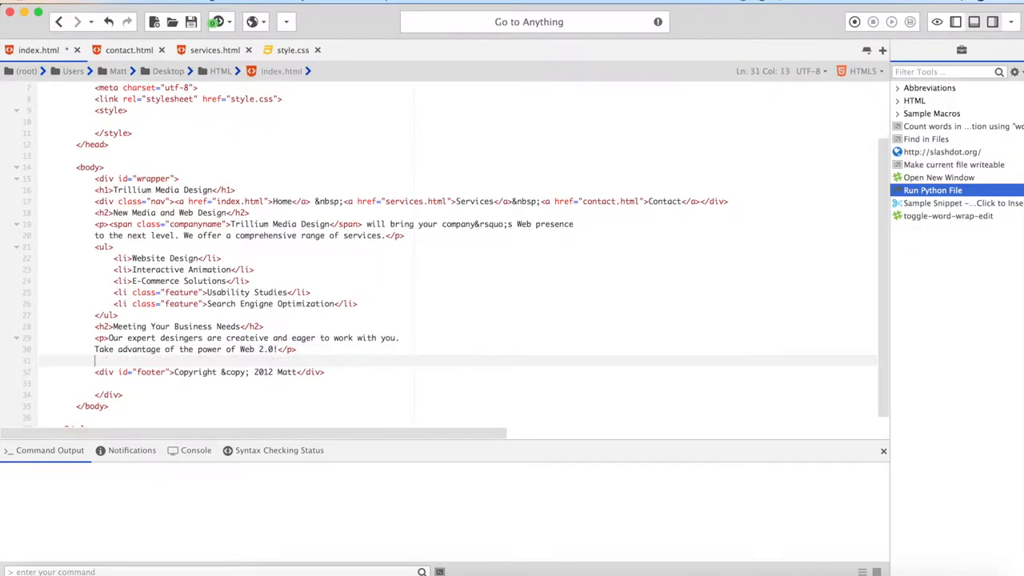
{"action": "type", "text": "<hr>"}
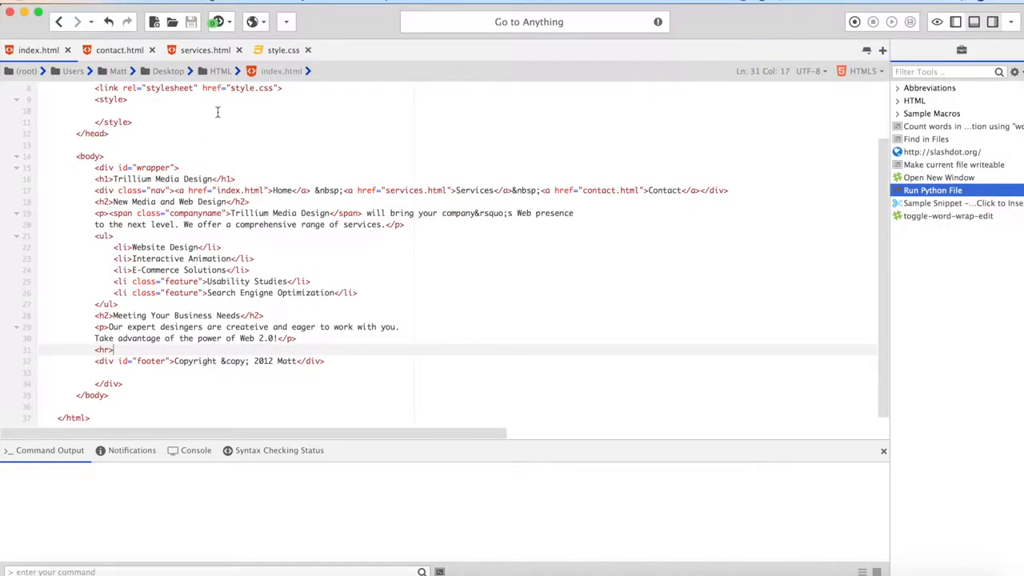
Preview contact.html's rendered page in the built-in browser, then close the preview
{"action": "left_click", "coordinate": [120, 50]}
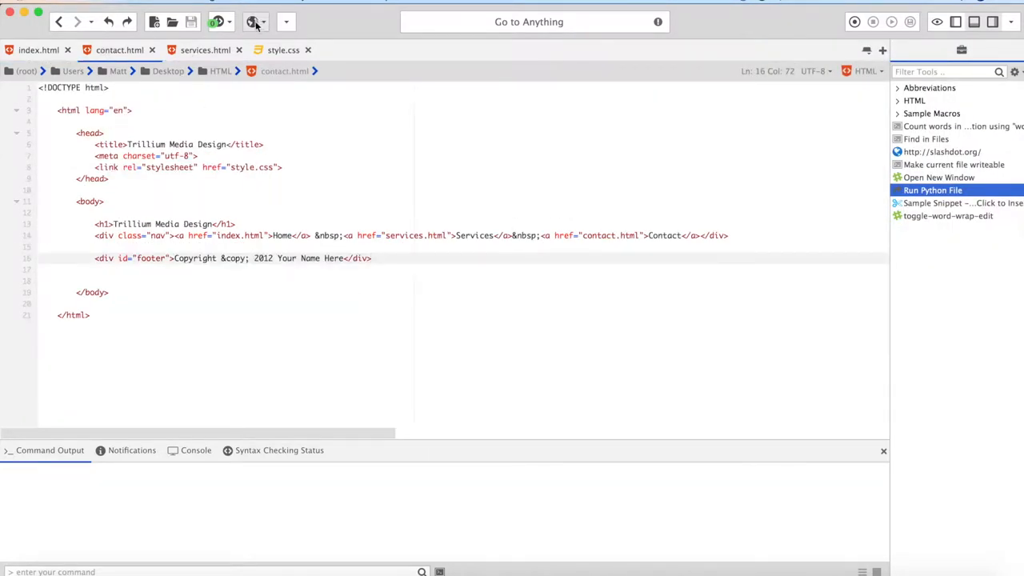
{"action": "left_click", "coordinate": [253, 22]}
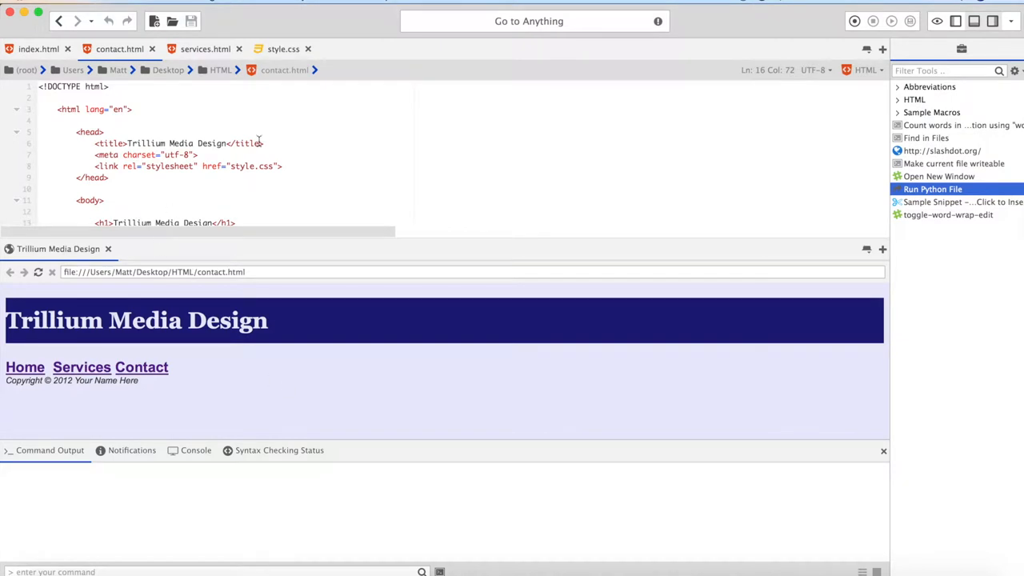
{"action": "mouse_move", "coordinate": [157, 287]}
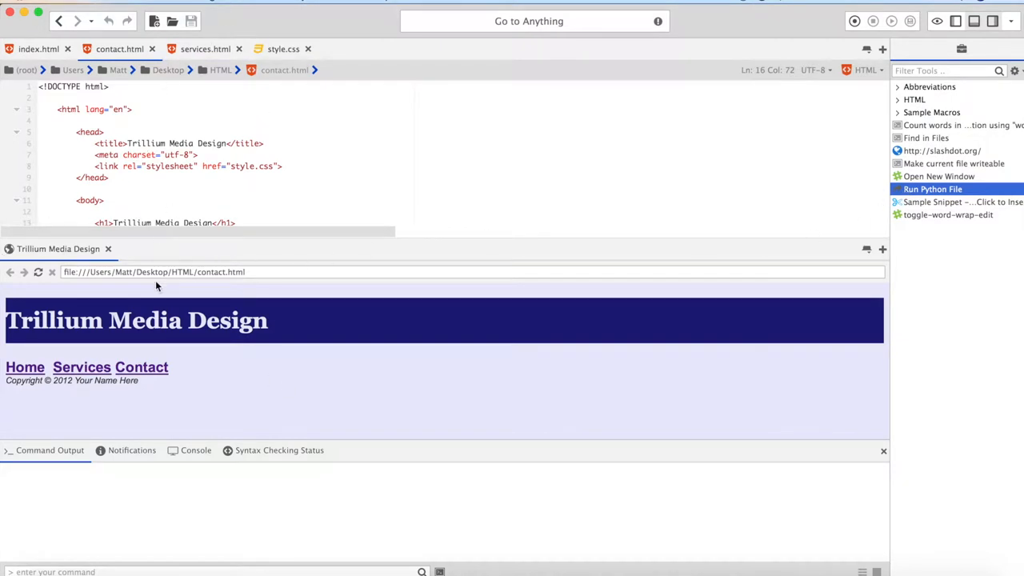
{"action": "left_click", "coordinate": [38, 48]}
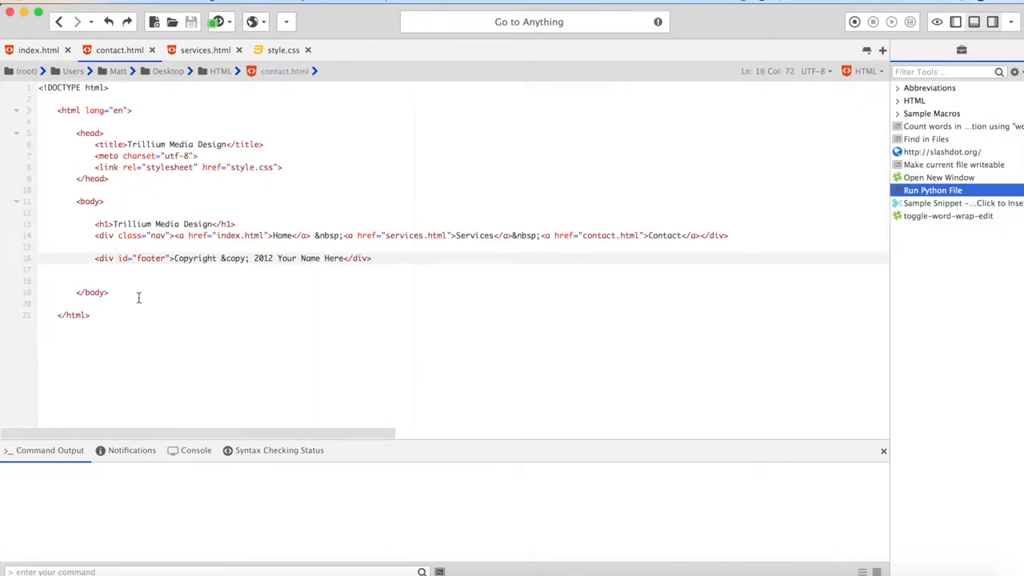
Add <hr> above the footer in contact.html and services.html, then view the pages in the browser
{"action": "type", "text": "<"}
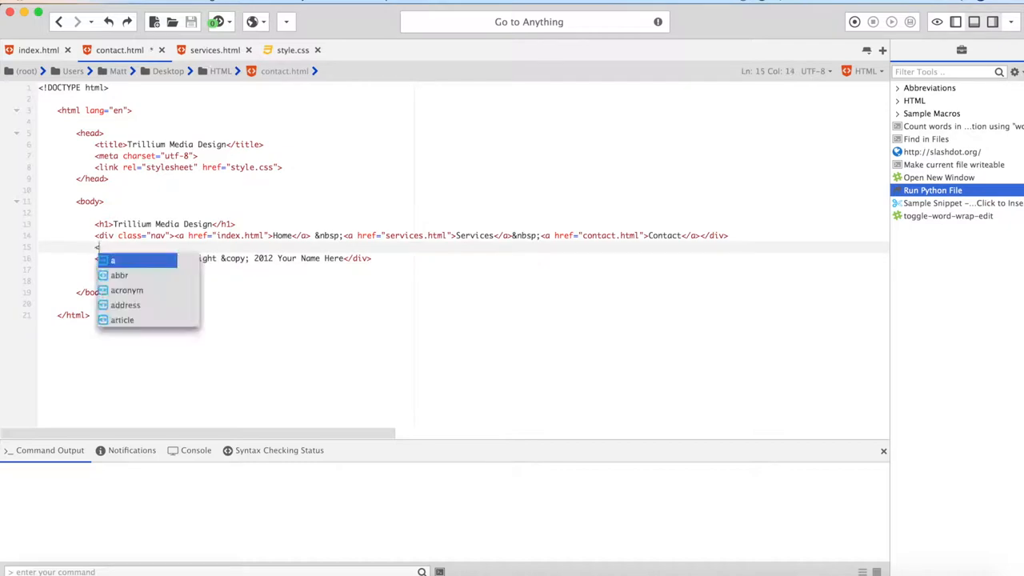
{"action": "type", "text": "hr>"}
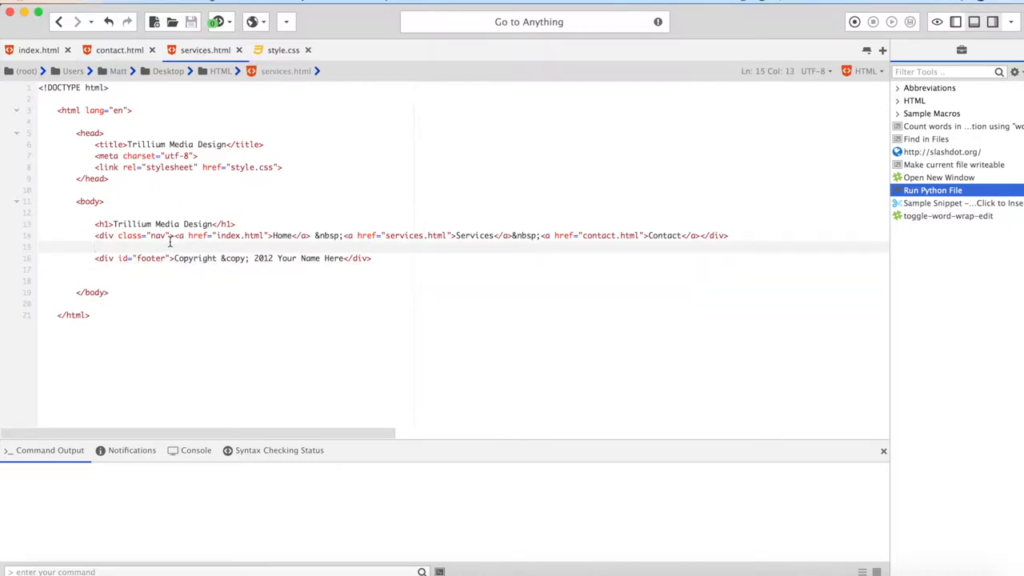
{"action": "type", "text": "<hr>"}
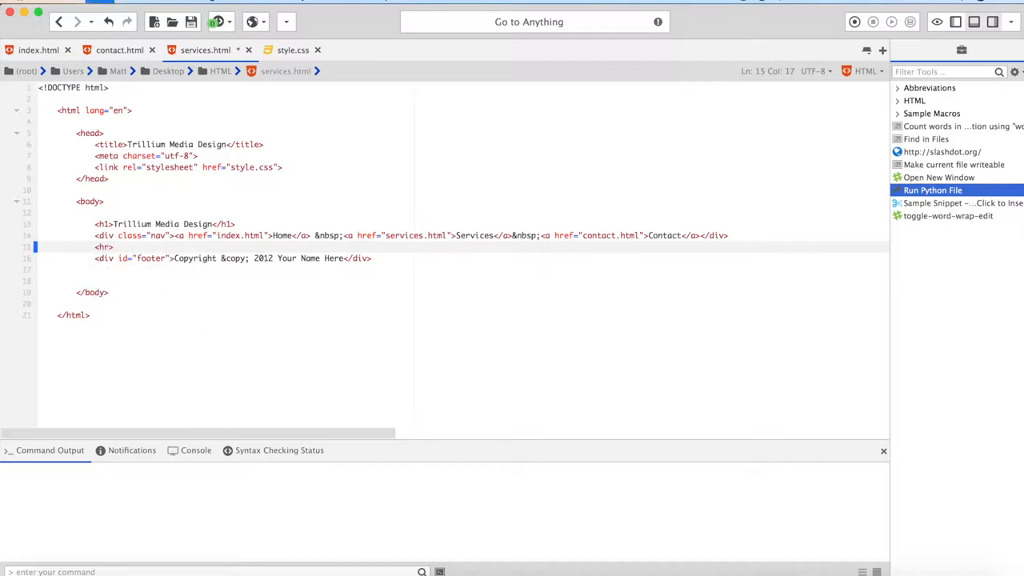
{"action": "left_click", "coordinate": [38, 49]}
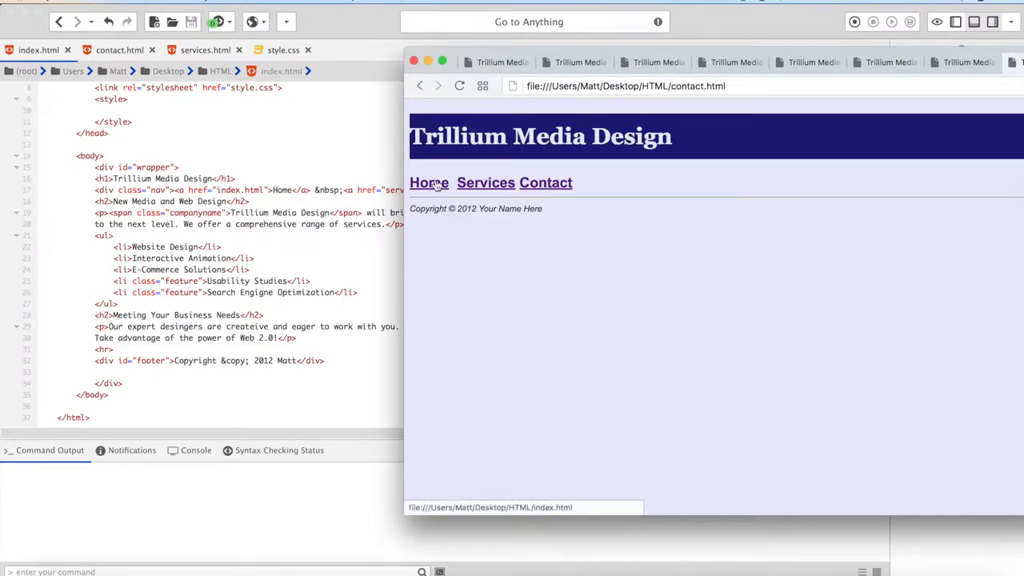
Load the Home page in Firefox to check the rule above the footer, then return to style.css
{"action": "left_click", "coordinate": [429, 183]}
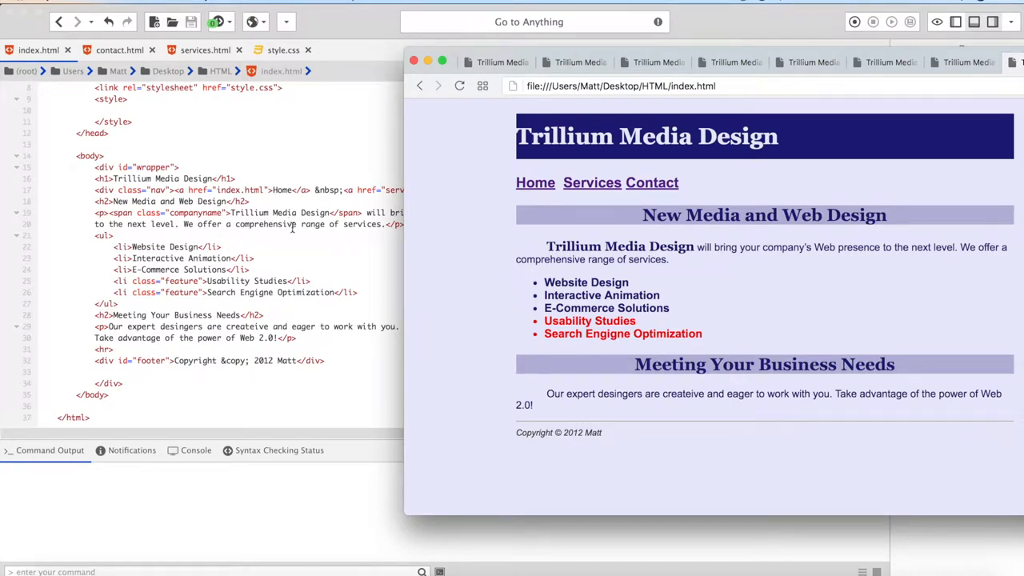
{"action": "mouse_move", "coordinate": [291, 227]}
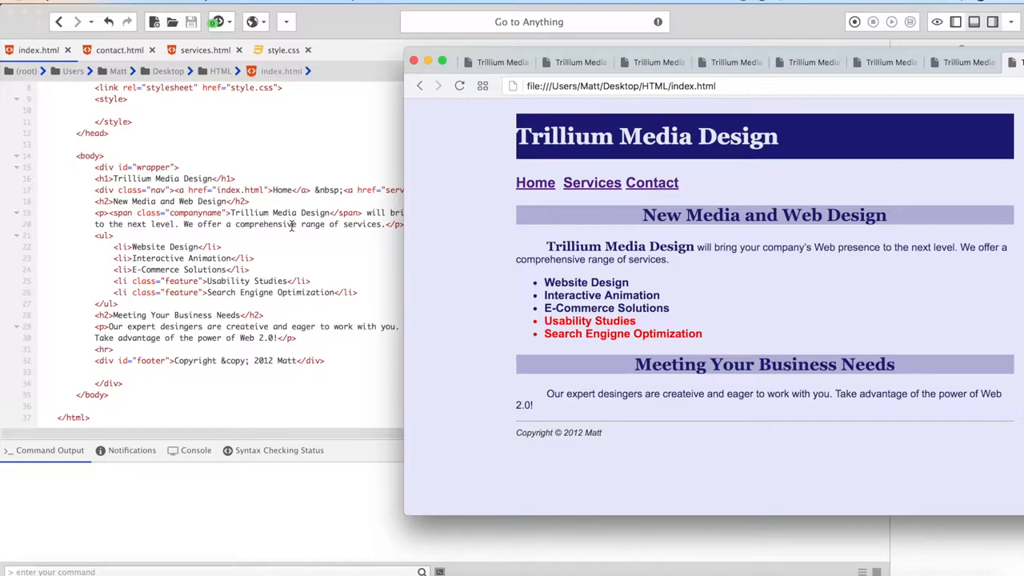
{"action": "left_click", "coordinate": [283, 50]}
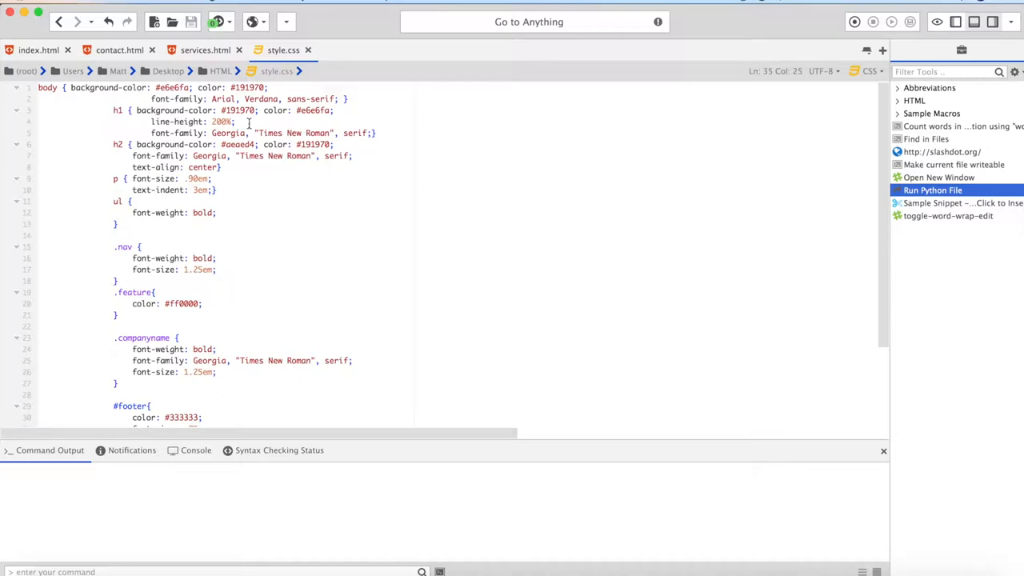
{"action": "mouse_move", "coordinate": [359, 134]}
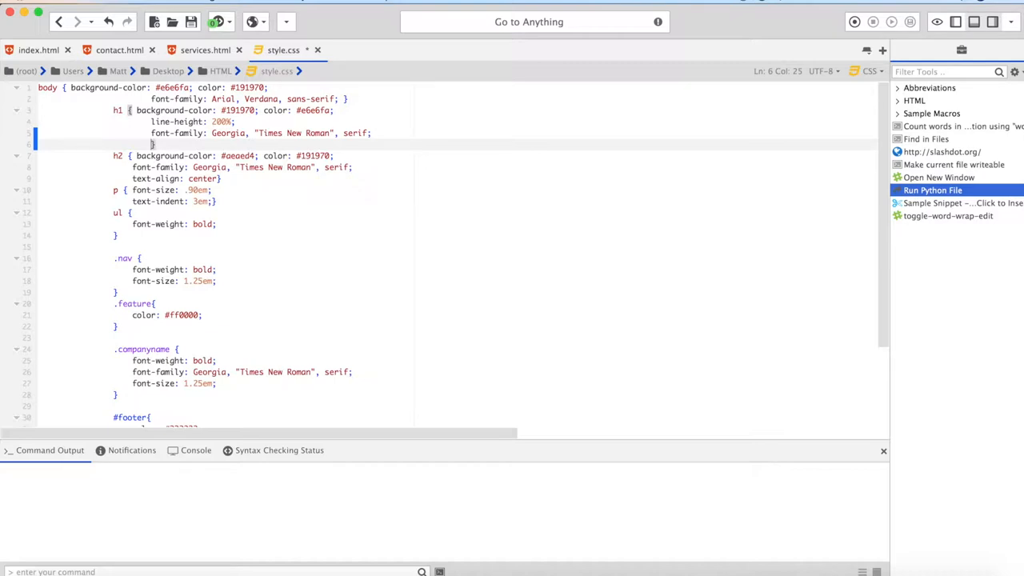
Give the h1 rule padding: 15px; and remove its 200% line-height declaration
{"action": "type", "text": "padding: 15px;"}
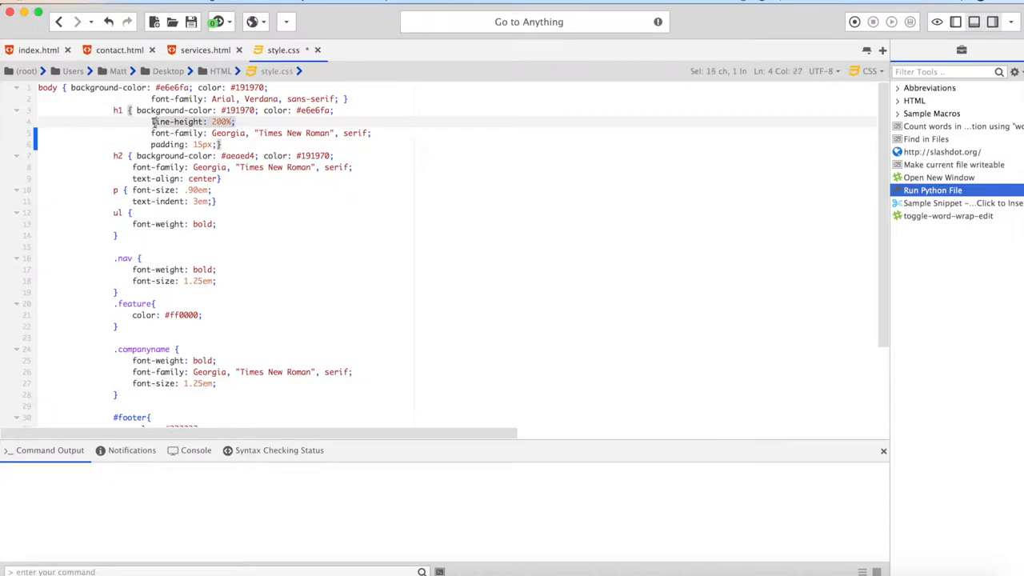
{"action": "key", "text": "Delete"}
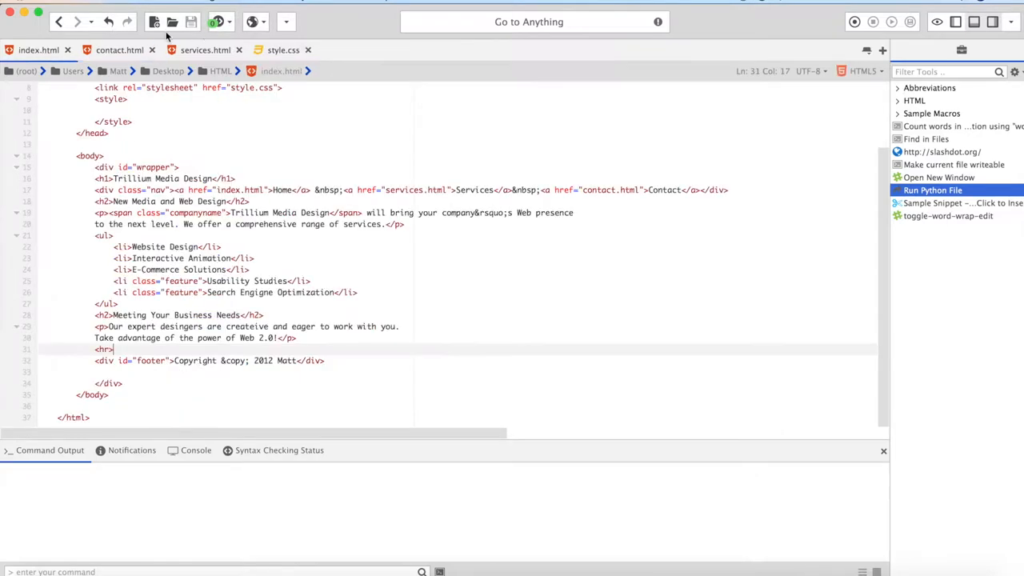
{"action": "left_click", "coordinate": [253, 23]}
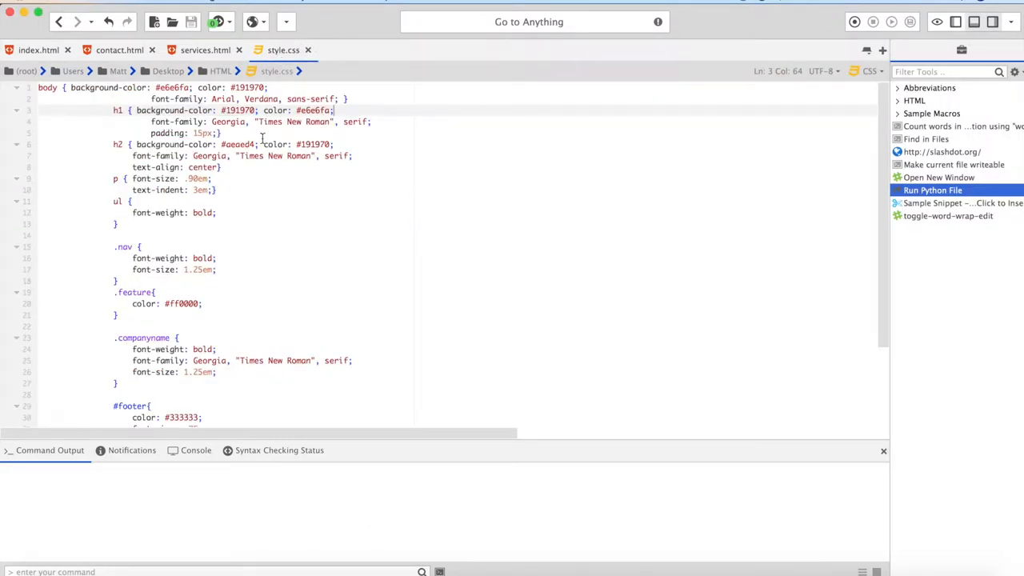
{"action": "mouse_move", "coordinate": [234, 143]}
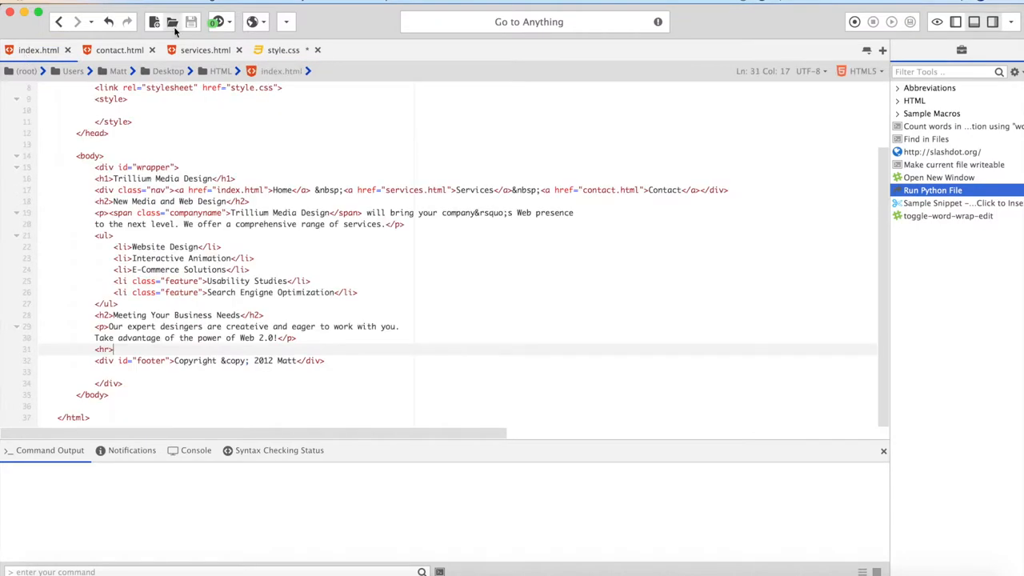
{"action": "left_click", "coordinate": [251, 23]}
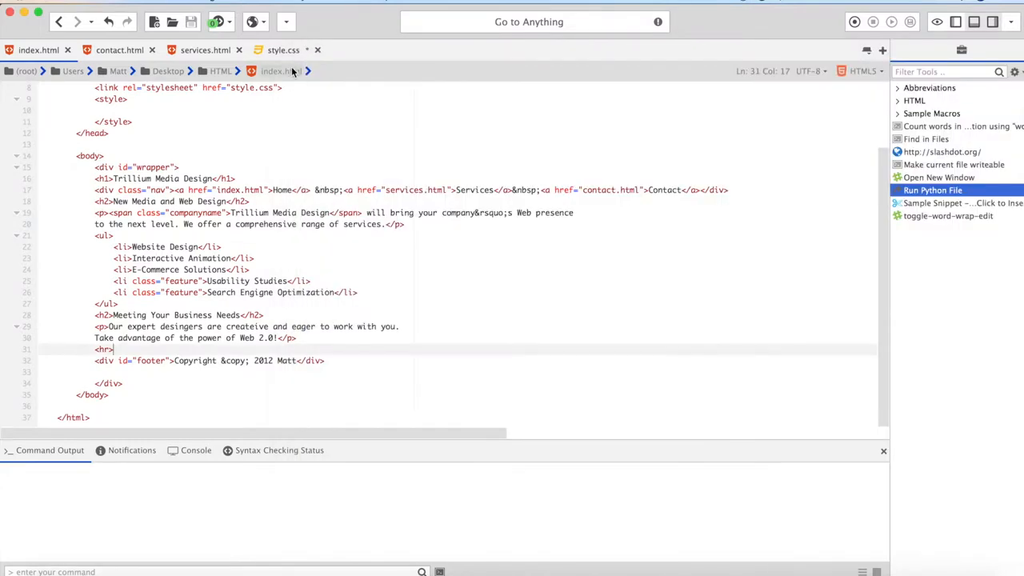
Add border-bottom: 2px dashed #191970; to the h2 rule in style.css
{"action": "left_click", "coordinate": [283, 50]}
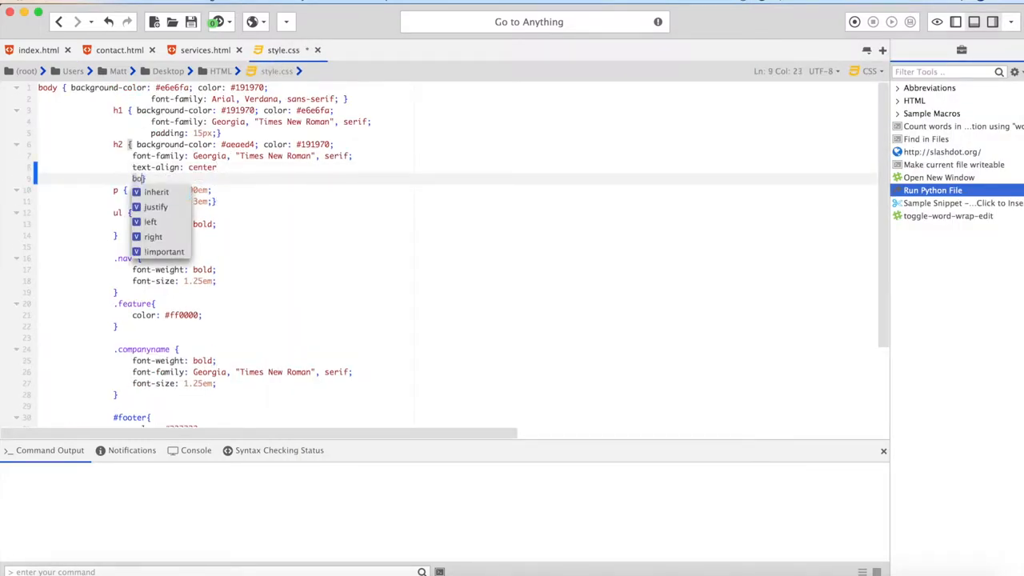
{"action": "type", "text": "rder-bottom:"}
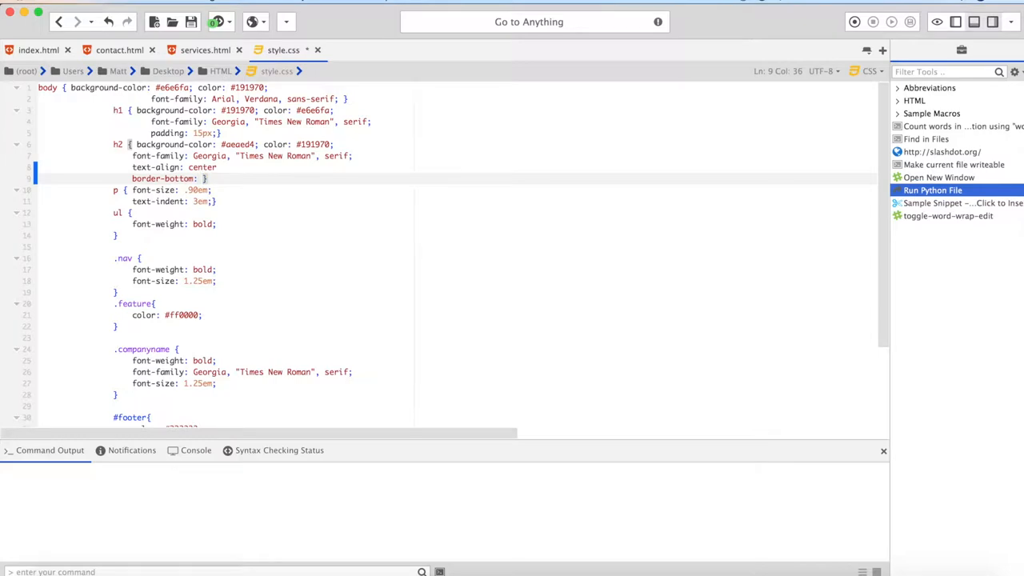
{"action": "type", "text": "2px"}
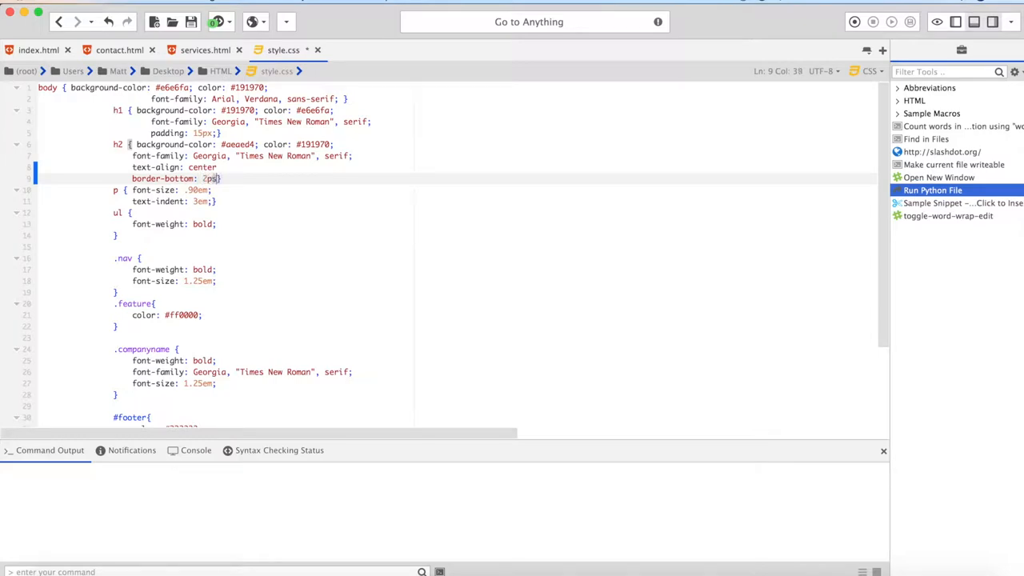
{"action": "type", "text": "dashed #19197"}
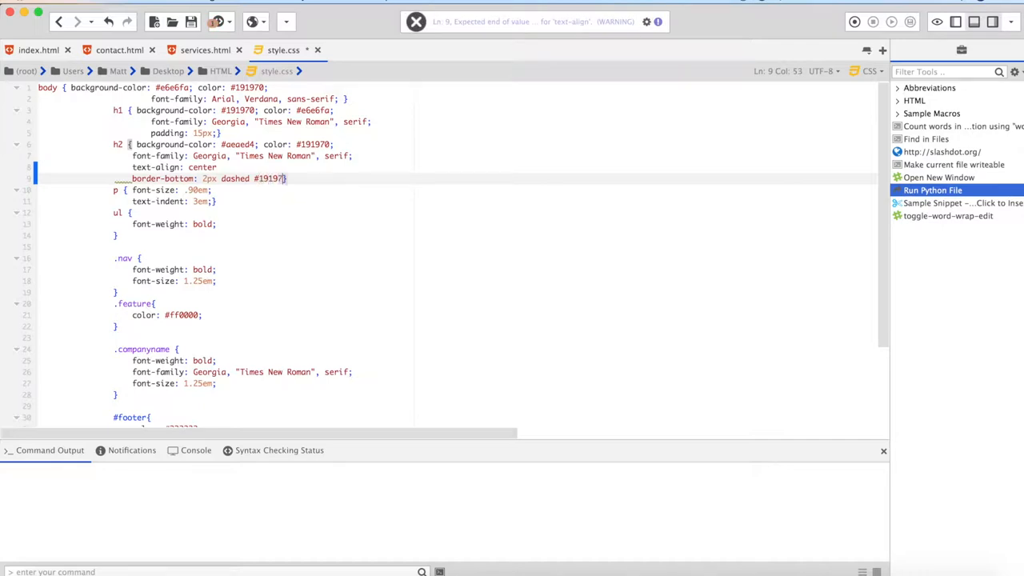
{"action": "type", "text": "0"}
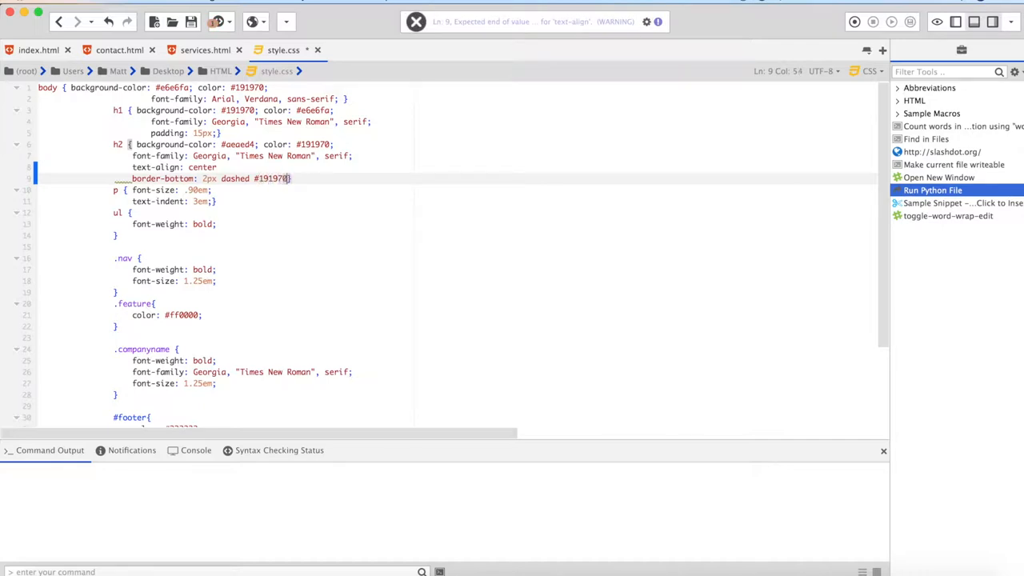
{"action": "type", "text": ";"}
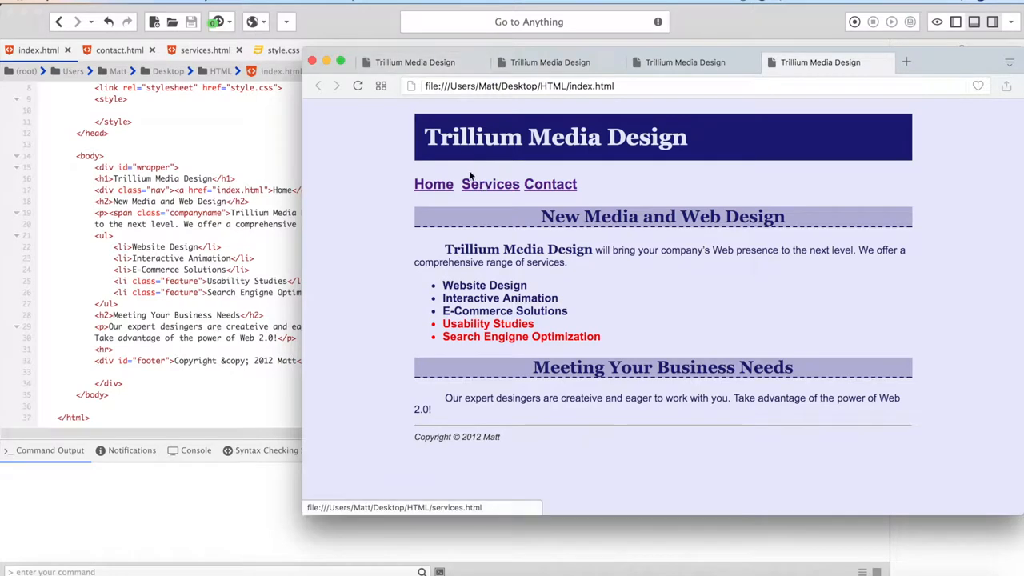
{"action": "mouse_move", "coordinate": [561, 237]}
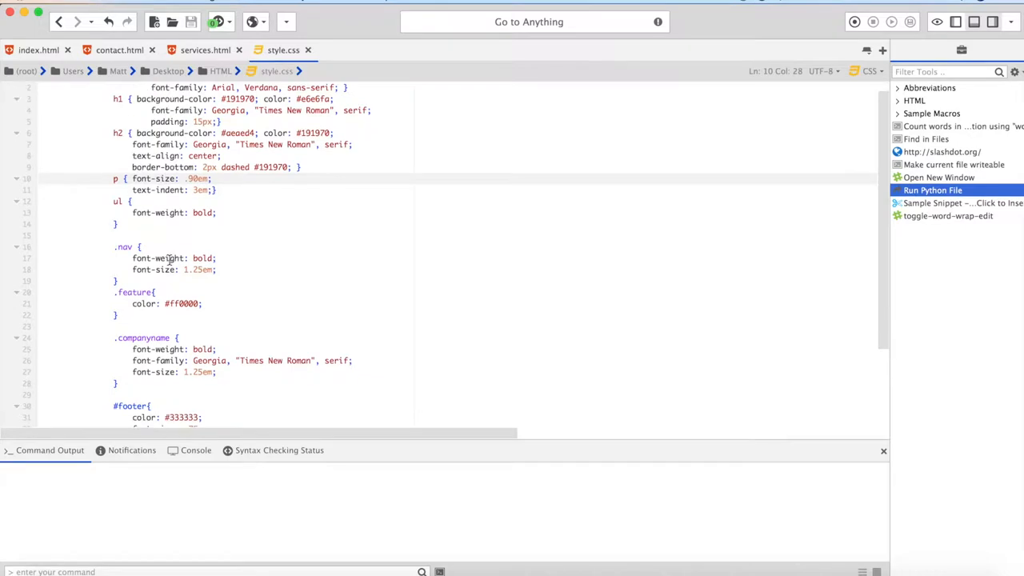
Add border-top: thin solid #aeaed4; as the first declaration of the #footer rule
{"action": "scroll", "scroll_direction": "down", "scroll_amount": 3}
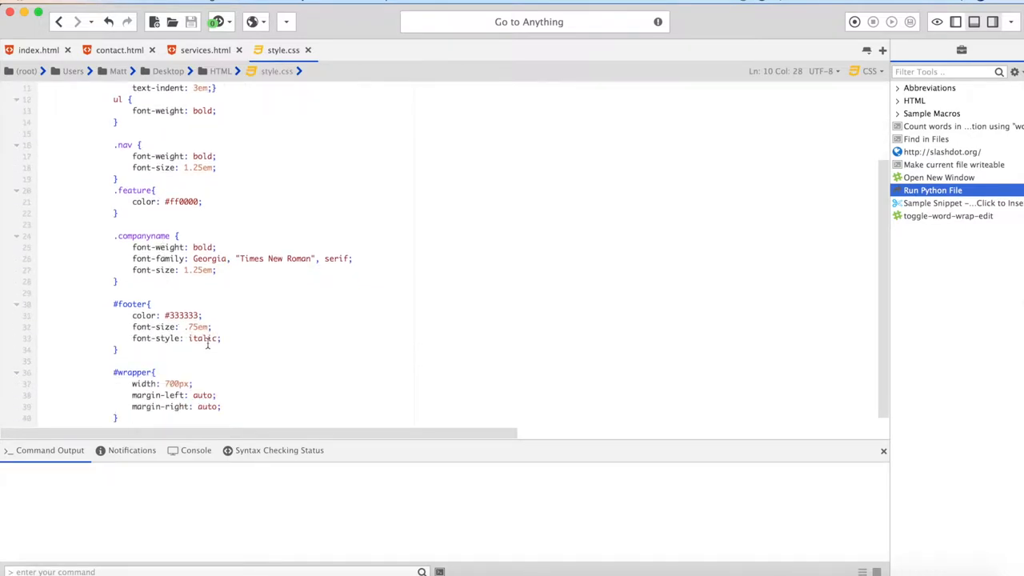
{"action": "left_click", "coordinate": [228, 337]}
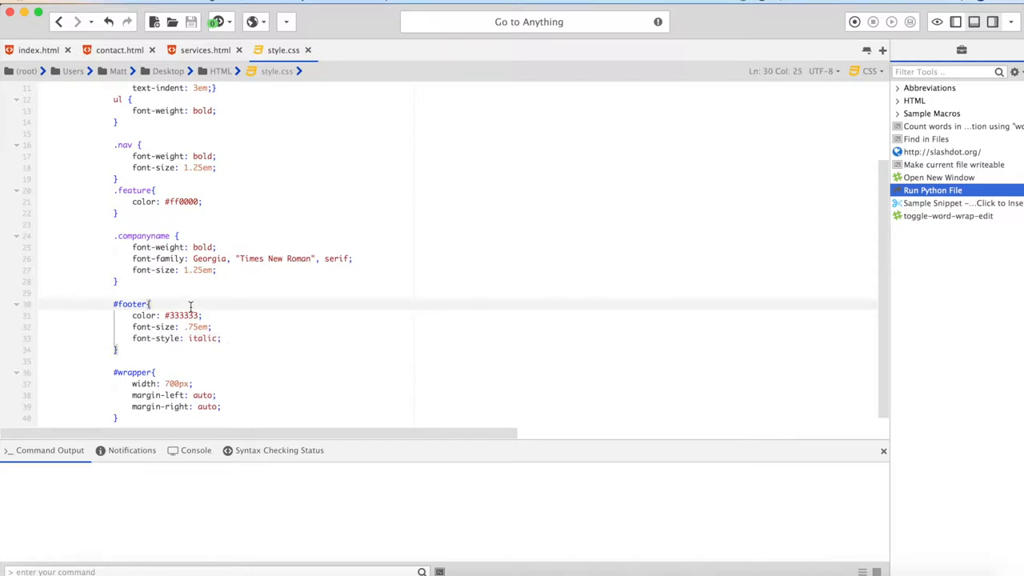
{"action": "type", "text": "b"}
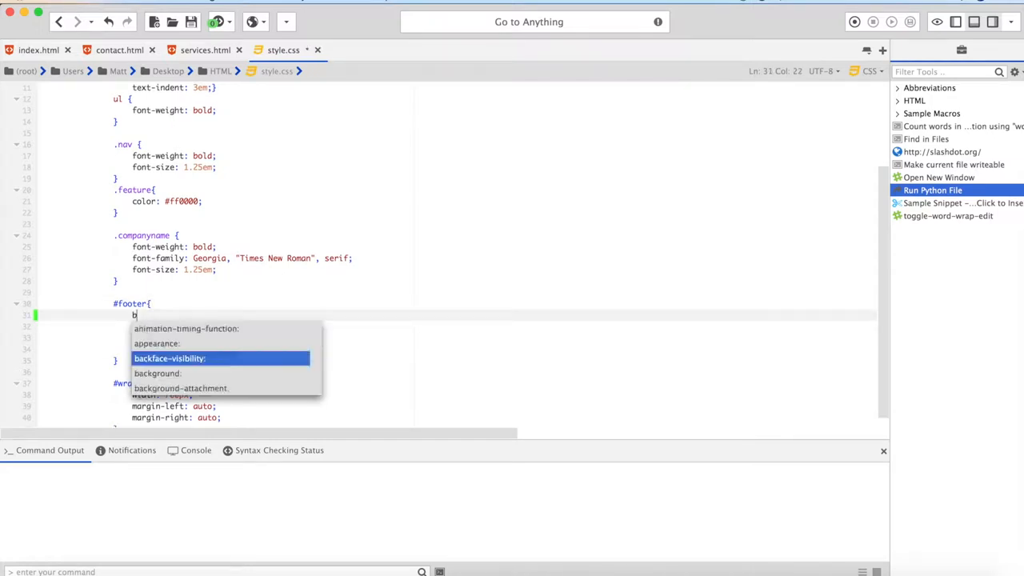
{"action": "type", "text": "order-tp"}
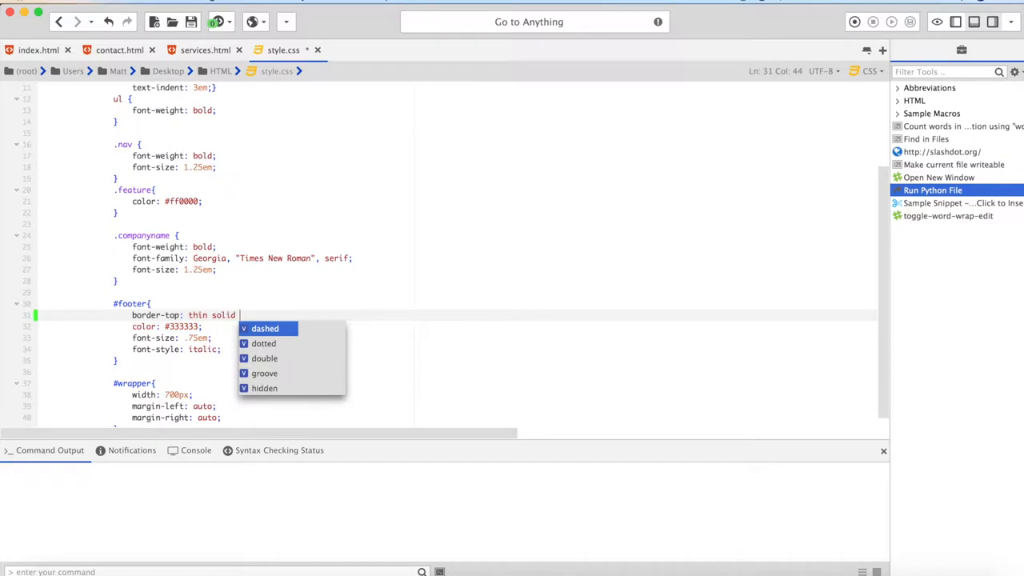
{"action": "type", "text": "#"}
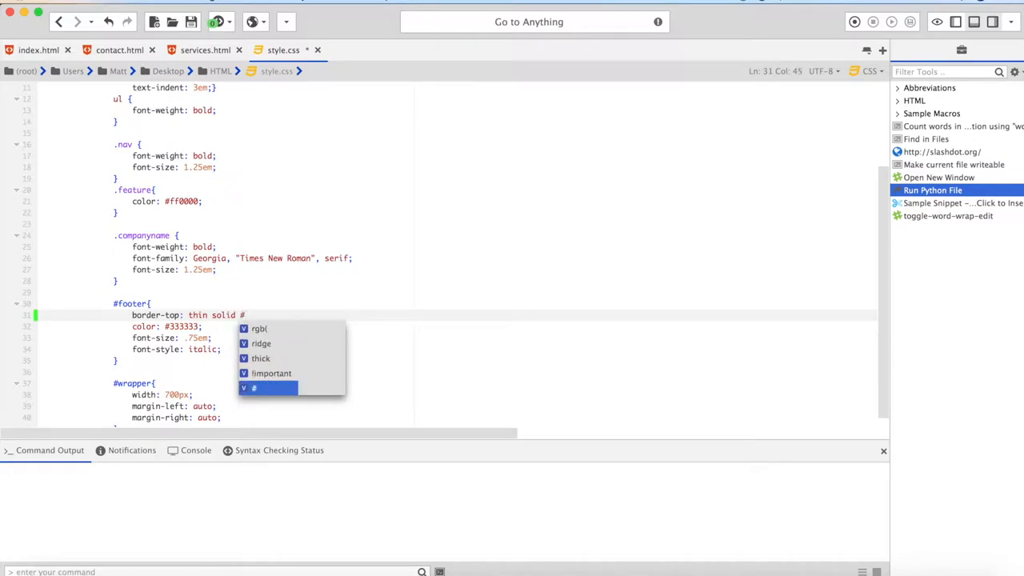
{"action": "type", "text": "aeaed"}
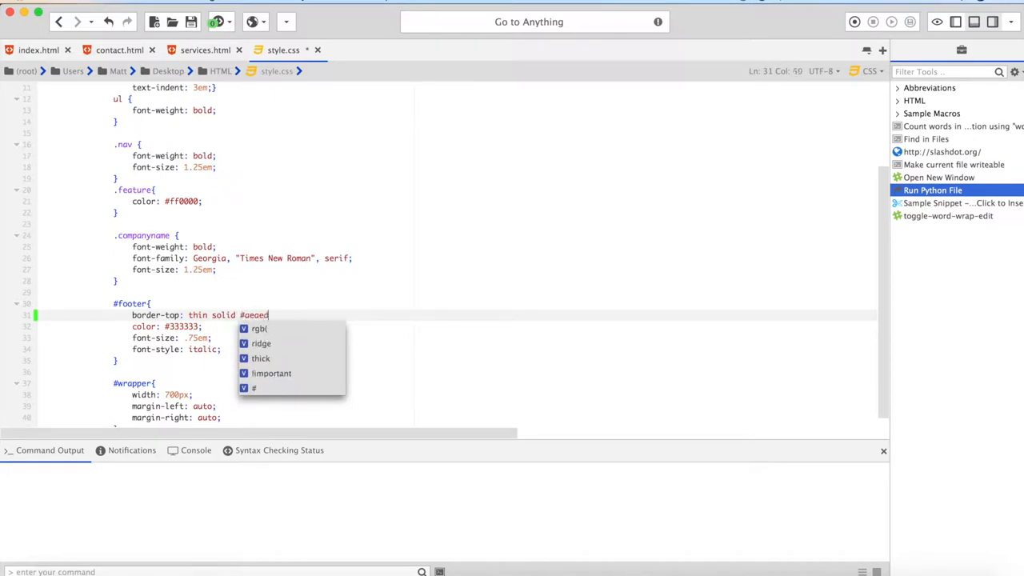
{"action": "type", "text": "4;"}
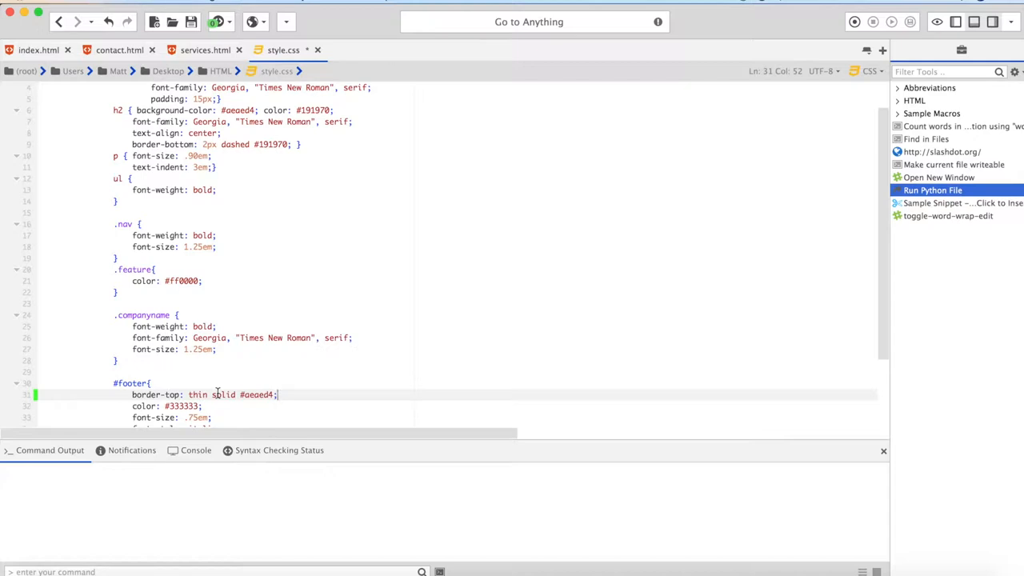
{"action": "mouse_move", "coordinate": [224, 375]}
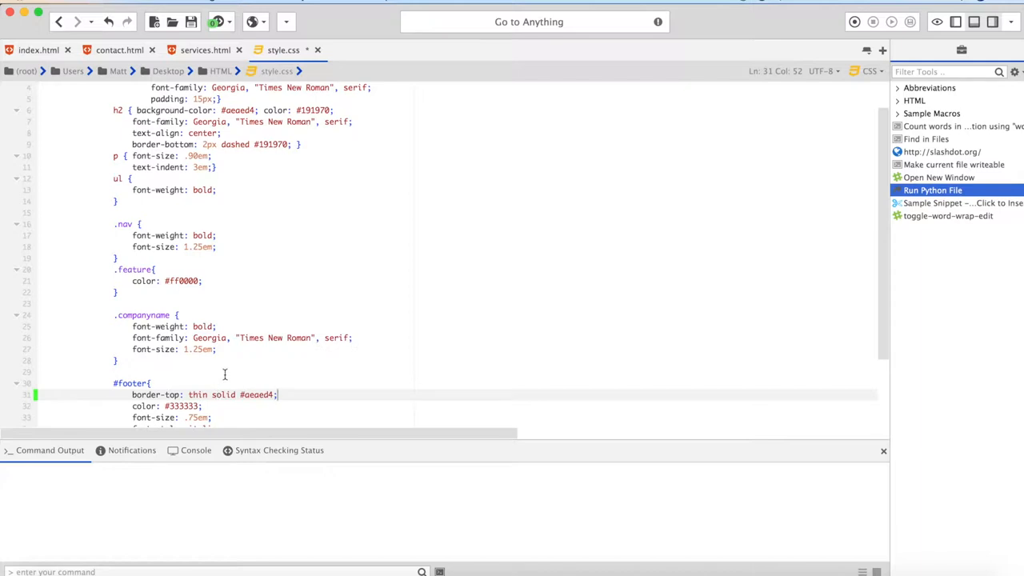
{"action": "mouse_move", "coordinate": [226, 185]}
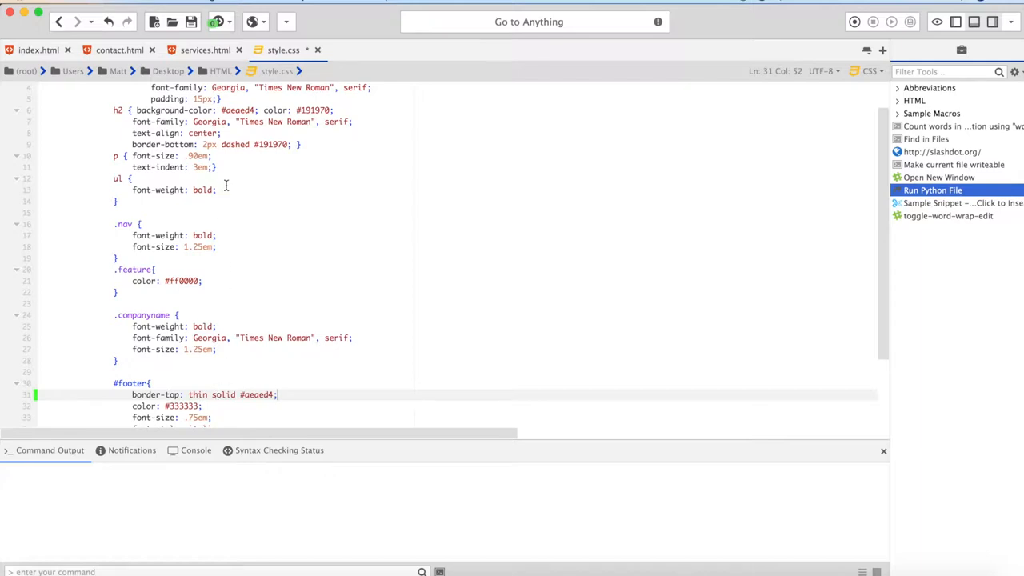
{"action": "mouse_move", "coordinate": [264, 160]}
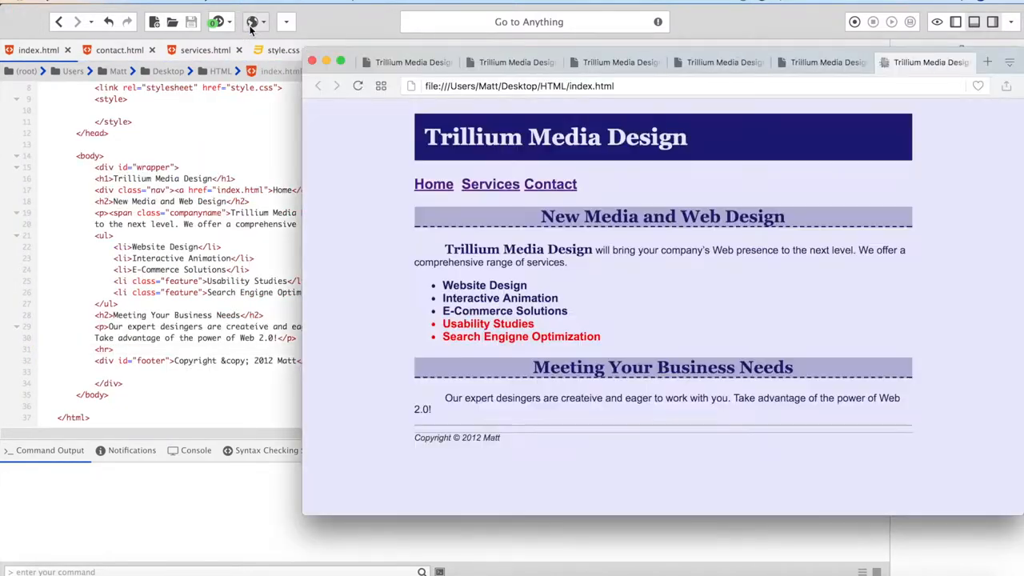
{"action": "mouse_move", "coordinate": [252, 24]}
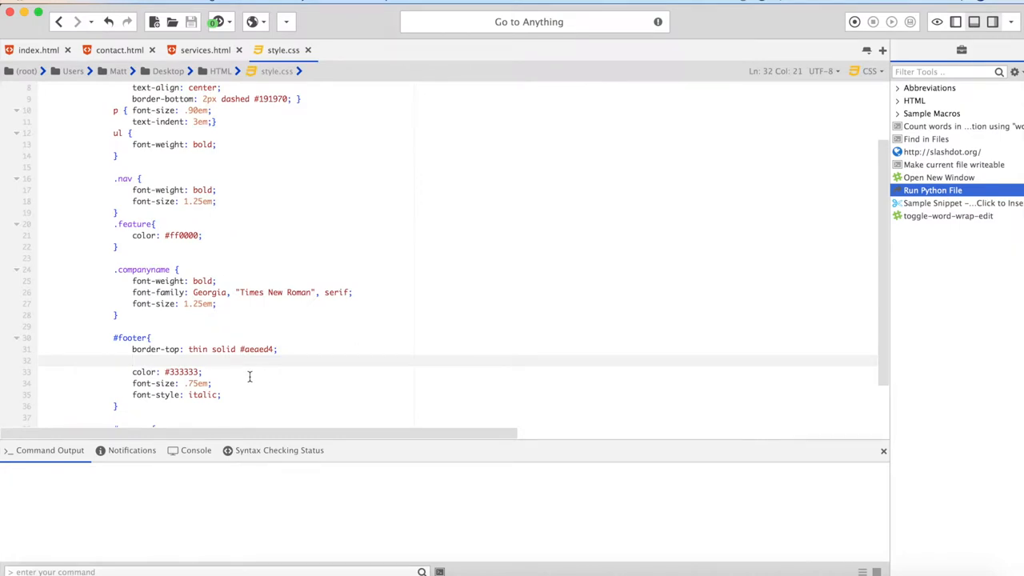
Add padding: 10px; to #footer and check the index page in Firefox
{"action": "type", "text": "padding:"}
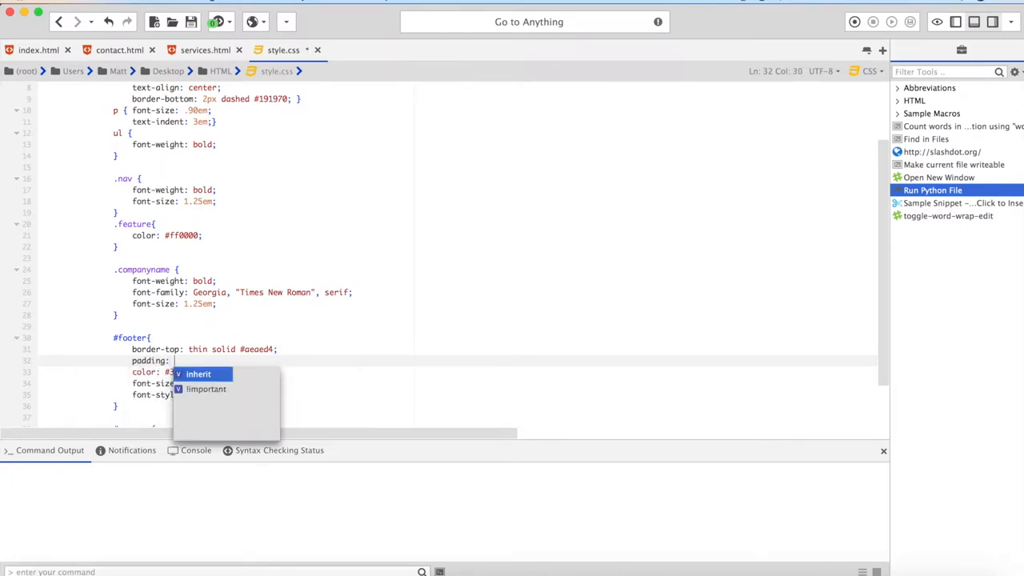
{"action": "type", "text": "10px;"}
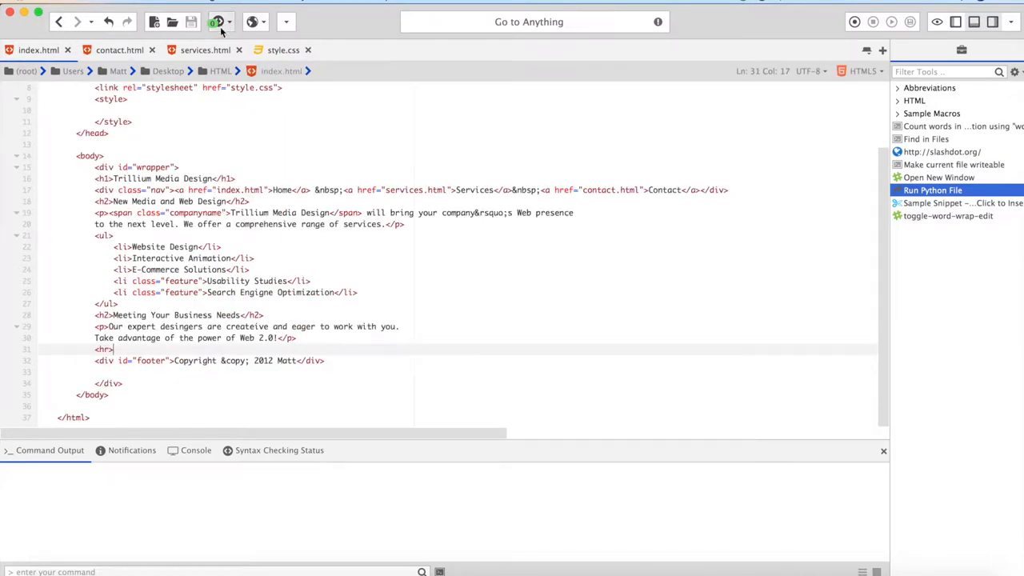
{"action": "left_click", "coordinate": [251, 23]}
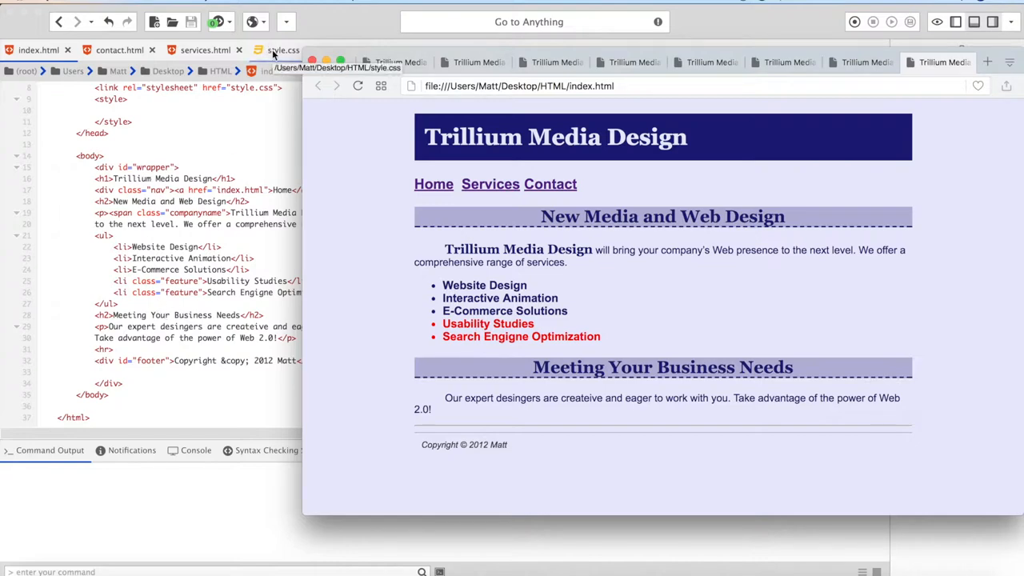
{"action": "left_click", "coordinate": [284, 50]}
{"action": "type", "text": "p"}
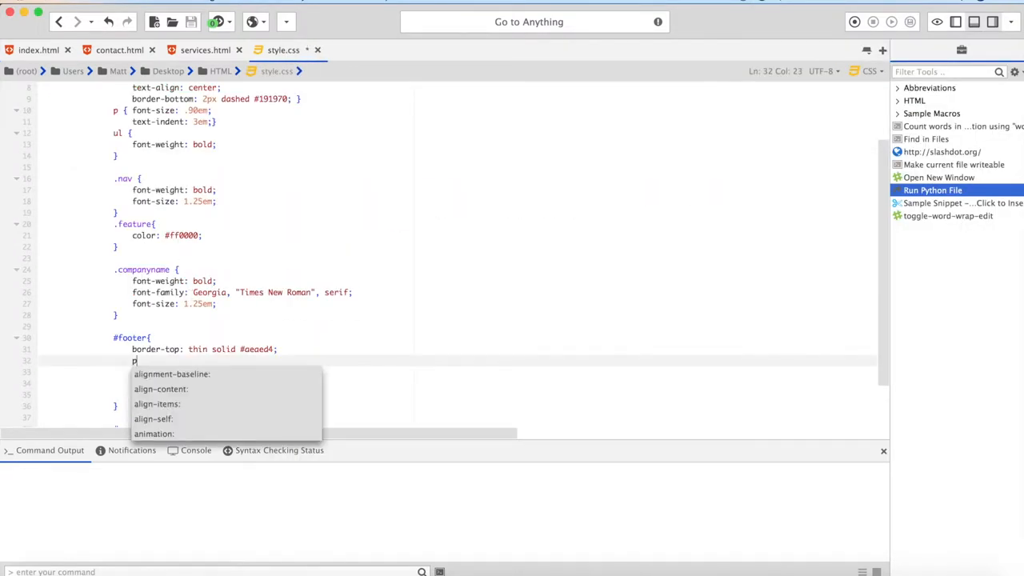
Complete the padding: 10px; declaration under border-top in the #footer rule
{"action": "type", "text": "adding:"}
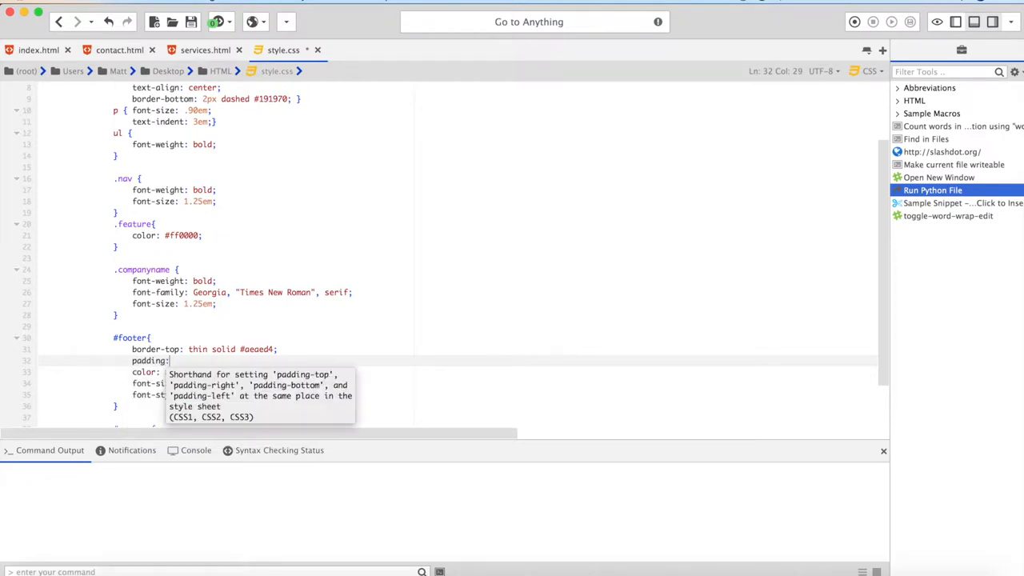
{"action": "type", "text": "10px;"}
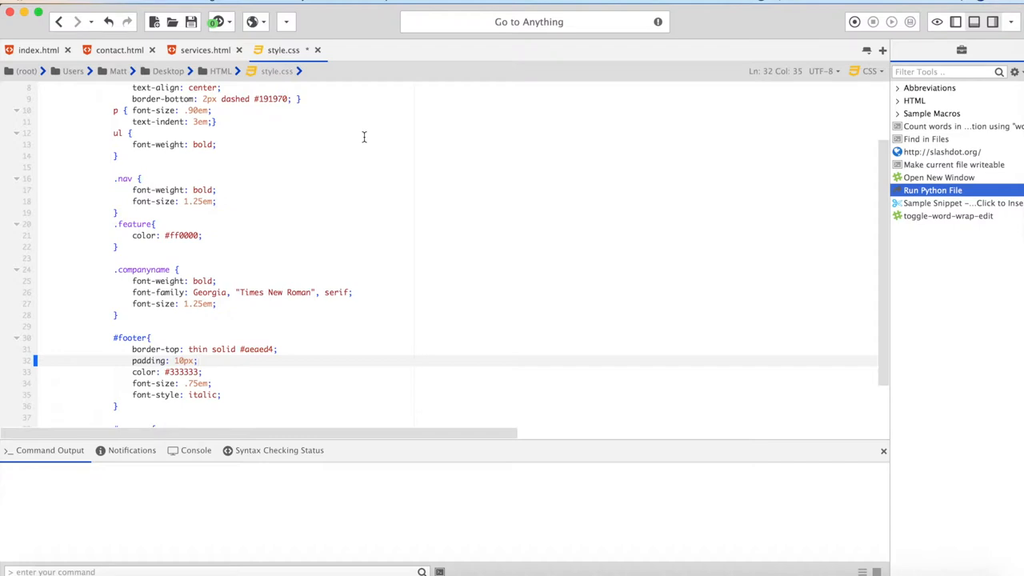
{"action": "mouse_move", "coordinate": [251, 238]}
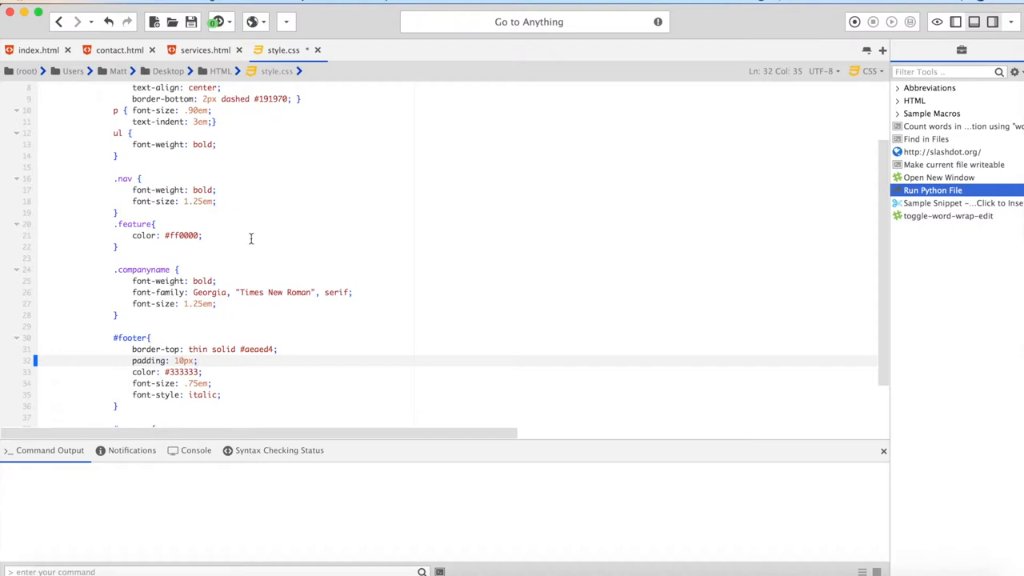
Preview the index page in the browser to check the footer's padding below its top line
{"action": "left_click", "coordinate": [39, 49]}
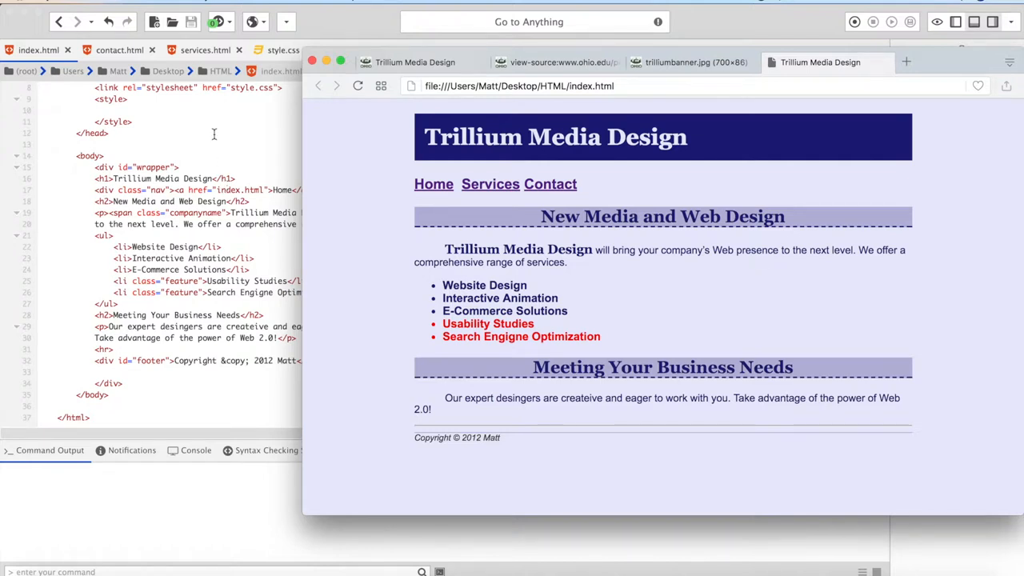
{"action": "mouse_move", "coordinate": [339, 178]}
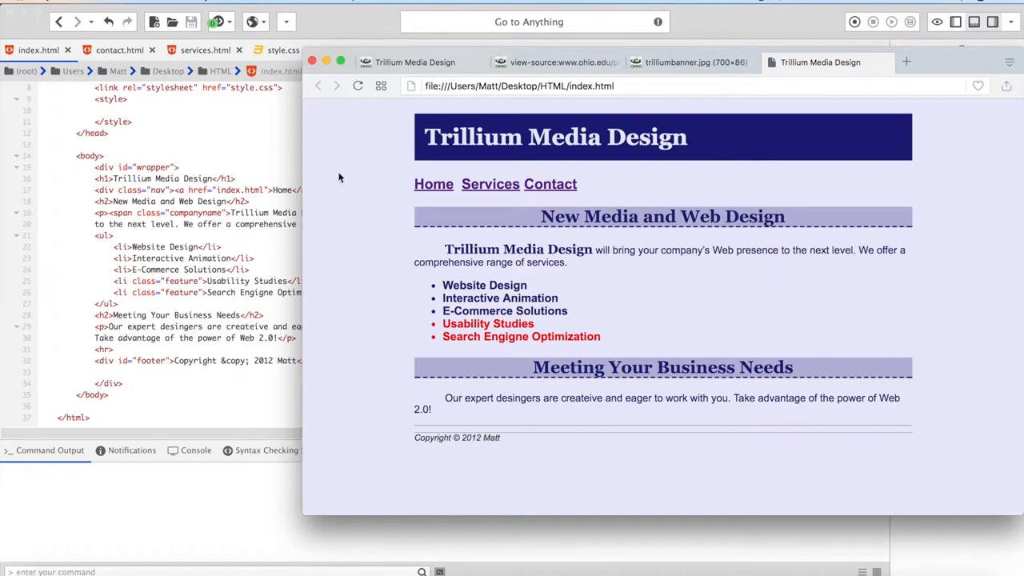
{"action": "mouse_move", "coordinate": [205, 215]}
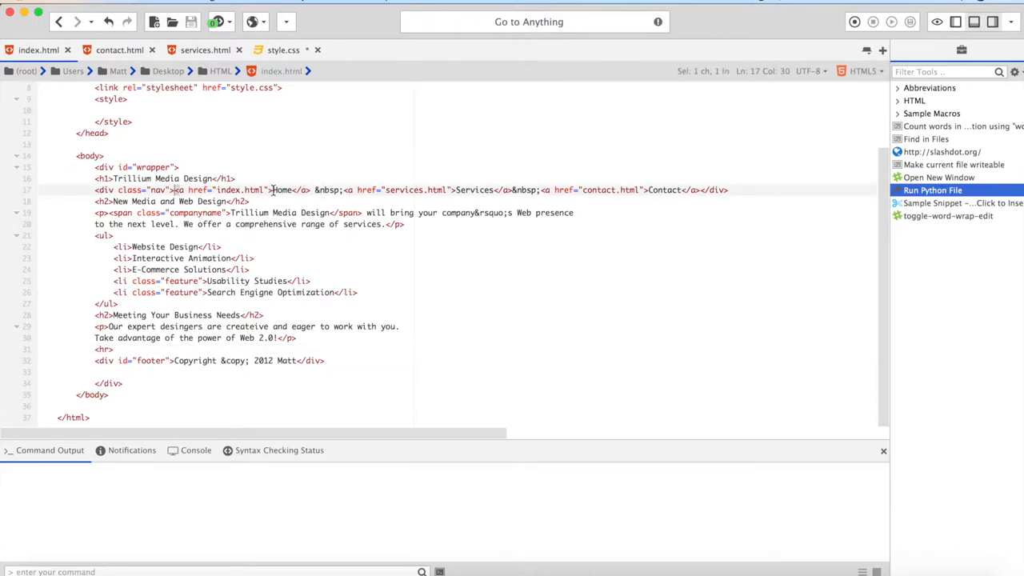
Select text in the navigation links line of index.html
{"action": "double_click", "coordinate": [282, 189]}
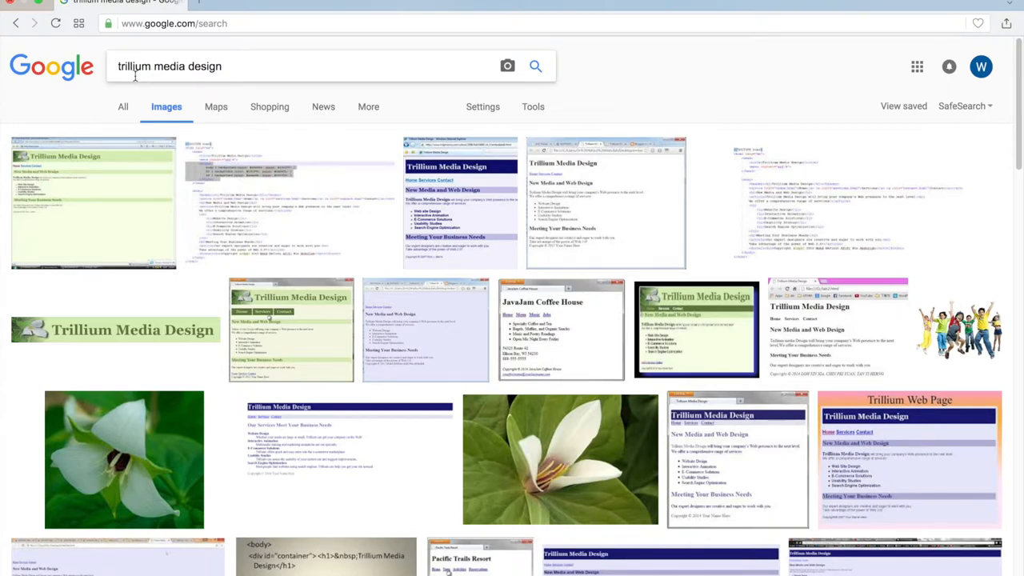
{"action": "mouse_move", "coordinate": [154, 218]}
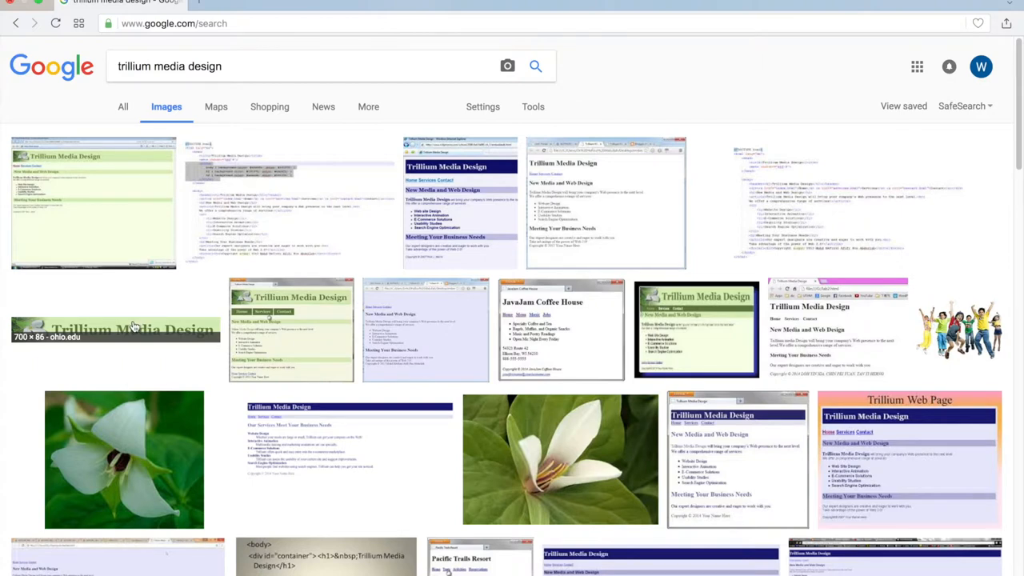
Open the trilliumbanner.jpg result's large preview and bring up its Save Image As options
{"action": "left_click", "coordinate": [115, 330]}
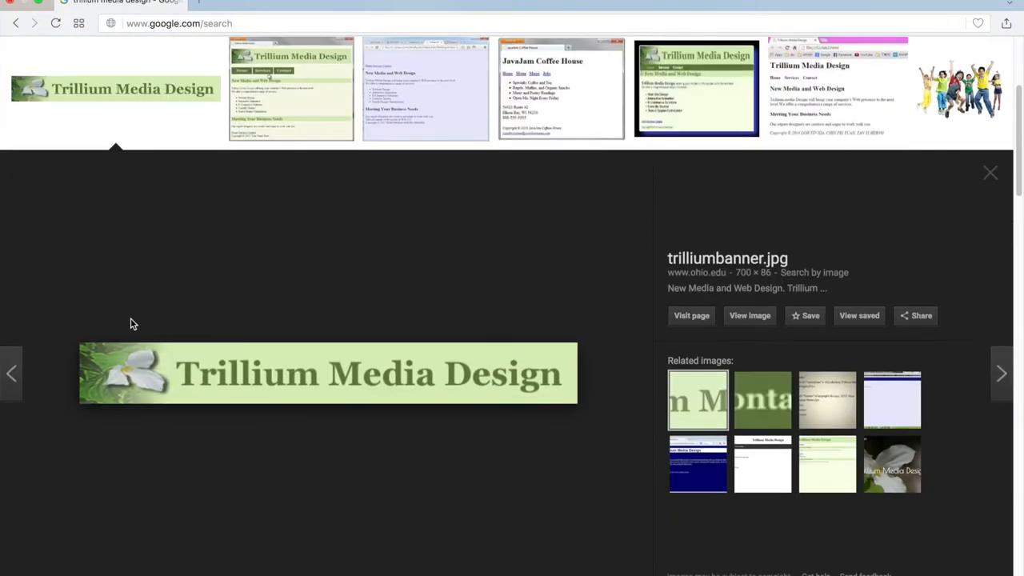
{"action": "right_click", "coordinate": [328, 374]}
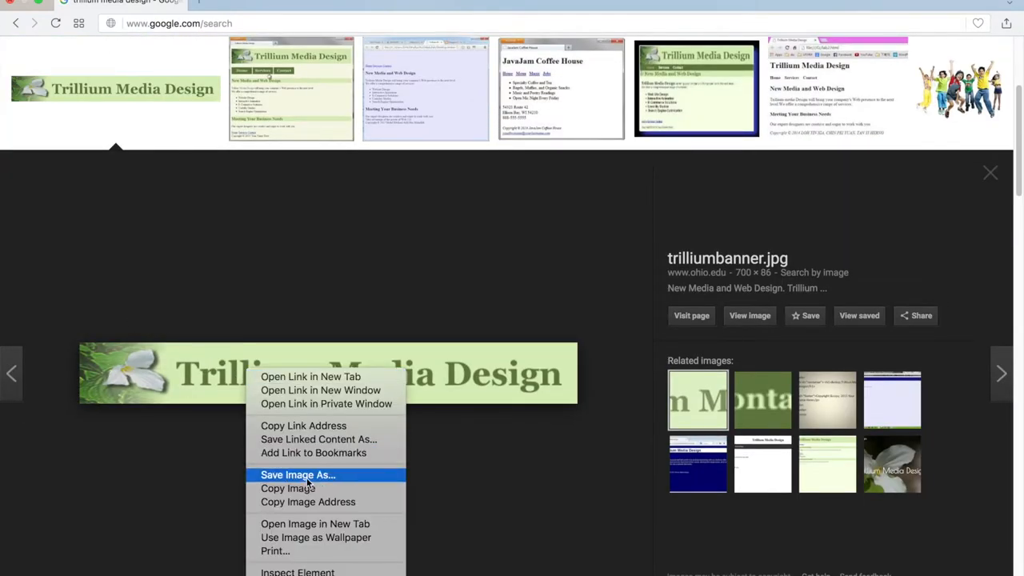
{"action": "mouse_move", "coordinate": [192, 211]}
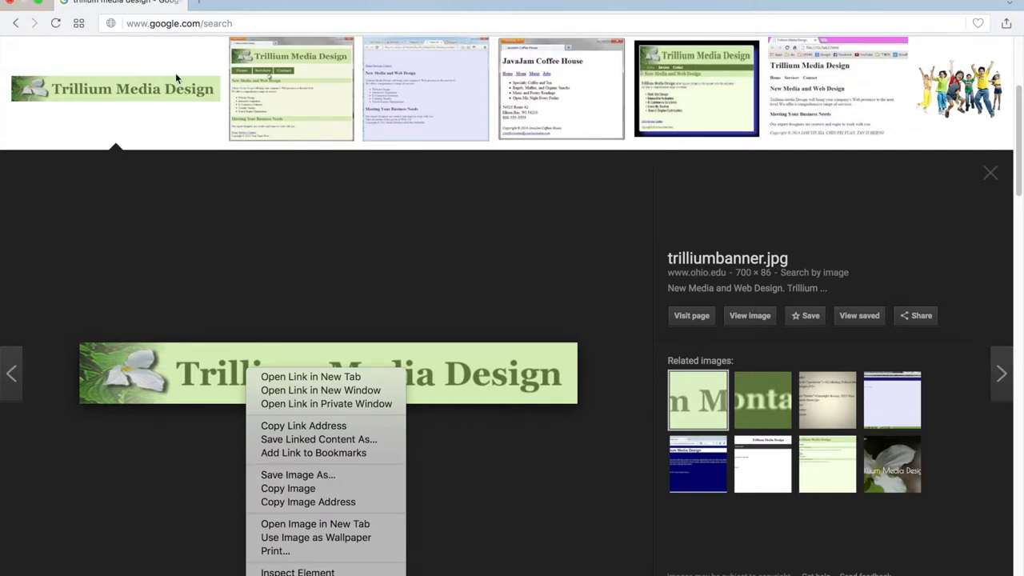
{"action": "mouse_move", "coordinate": [312, 265]}
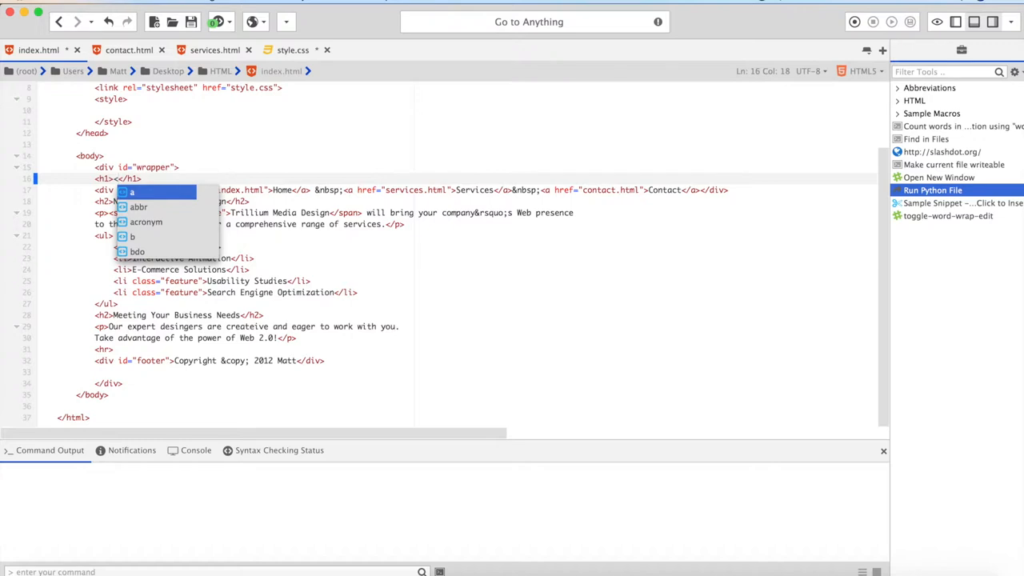
Insert <img src="banner.jpg" inside the h1 element on line 16
{"action": "type", "text": "img"}
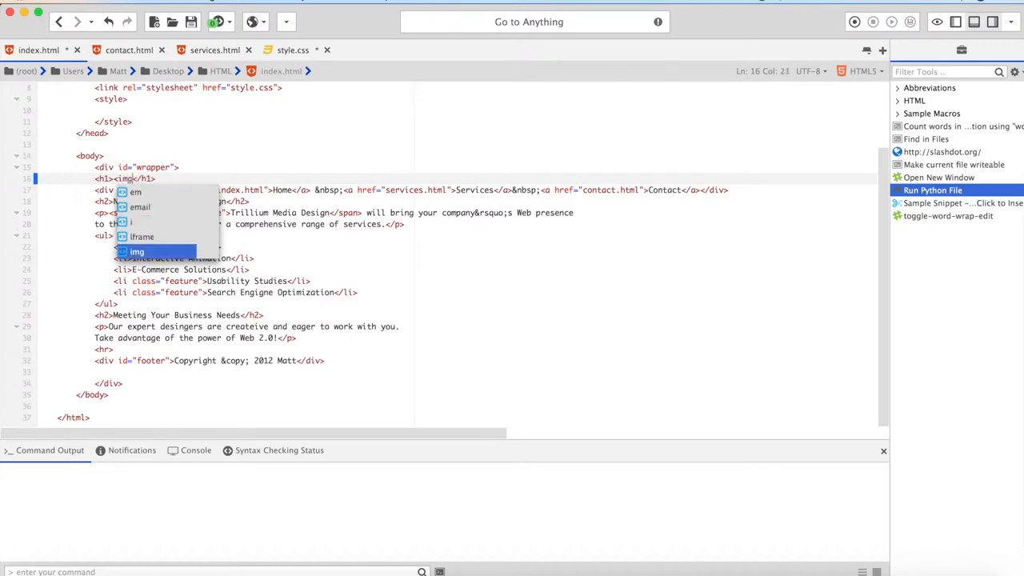
{"action": "type", "text": "src="}
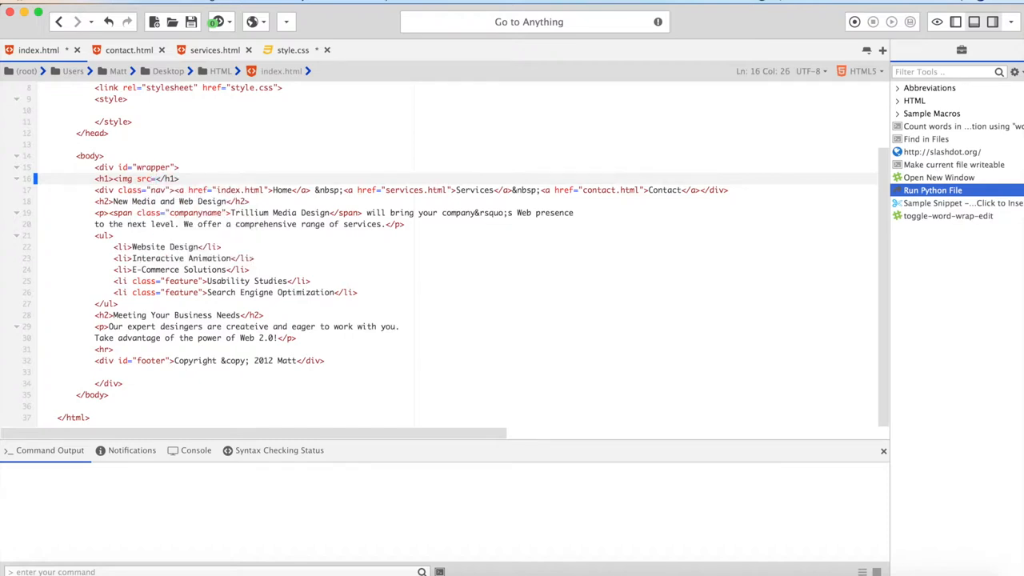
{"action": "type", "text": "banner.j"}
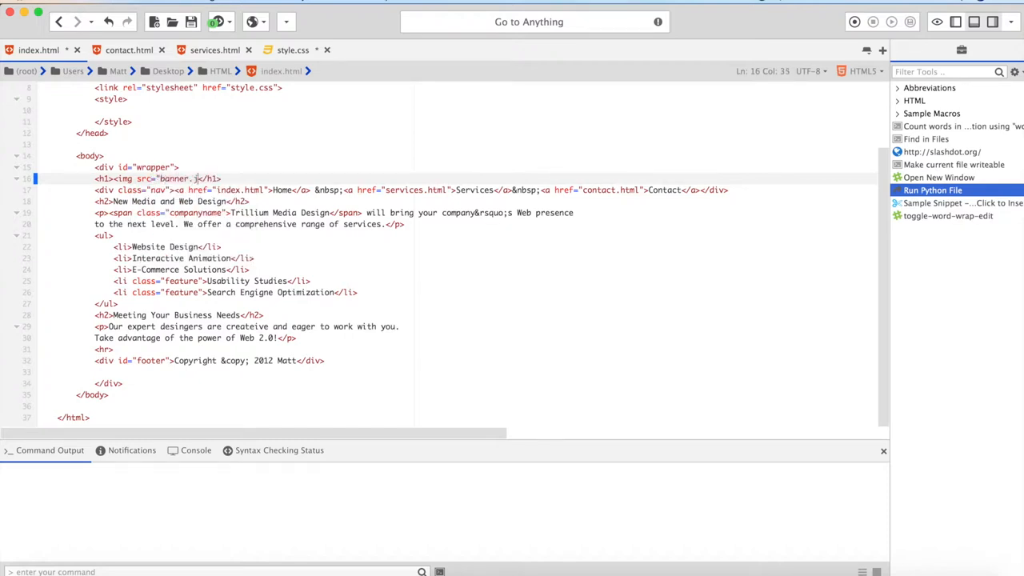
{"action": "type", "text": "jpg\""}
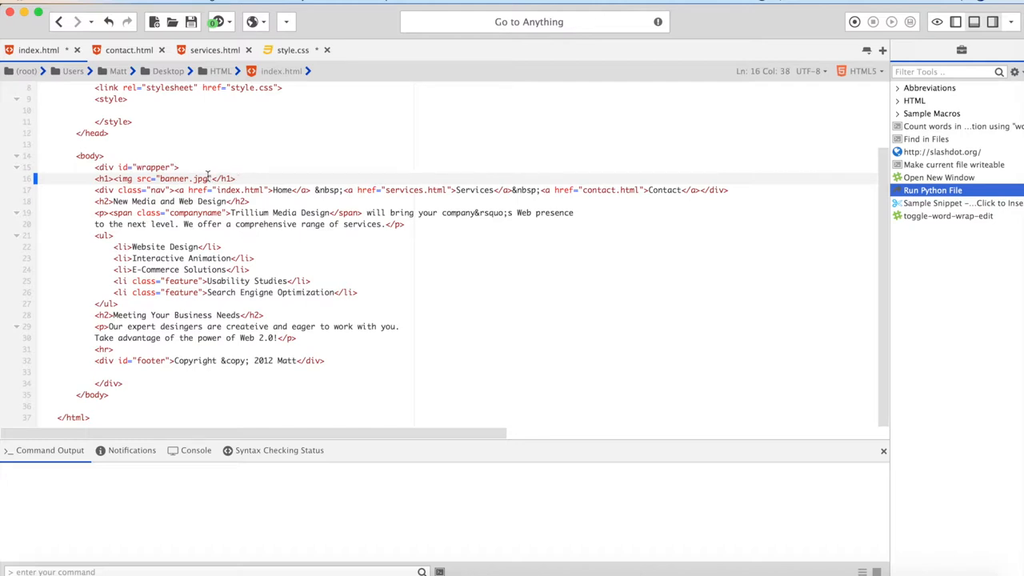
{"action": "mouse_move", "coordinate": [249, 160]}
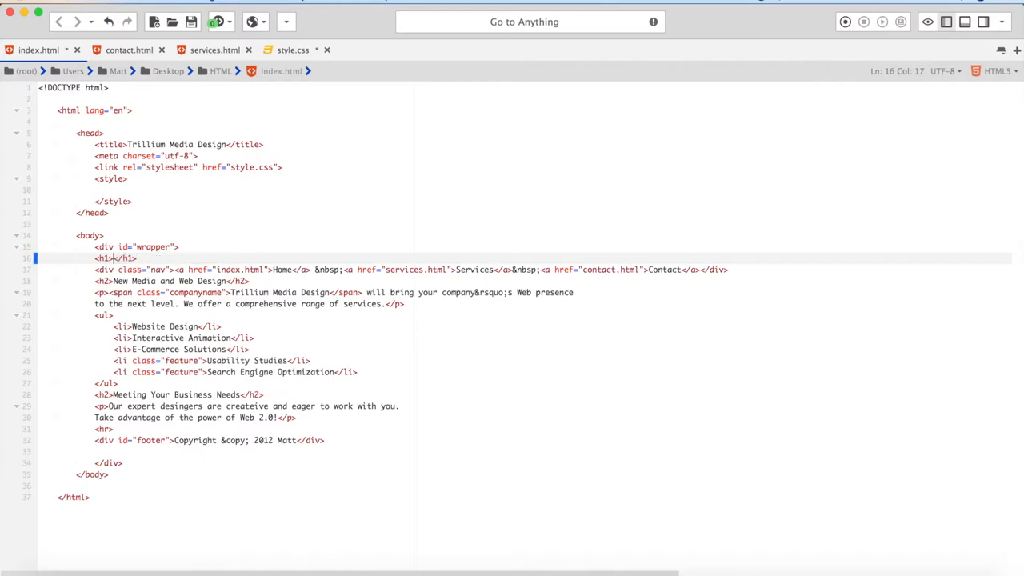
Write the h1 img tag with src banner.jpg and alt text Trillium Media Design Banner
{"action": "type", "text": "<"}
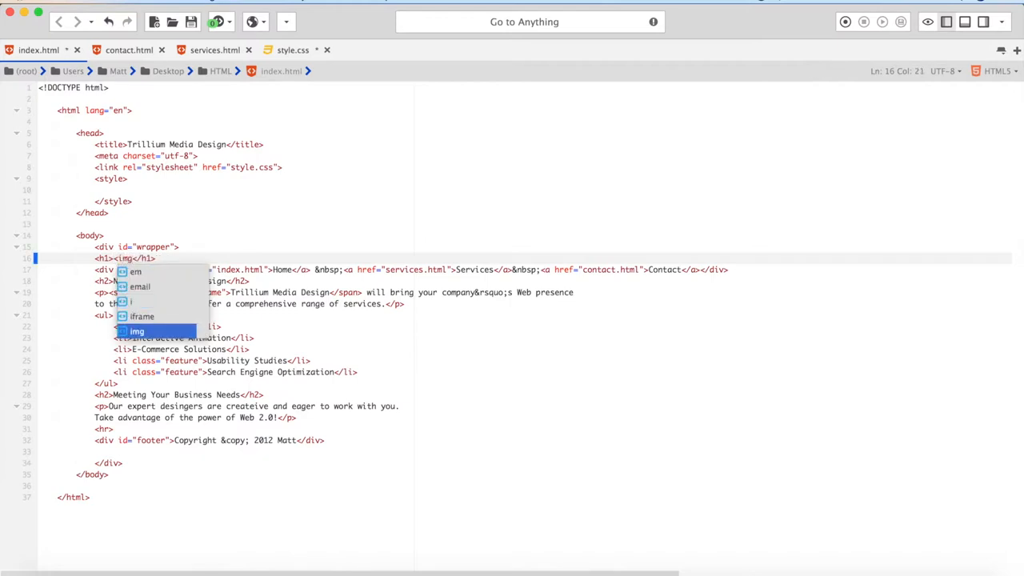
{"action": "type", "text": "src"}
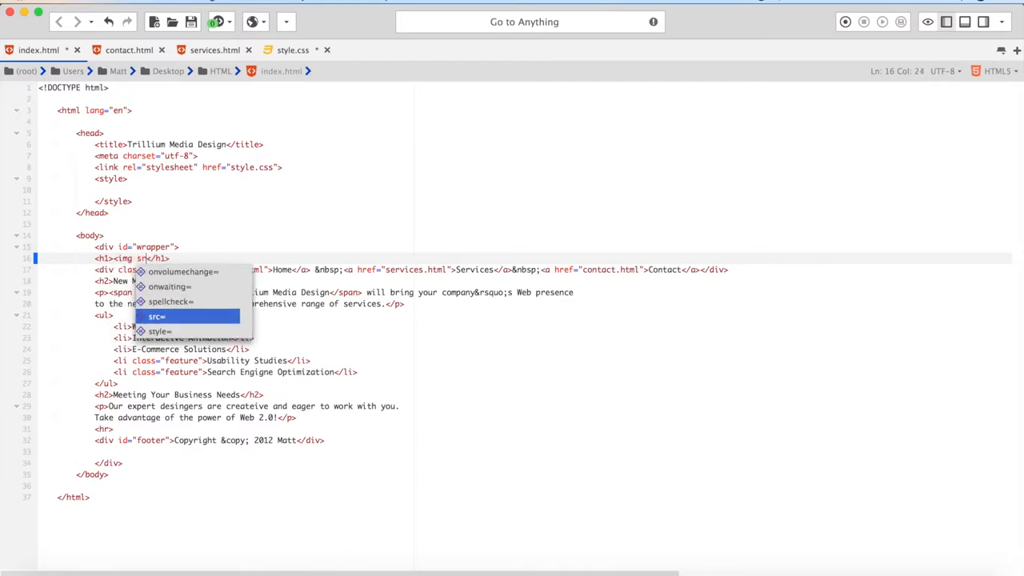
{"action": "left_click", "coordinate": [157, 316]}
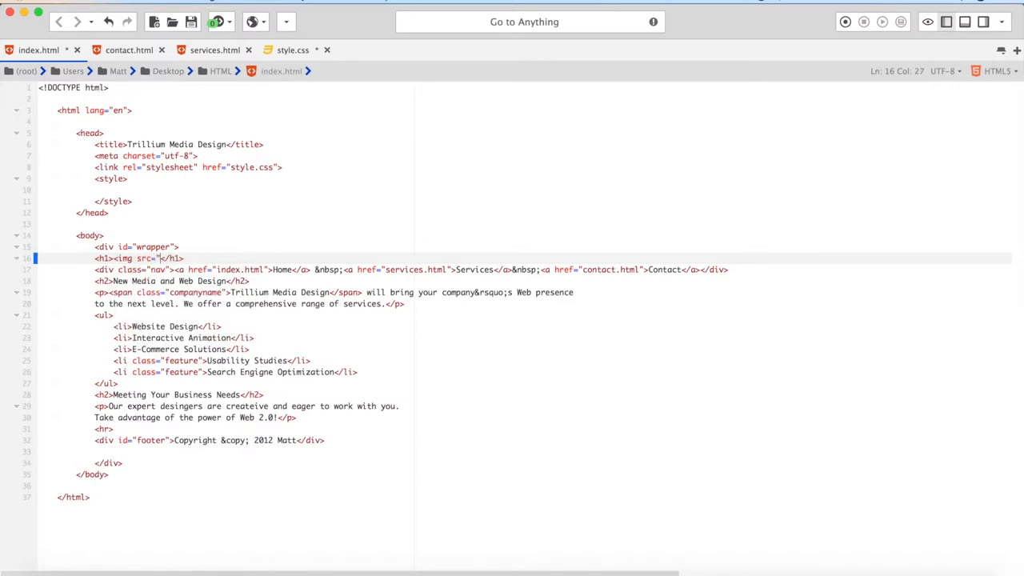
{"action": "type", "text": "banner.jpg\" alt"}
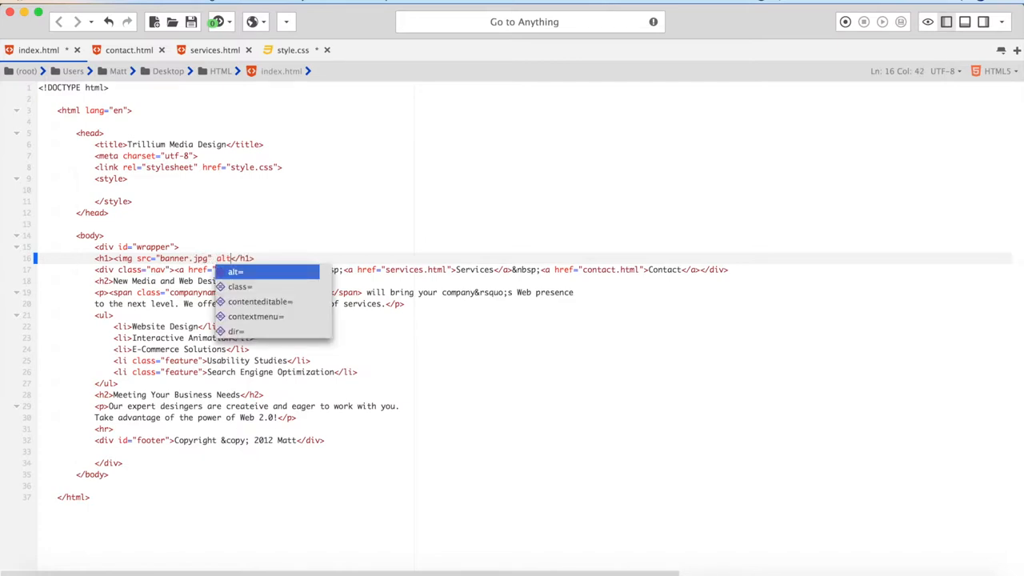
{"action": "type", "text": "=\""}
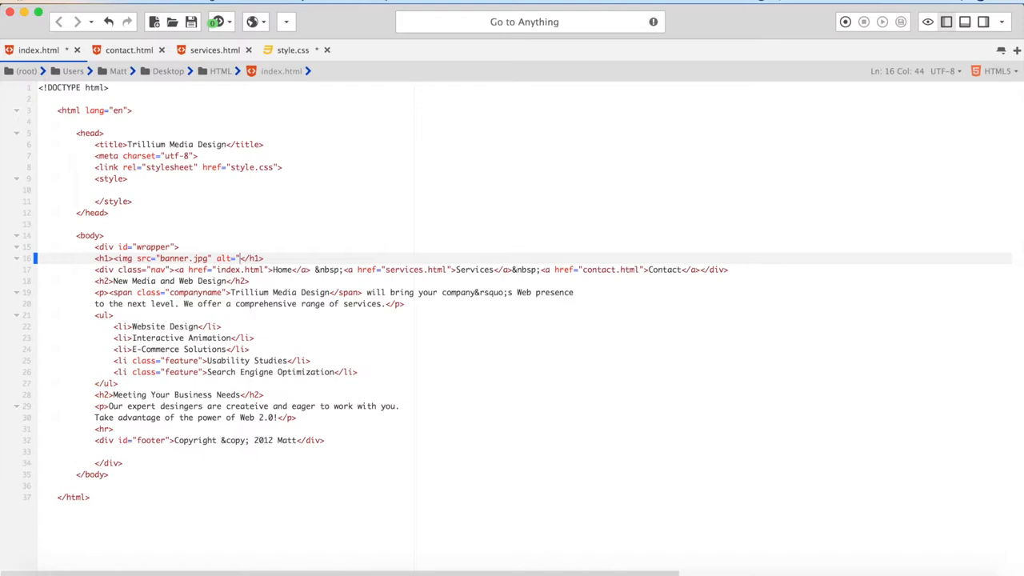
{"action": "type", "text": "Trillim"}
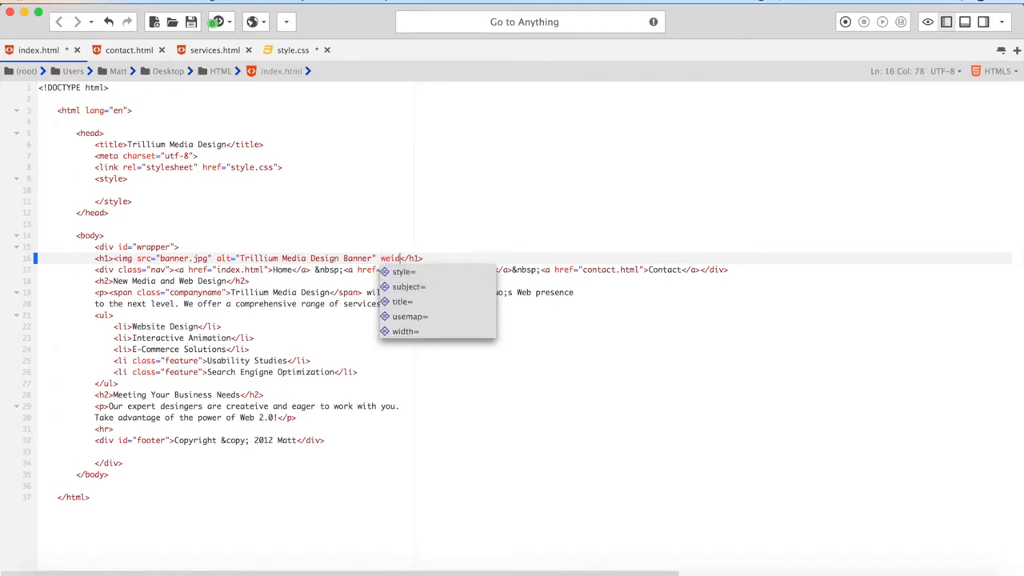
Add width 700 and height 86 attributes to the banner img tag
{"action": "key", "text": "backspace"}
{"action": "type", "text": "th = \""}
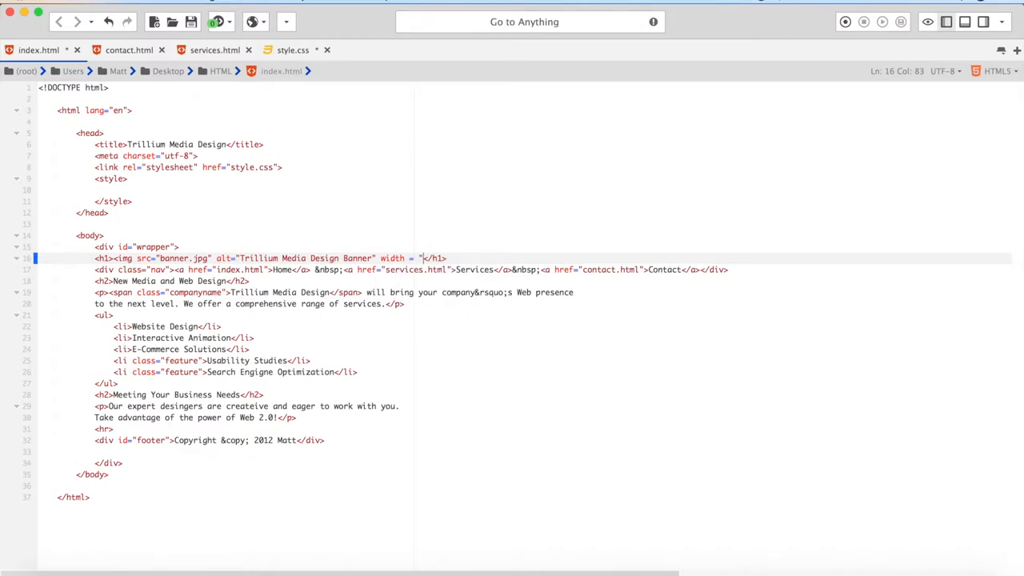
{"action": "type", "text": "700\""}
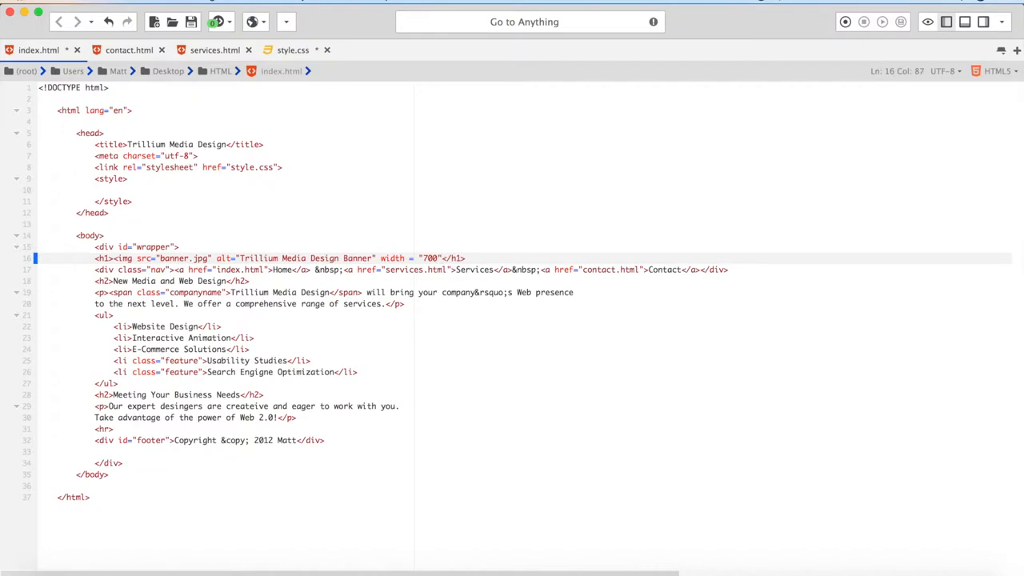
{"action": "type", "text": "height=\""}
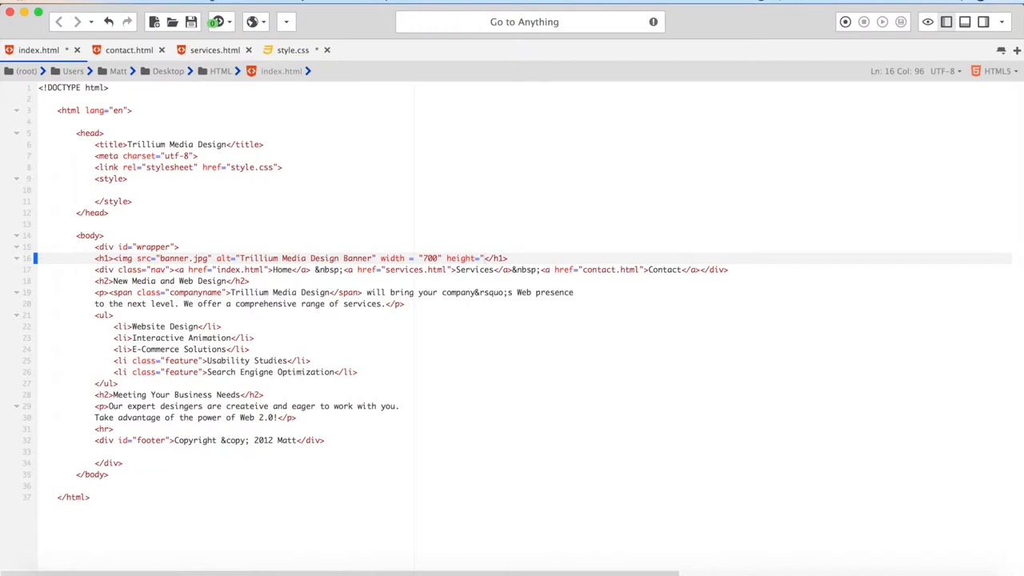
{"action": "type", "text": "86\""}
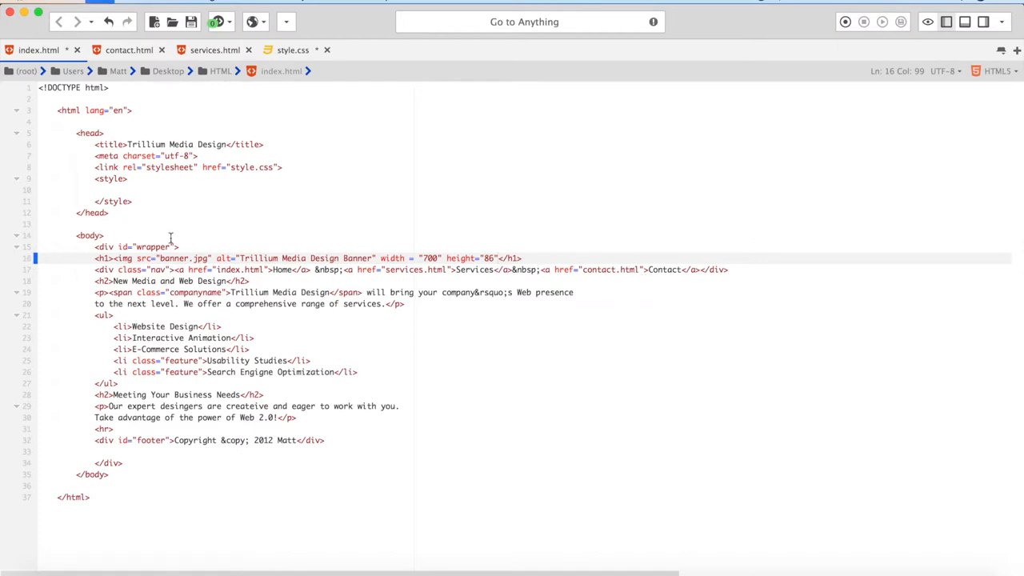
Preview index.html in the browser to see the banner image above the nav links
{"action": "left_click", "coordinate": [250, 23]}
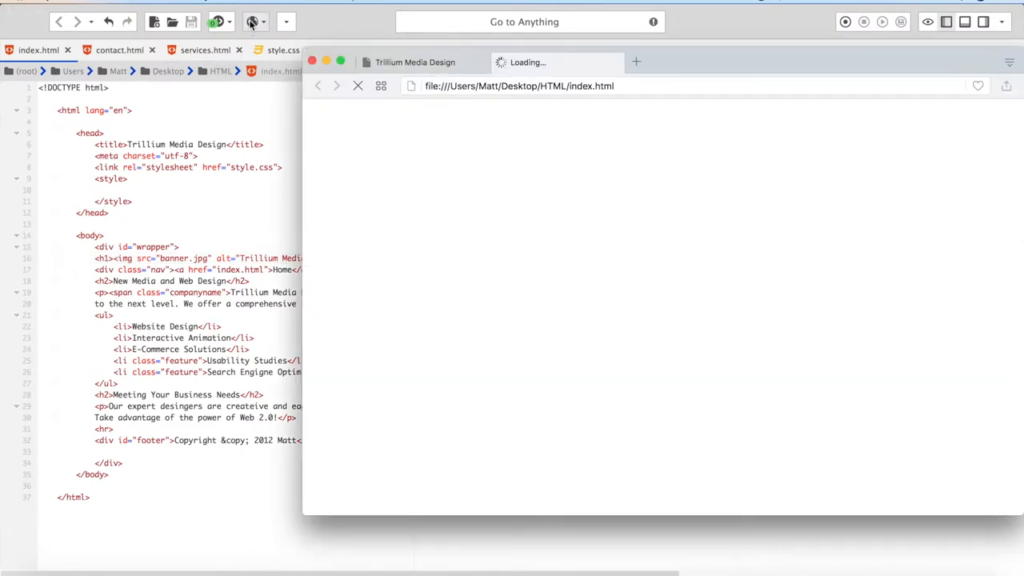
{"action": "left_click", "coordinate": [251, 22]}
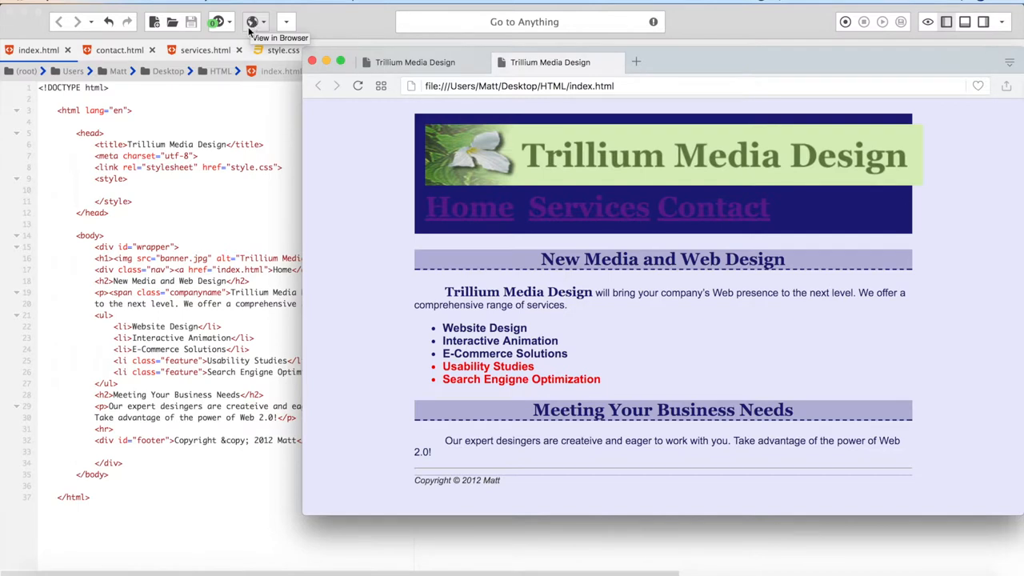
{"action": "mouse_move", "coordinate": [224, 213]}
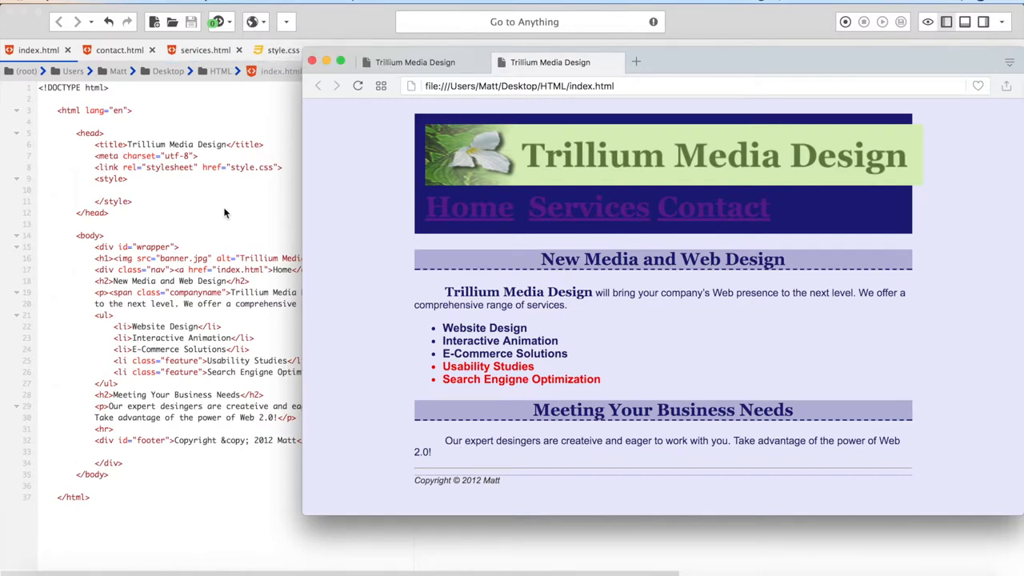
{"action": "mouse_move", "coordinate": [253, 223]}
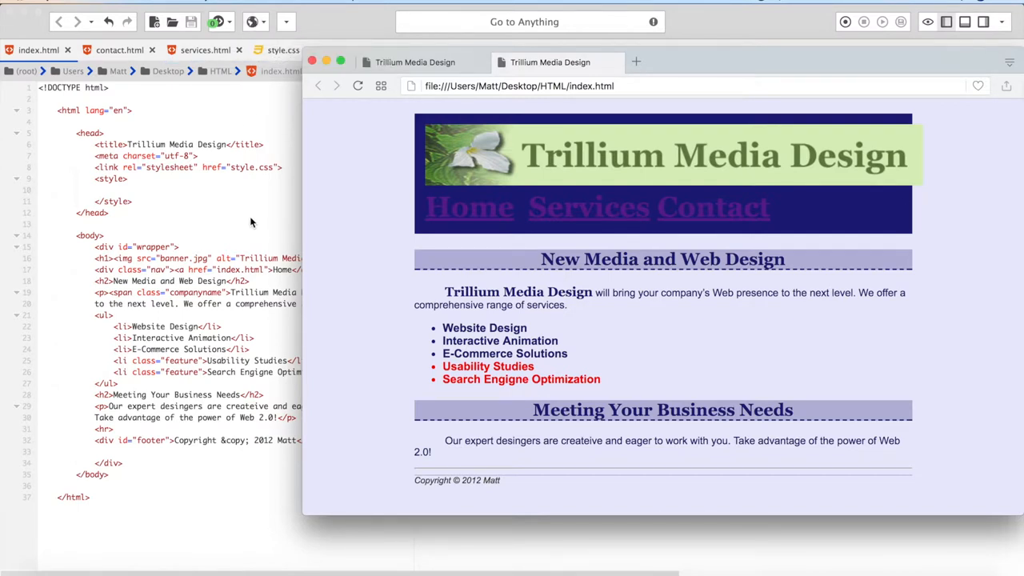
{"action": "mouse_move", "coordinate": [408, 330]}
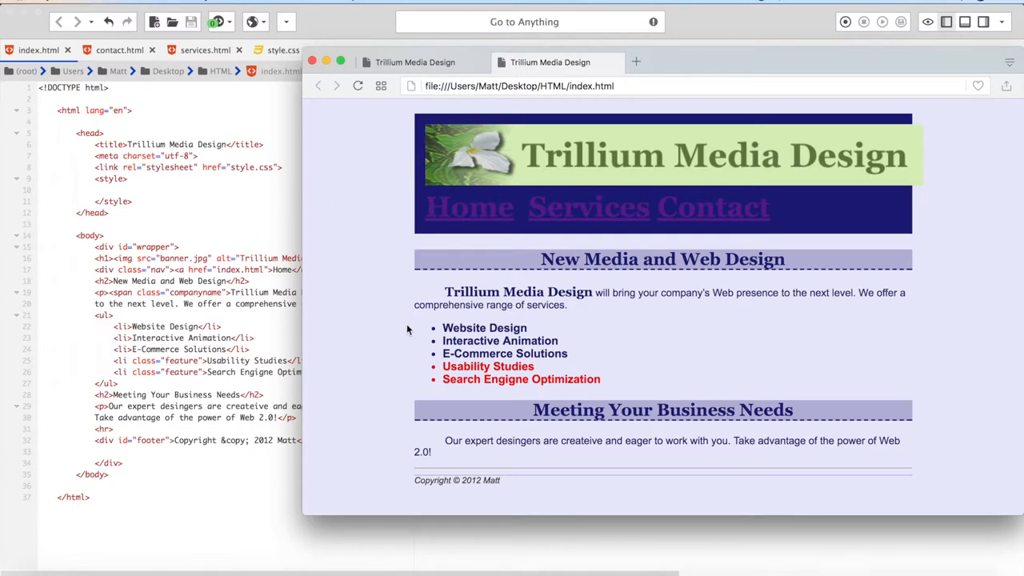
{"action": "mouse_move", "coordinate": [269, 224]}
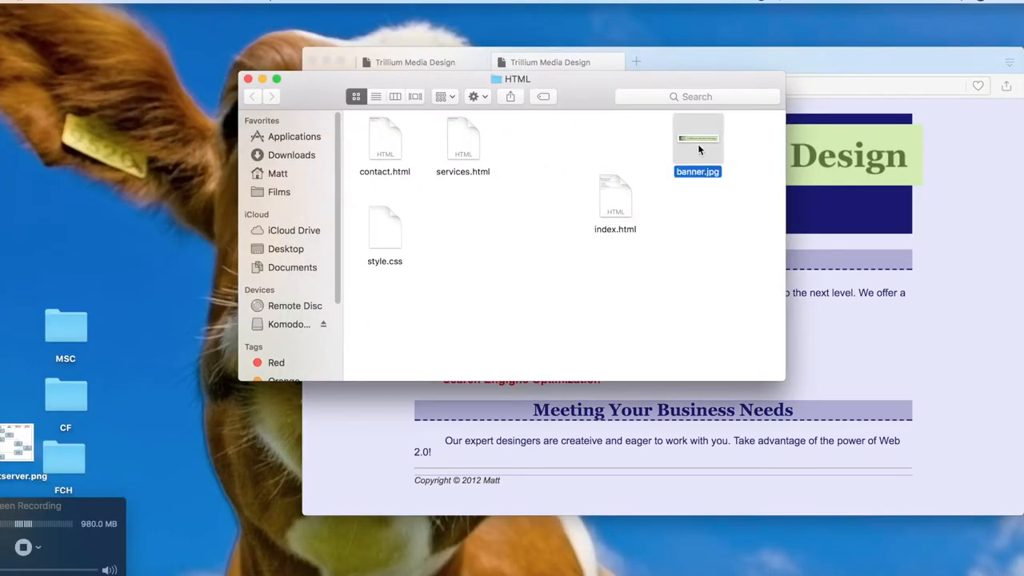
Inspect banner.jpg in the HTML folder via its Finder context menu
{"action": "right_click", "coordinate": [697, 144]}
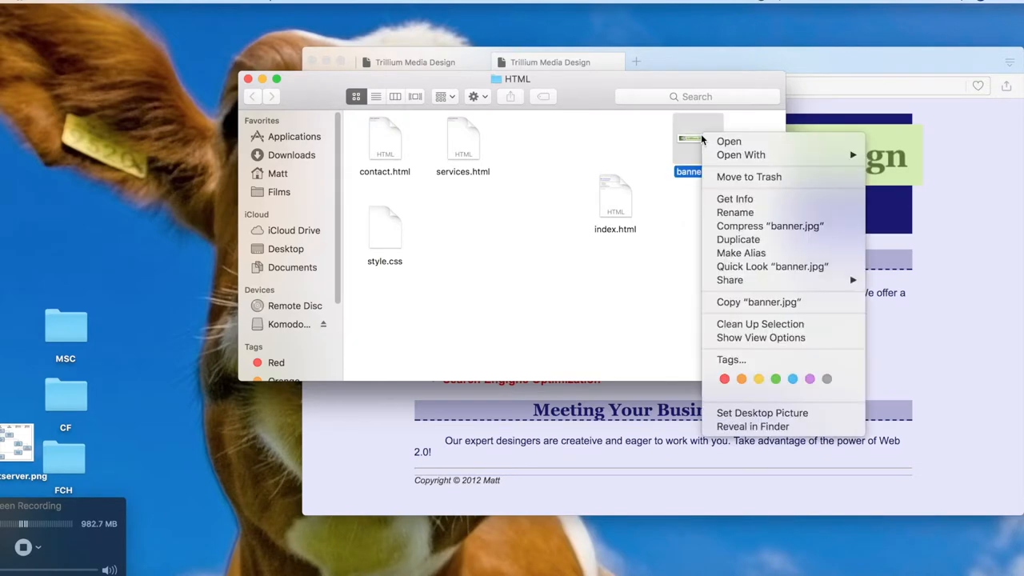
{"action": "left_click", "coordinate": [735, 198]}
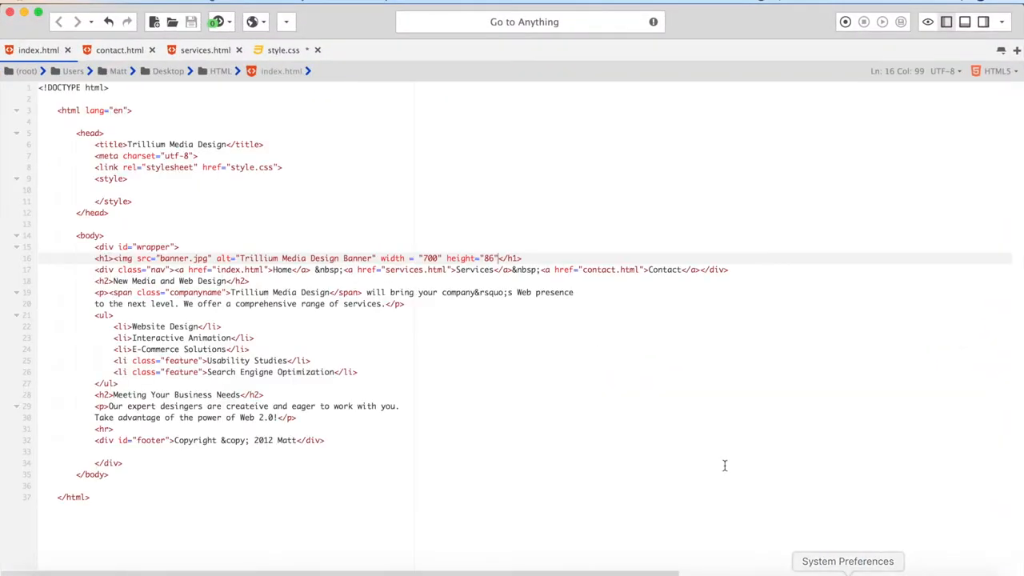
{"action": "mouse_move", "coordinate": [450, 261]}
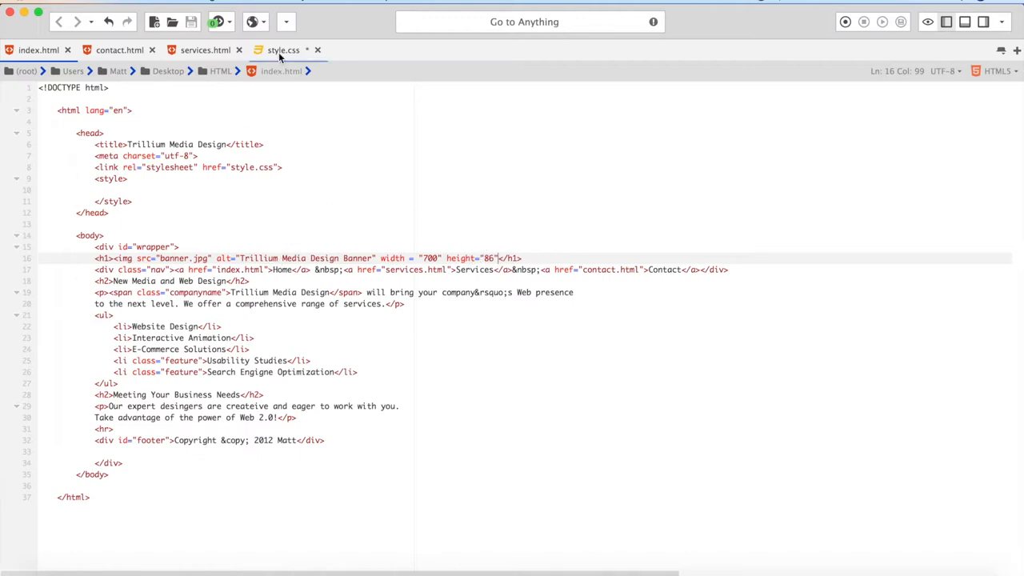
Add a height declaration to the h1 rule in style.css, then return to index.html
{"action": "left_click", "coordinate": [283, 50]}
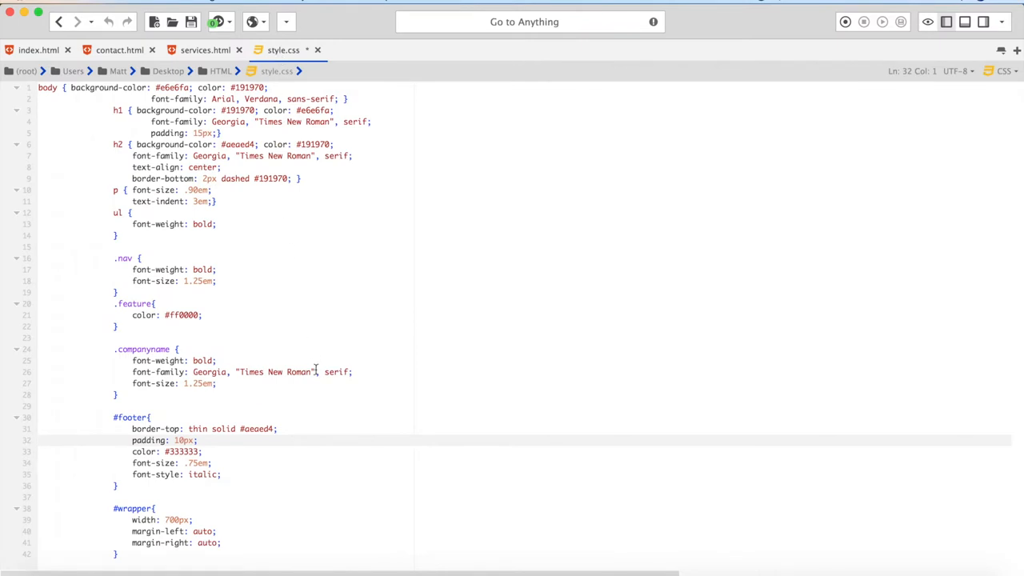
{"action": "mouse_move", "coordinate": [281, 301]}
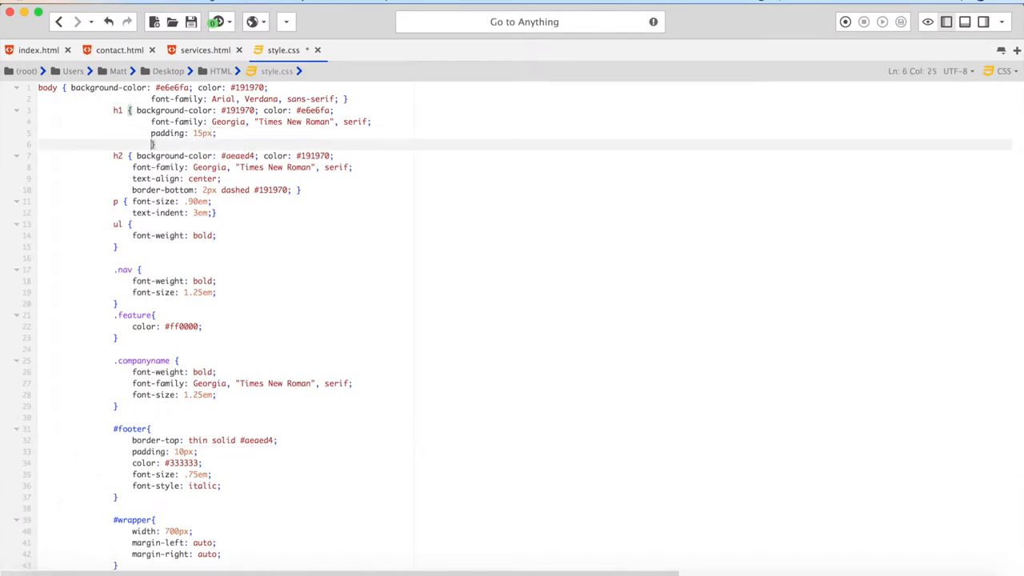
{"action": "type", "text": "height: 86px;"}
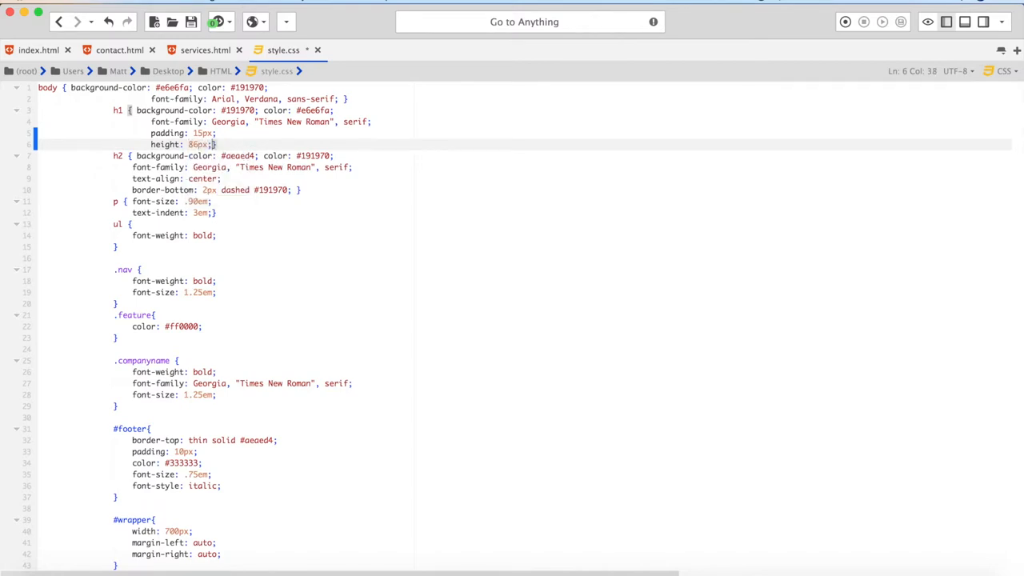
{"action": "left_click", "coordinate": [39, 50]}
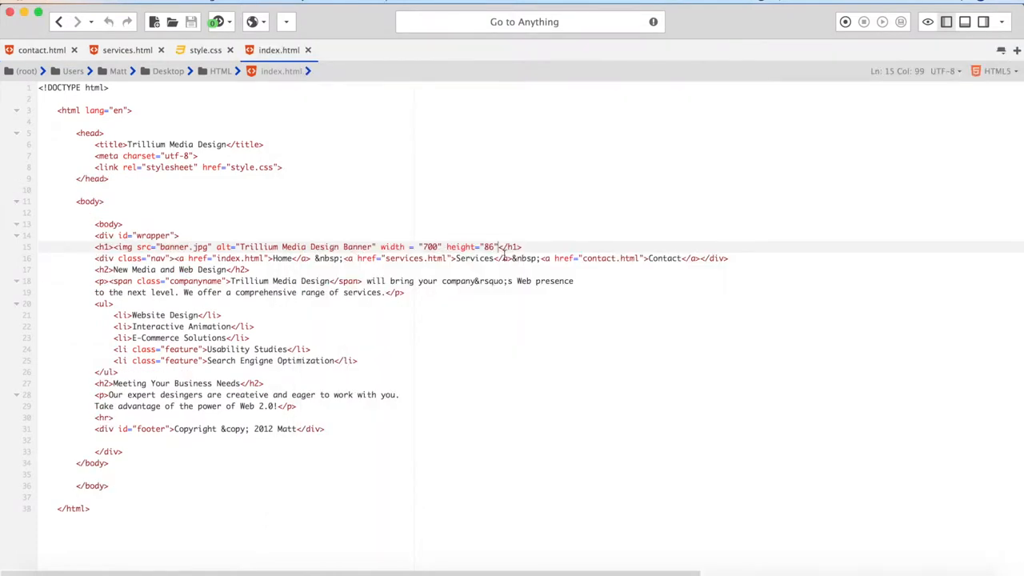
Close the img tag with a self-closing slash, saving and previewing index.html
{"action": "left_click", "coordinate": [252, 22]}
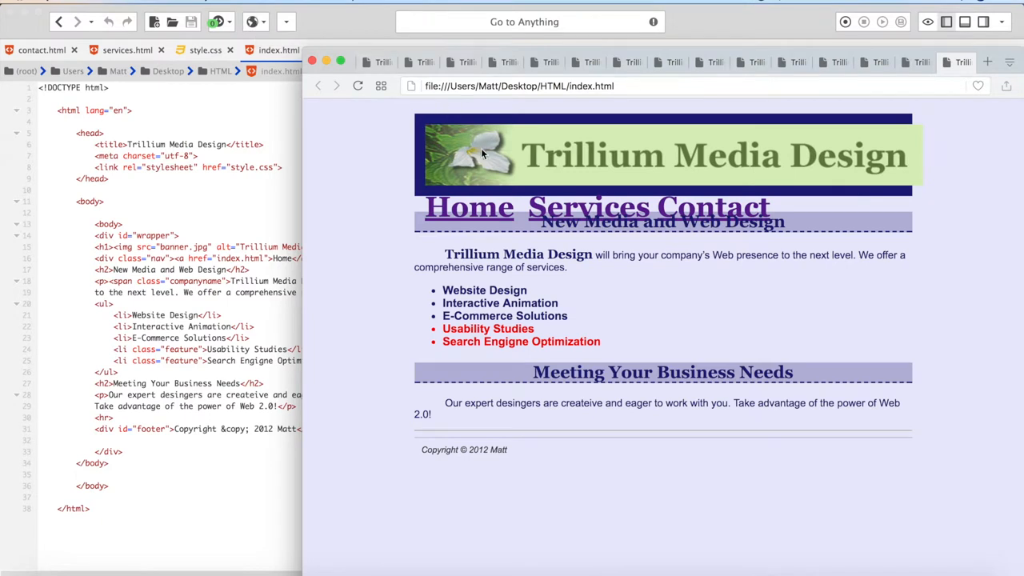
{"action": "mouse_move", "coordinate": [470, 206]}
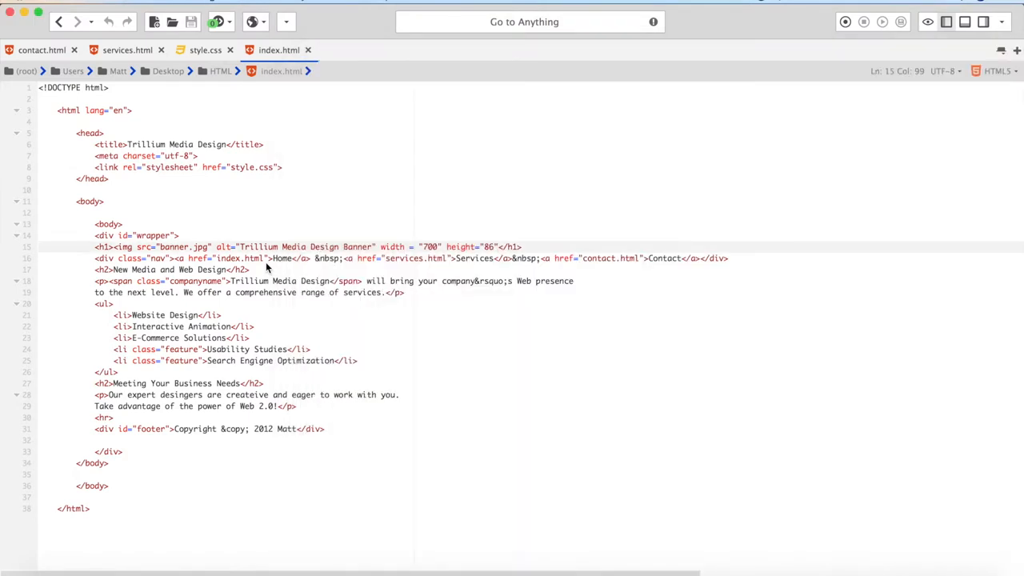
{"action": "mouse_move", "coordinate": [189, 269]}
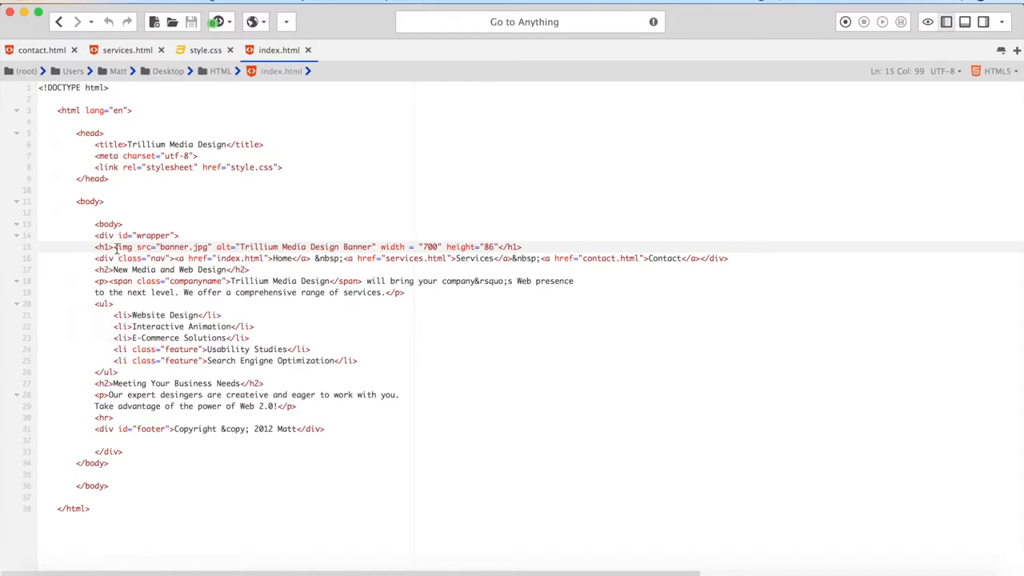
{"action": "left_click_drag", "start_coordinate": [116, 247], "coordinate": [163, 247]}
{"action": "type", "text": ">"}
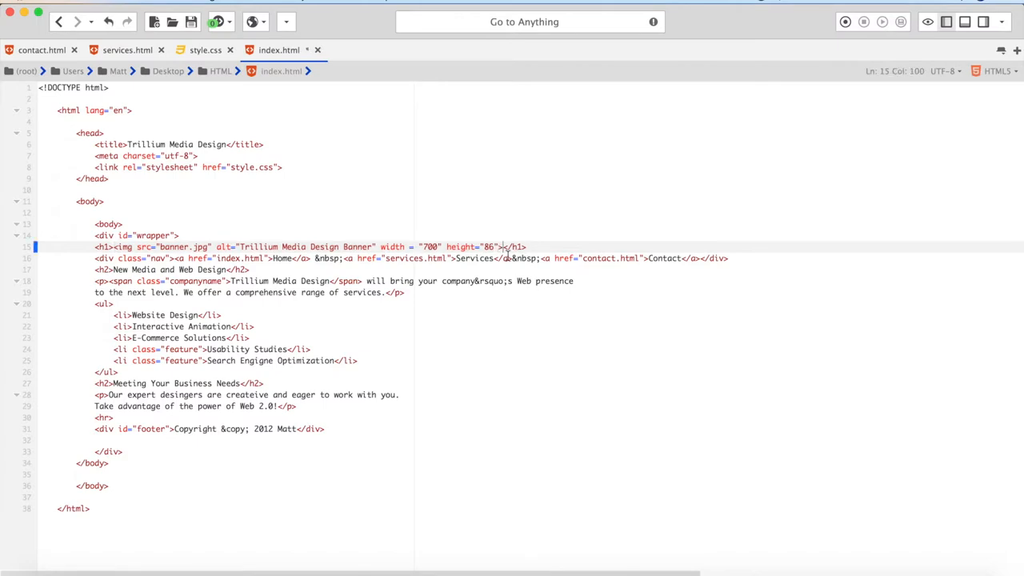
{"action": "left_click", "coordinate": [254, 23]}
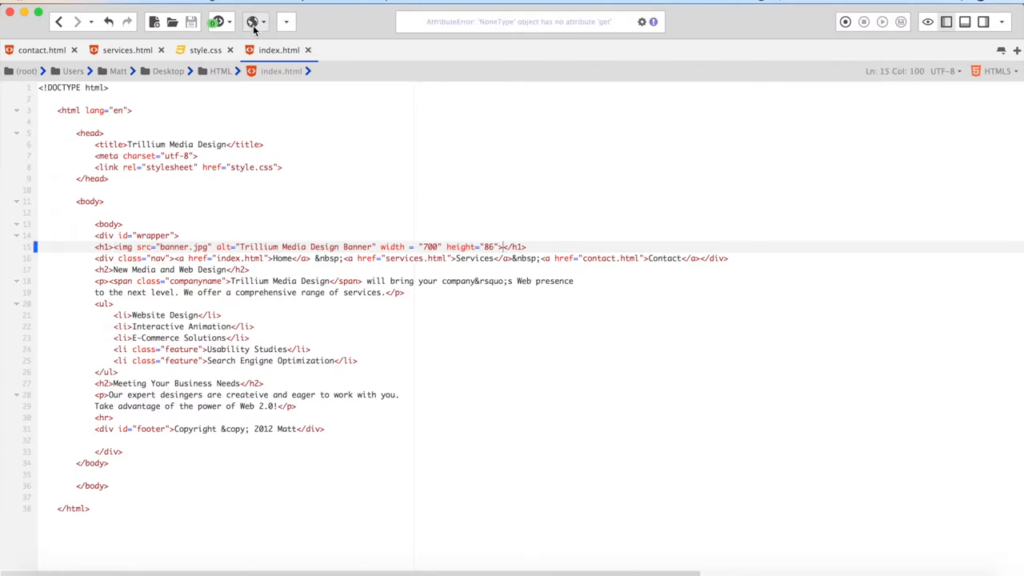
{"action": "left_click", "coordinate": [253, 22]}
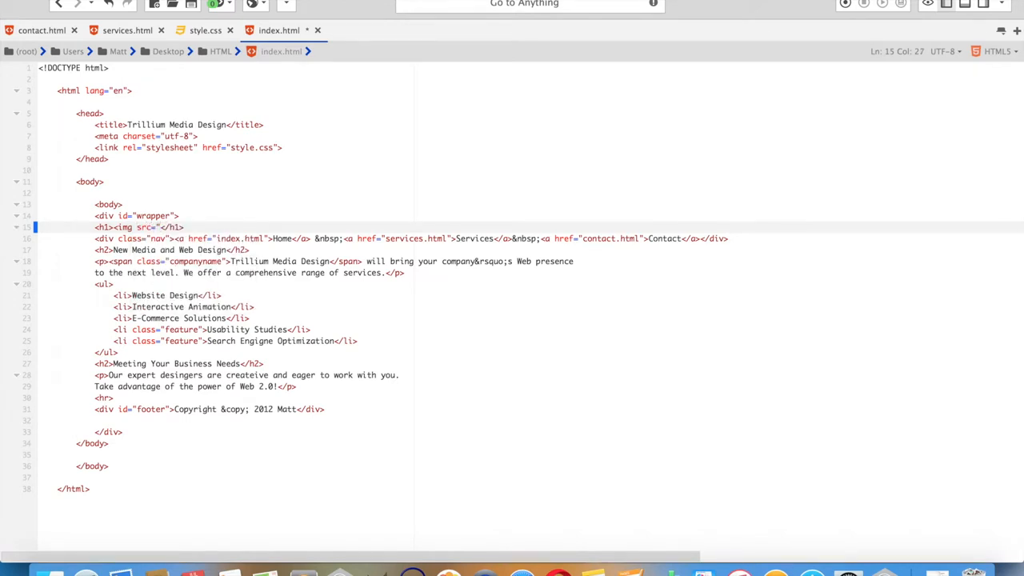
Retype the img tag with src banner.jpg and alt Trillium Media Design Banner
{"action": "type", "text": "banner"}
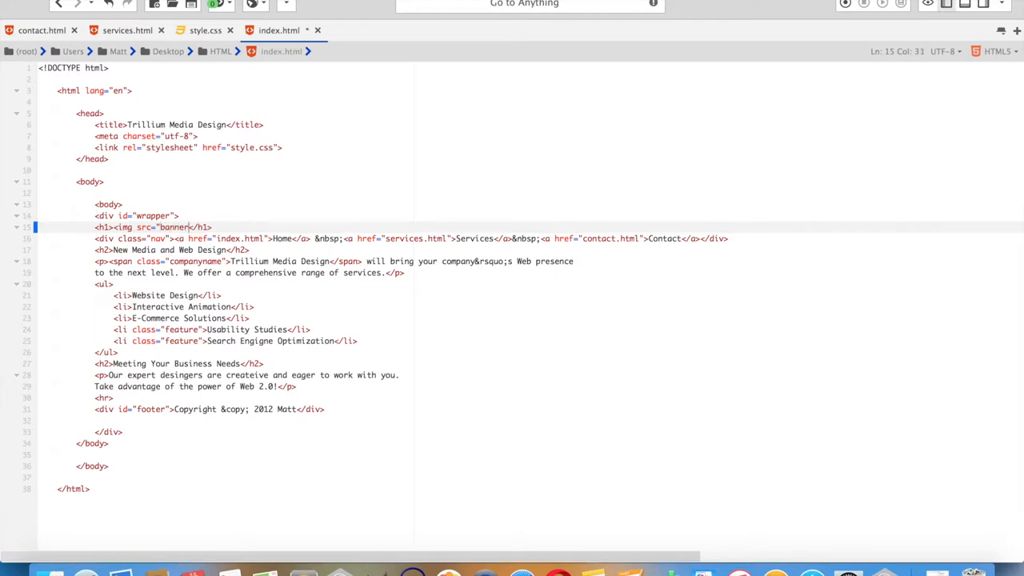
{"action": "type", "text": ".jpg\""}
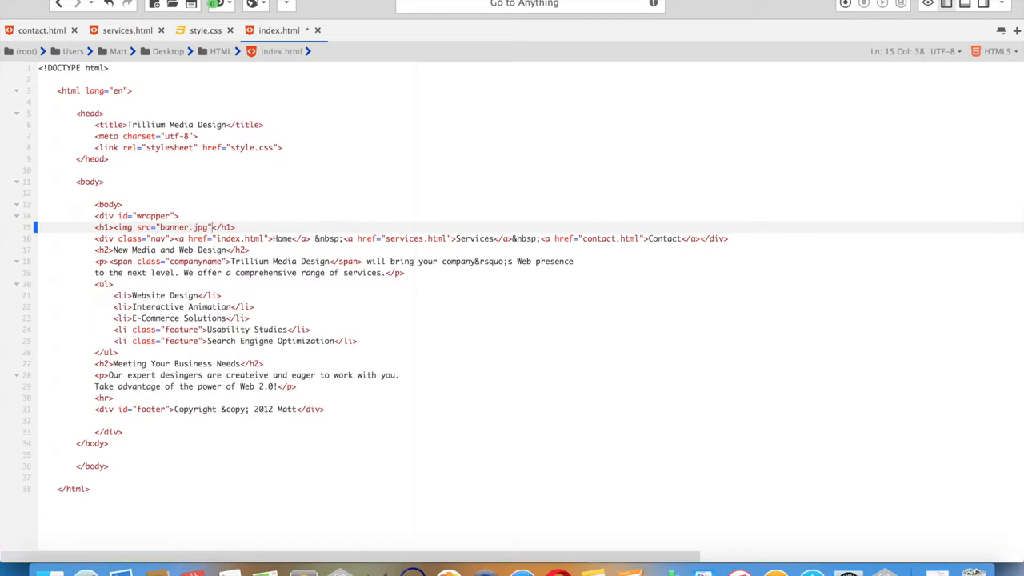
{"action": "mouse_move", "coordinate": [163, 228]}
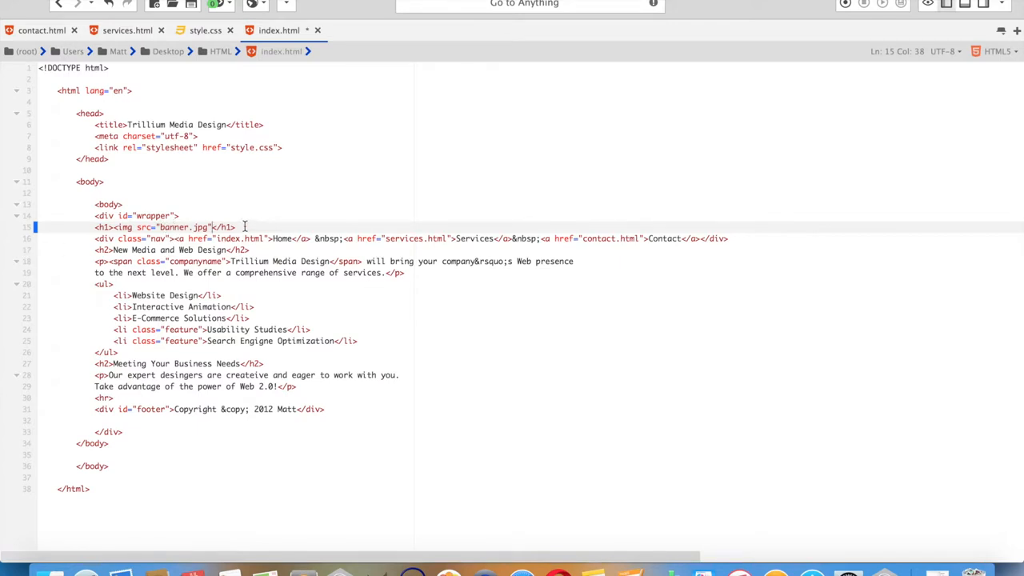
{"action": "mouse_move", "coordinate": [169, 237]}
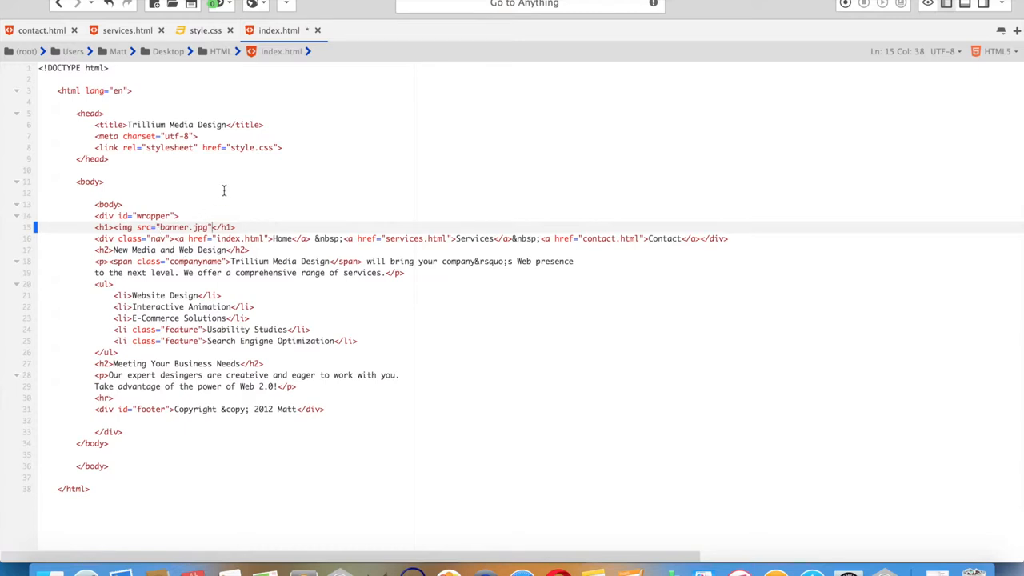
{"action": "mouse_move", "coordinate": [247, 243]}
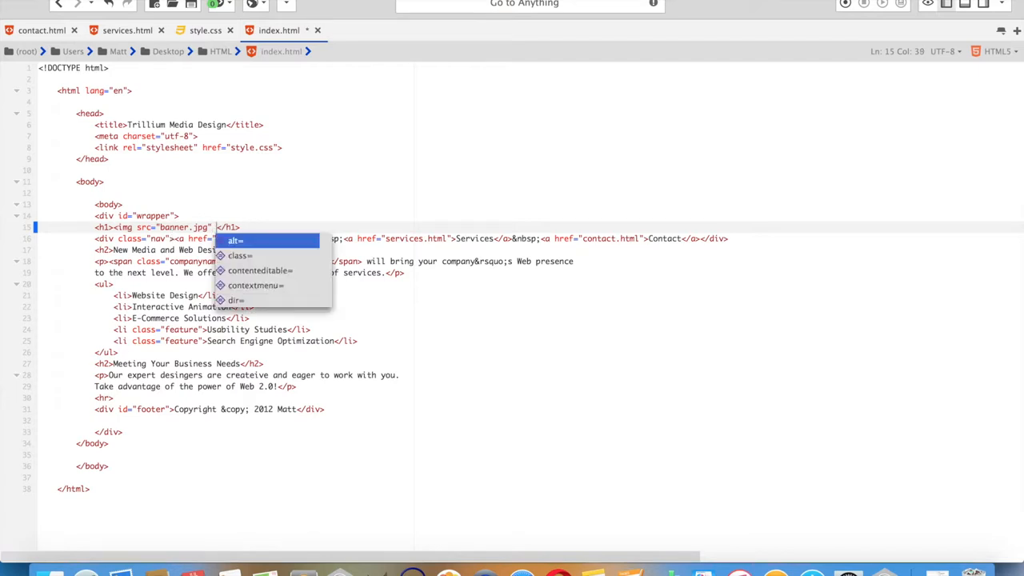
{"action": "type", "text": "alt=\""}
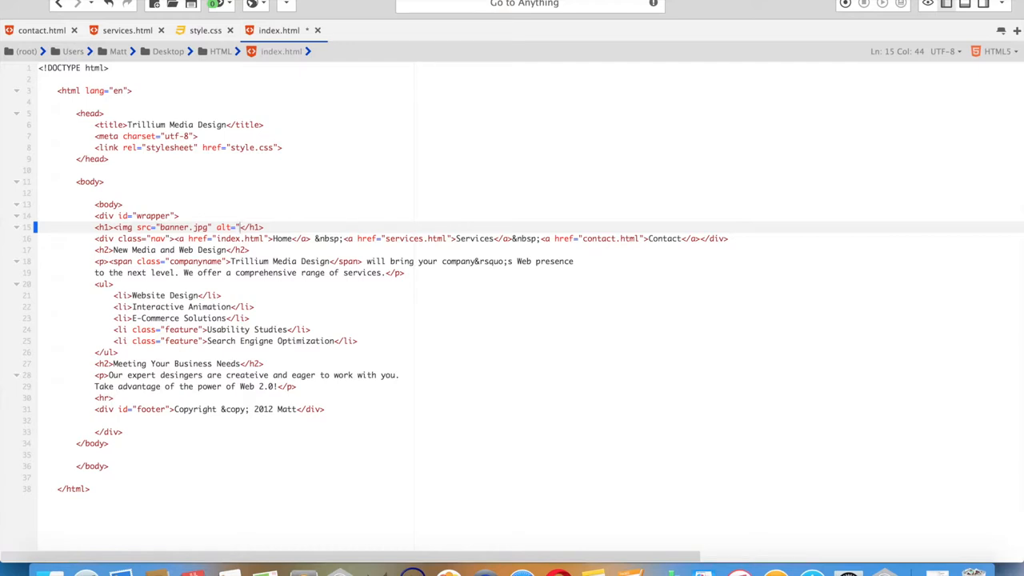
{"action": "type", "text": "Trillium Media Design Banner"}
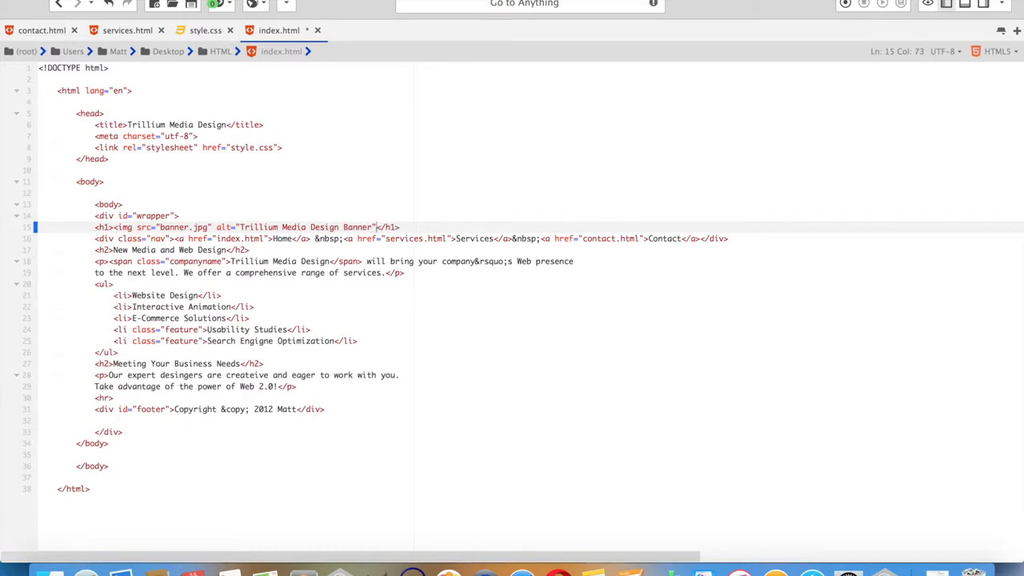
Set the banner img tag's width to 100%
{"action": "type", "text": "width"}
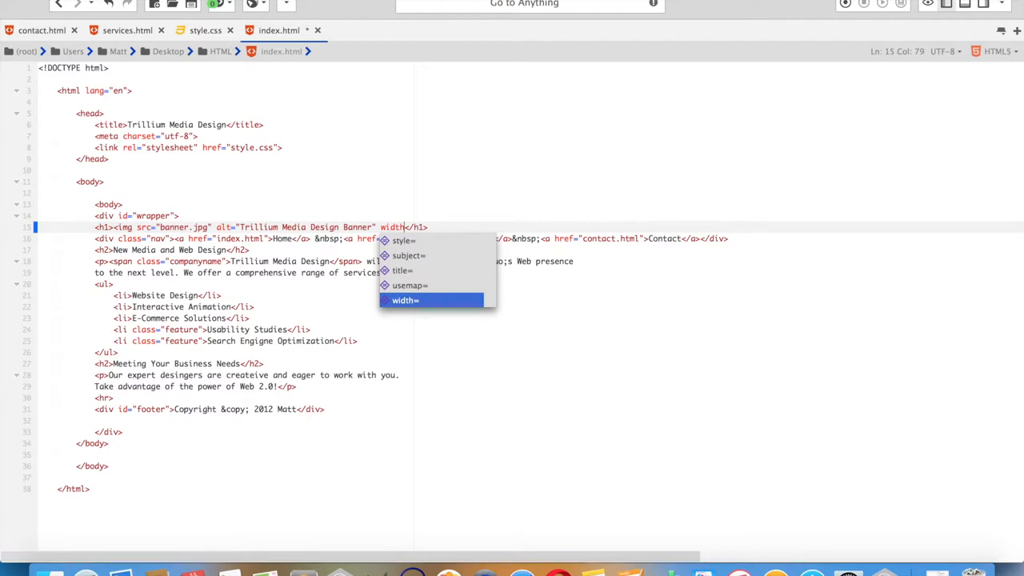
{"action": "type", "text": "=100% height="}
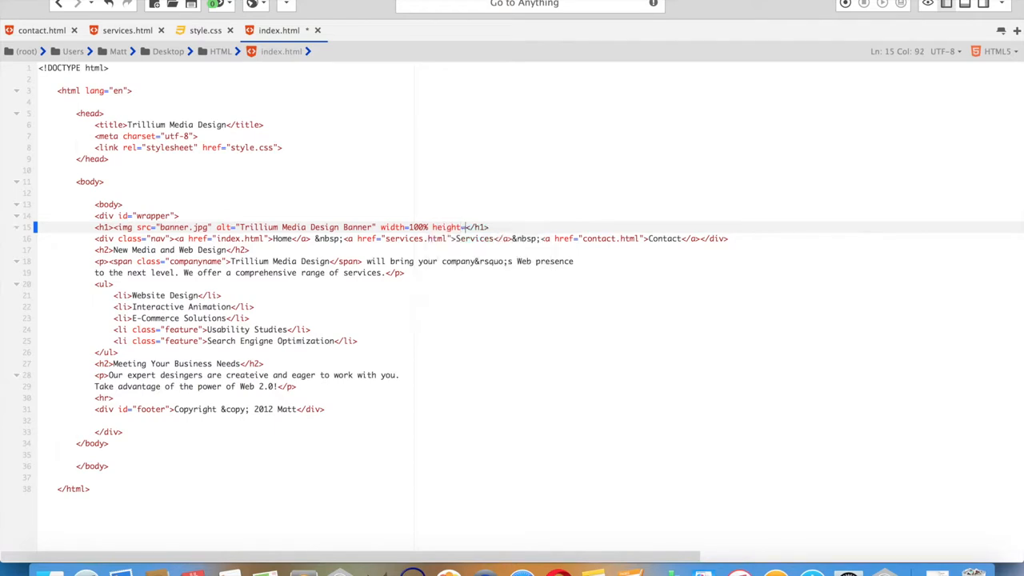
{"action": "type", "text": "00"}
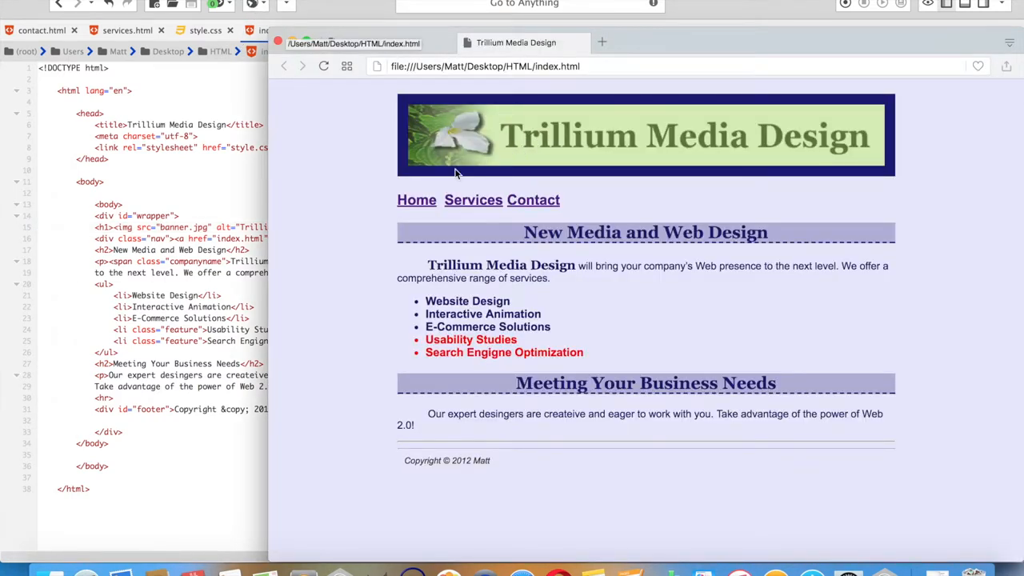
{"action": "mouse_move", "coordinate": [627, 139]}
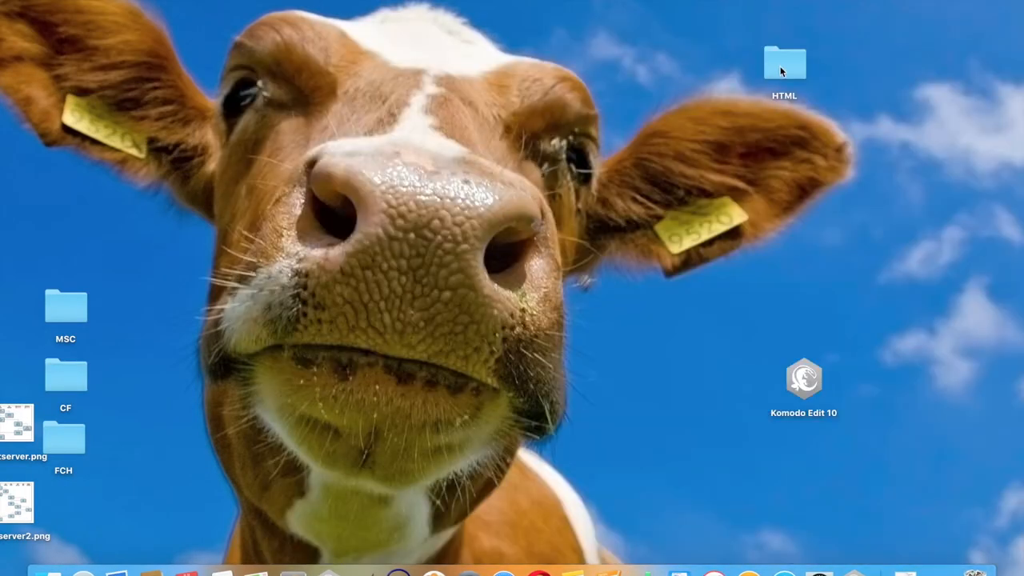
Check banner.jpg in the HTML folder via its Finder context menu, then return to Komodo Edit
{"action": "right_click", "coordinate": [698, 128]}
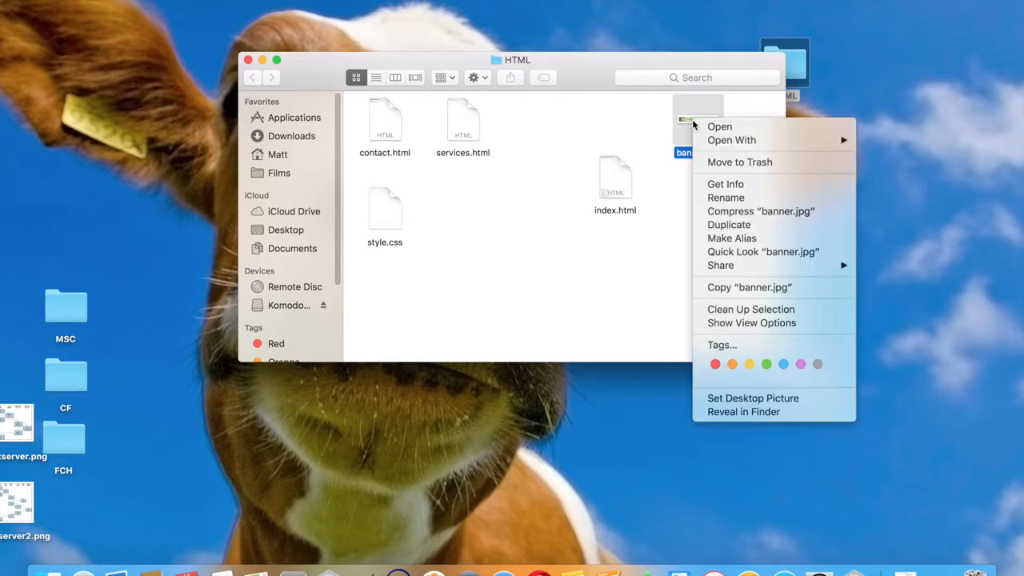
{"action": "left_click", "coordinate": [725, 184]}
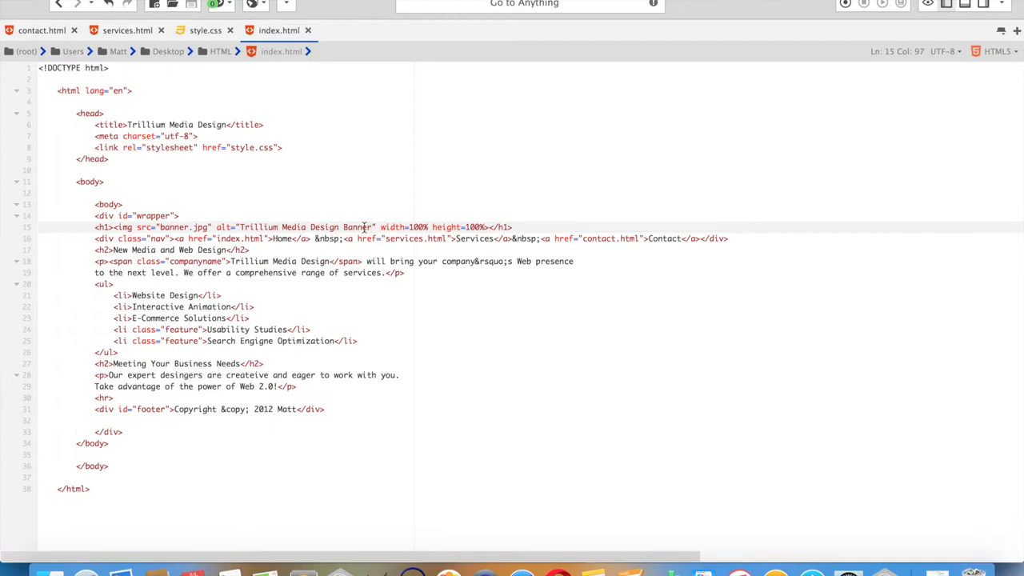
{"action": "mouse_move", "coordinate": [448, 220]}
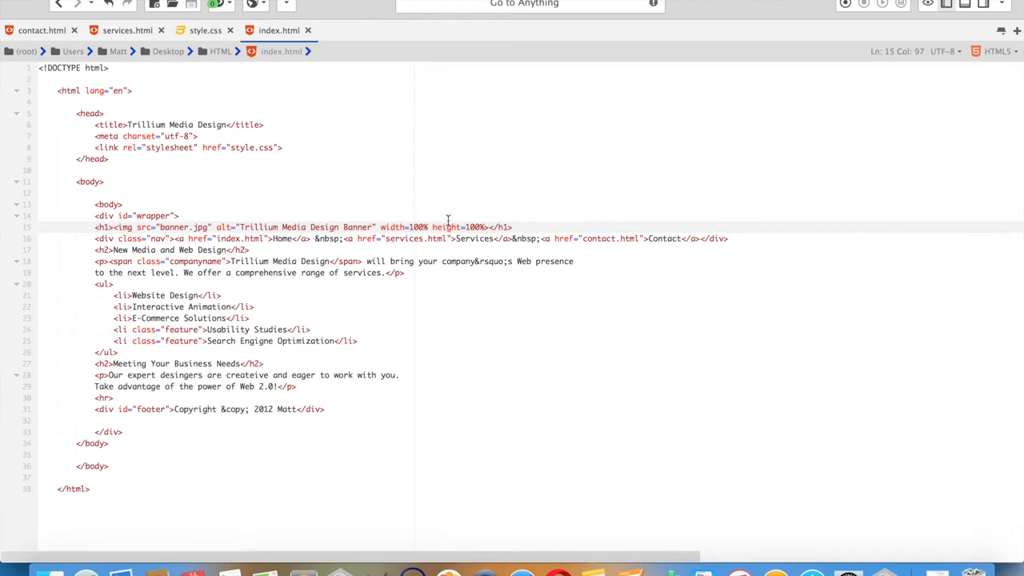
{"action": "mouse_move", "coordinate": [221, 96]}
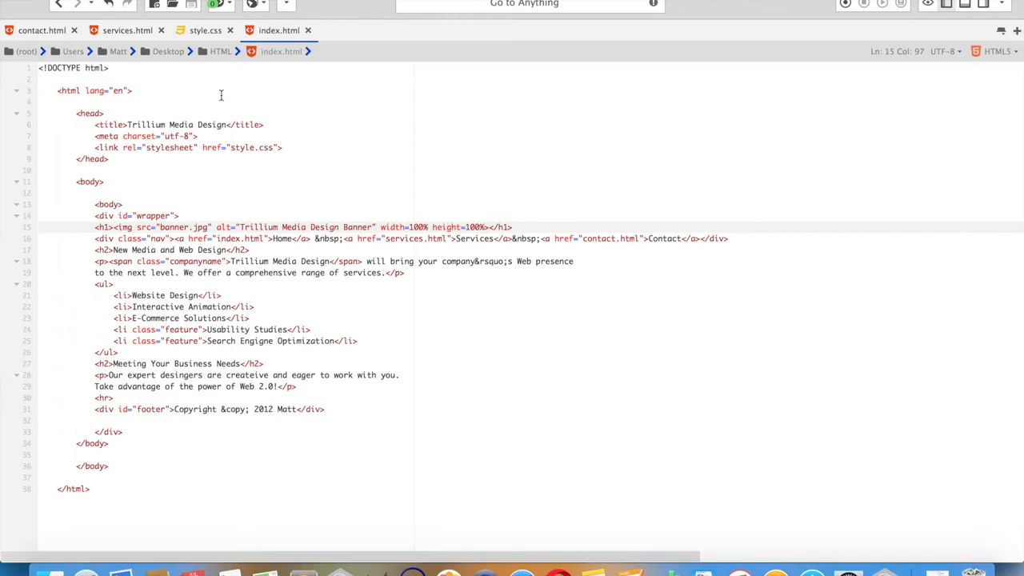
Copy the banner.jpg img line from index.html into the services.html heading
{"action": "left_click_drag", "start_coordinate": [94, 227], "coordinate": [428, 227]}
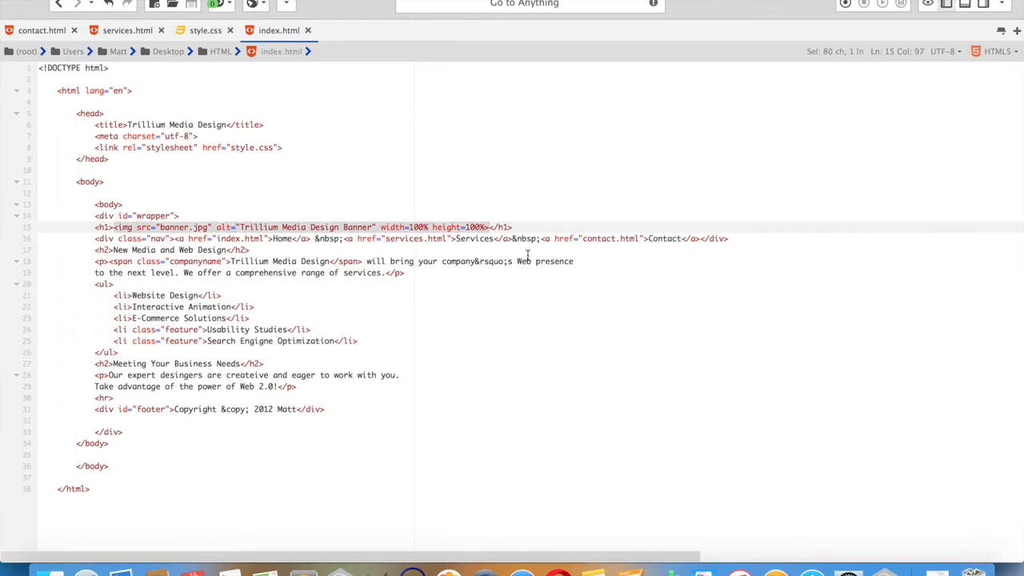
{"action": "left_click", "coordinate": [128, 31]}
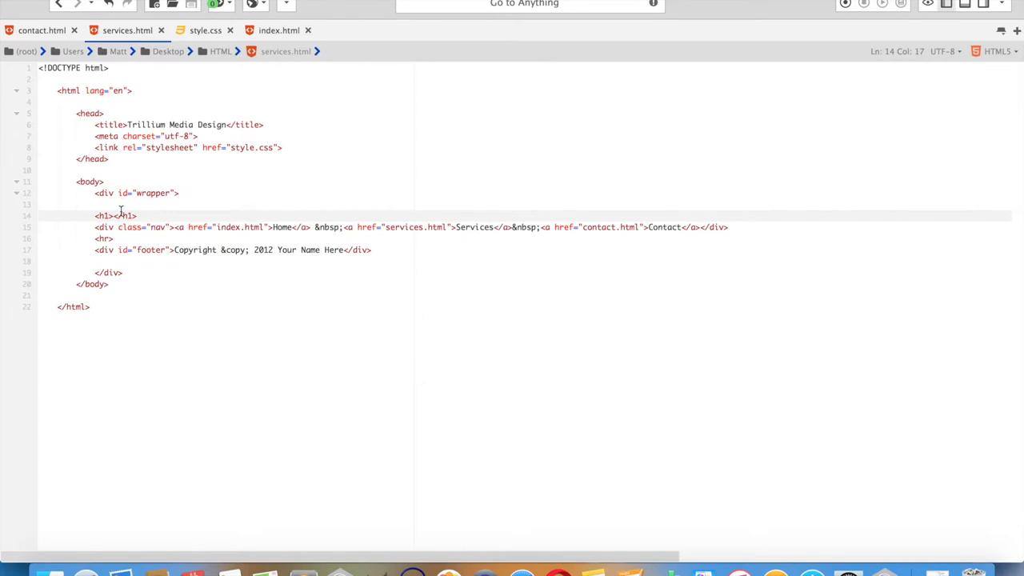
{"action": "type", "text": "<img src=\"banner.jpg\" alt=\"Trillium Media Design Banner\" width=100% height=100%>"}
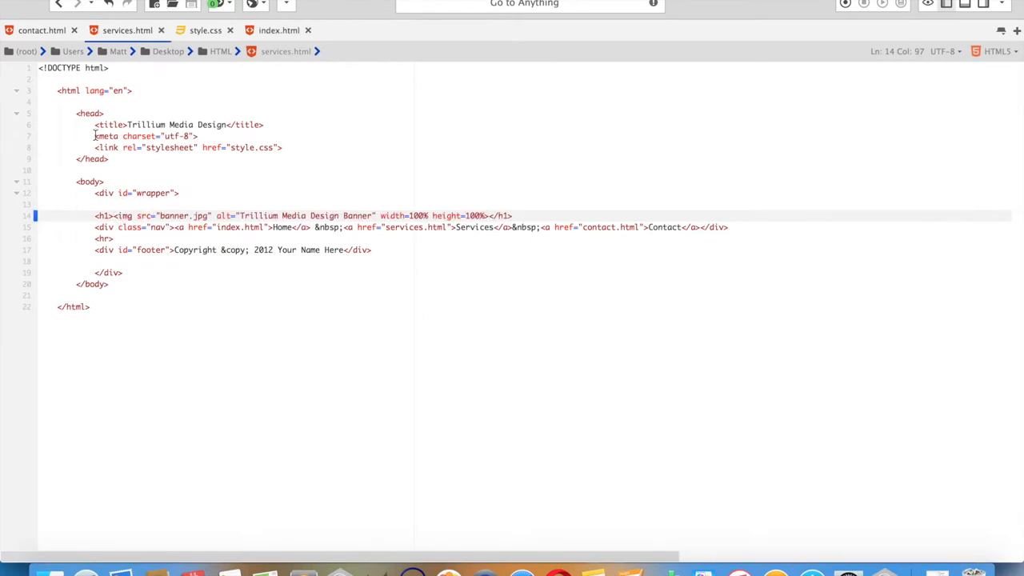
Paste the same banner img tag into the contact.html heading and preview in the browser
{"action": "left_click", "coordinate": [41, 31]}
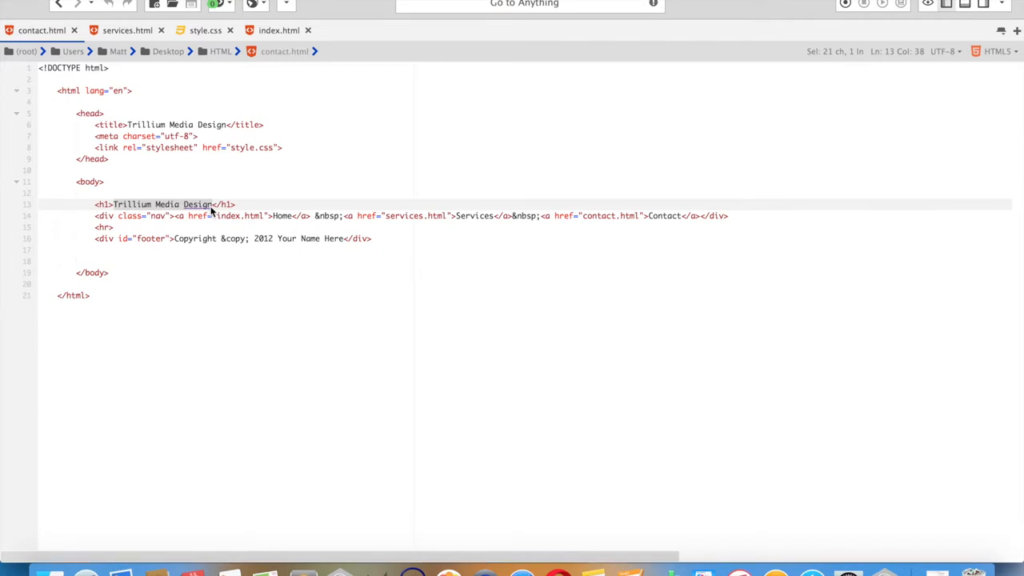
{"action": "type", "text": "<img src=\"banner.jpg\" alt=\"Trillium Media Design Banner\" width=100% height=100%>"}
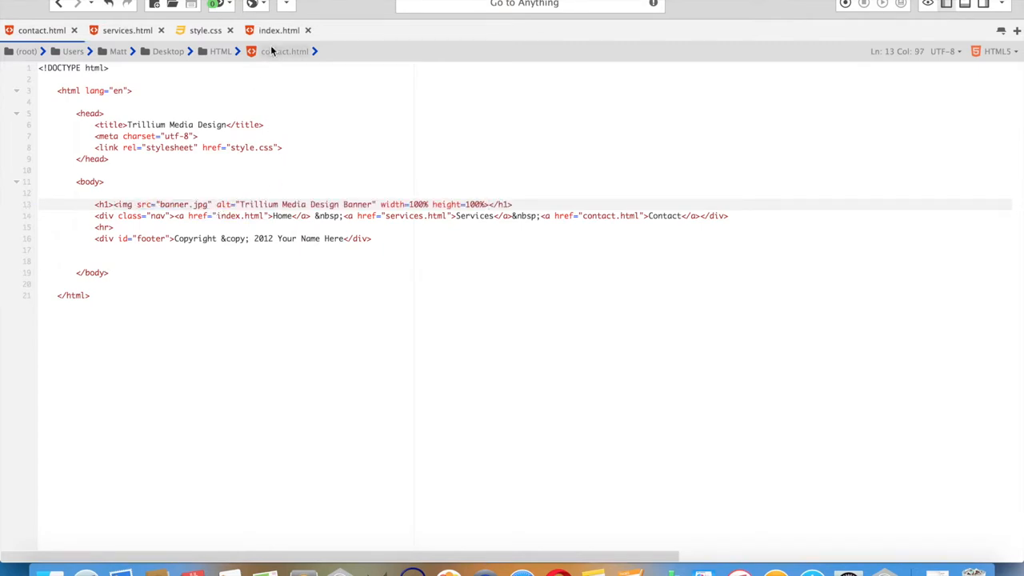
{"action": "left_click", "coordinate": [278, 31]}
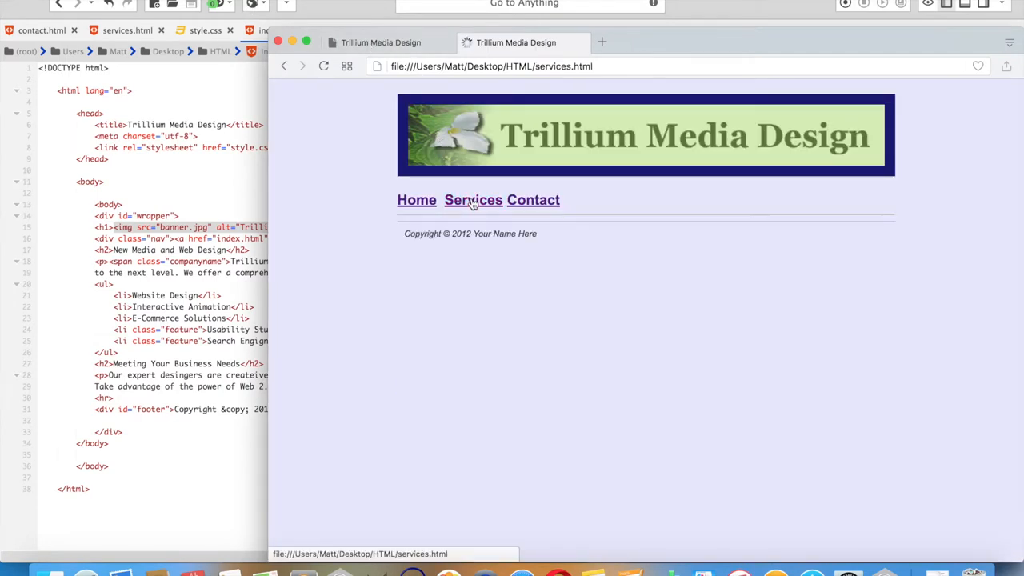
Visit the Services and Contact pages to confirm the banner shows on each
{"action": "left_click", "coordinate": [532, 199]}
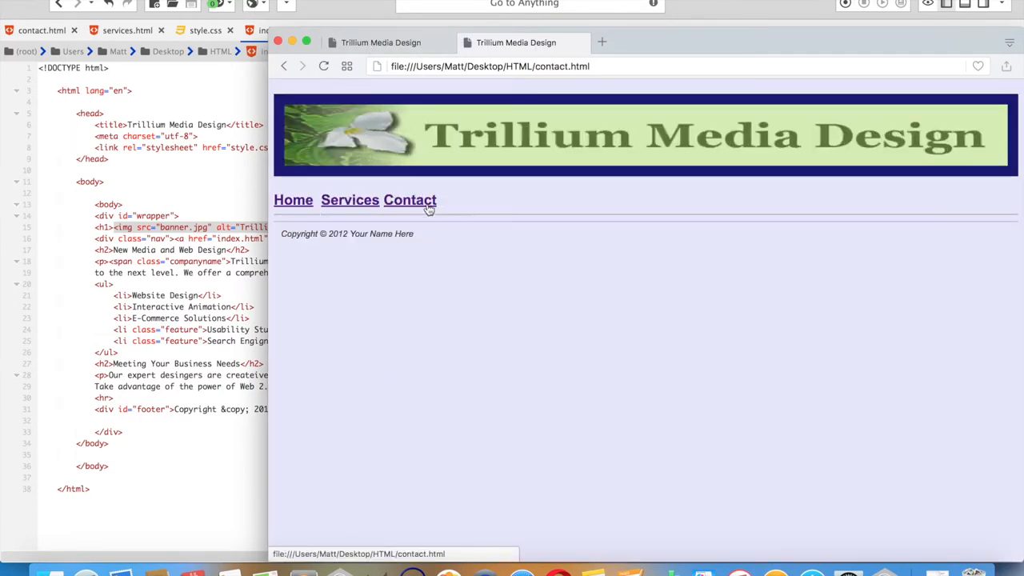
{"action": "left_click", "coordinate": [349, 199]}
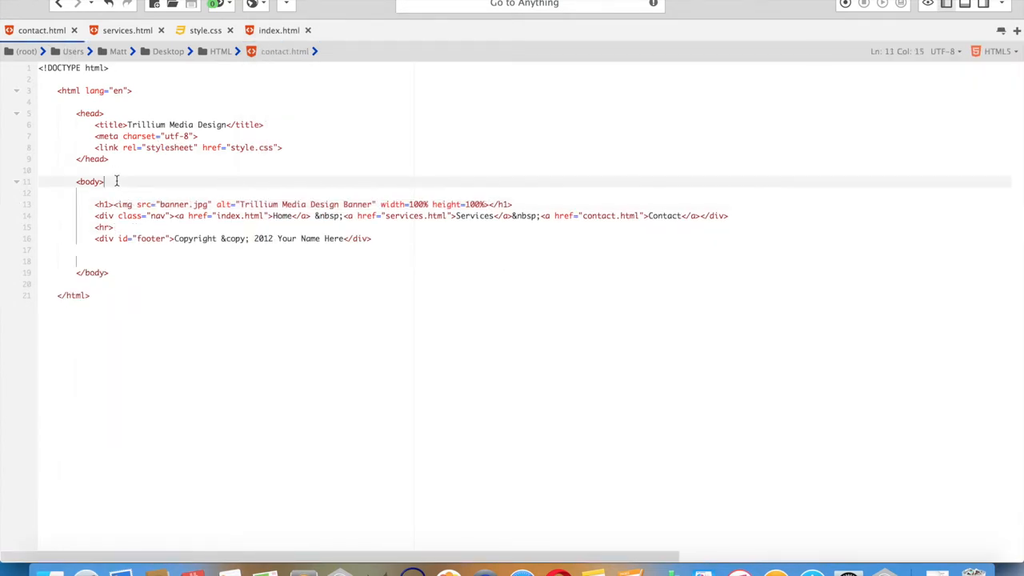
Wrap contact.html's body content in <div id="wrapper"> with the closing </div> after the footer
{"action": "type", "text": "<"}
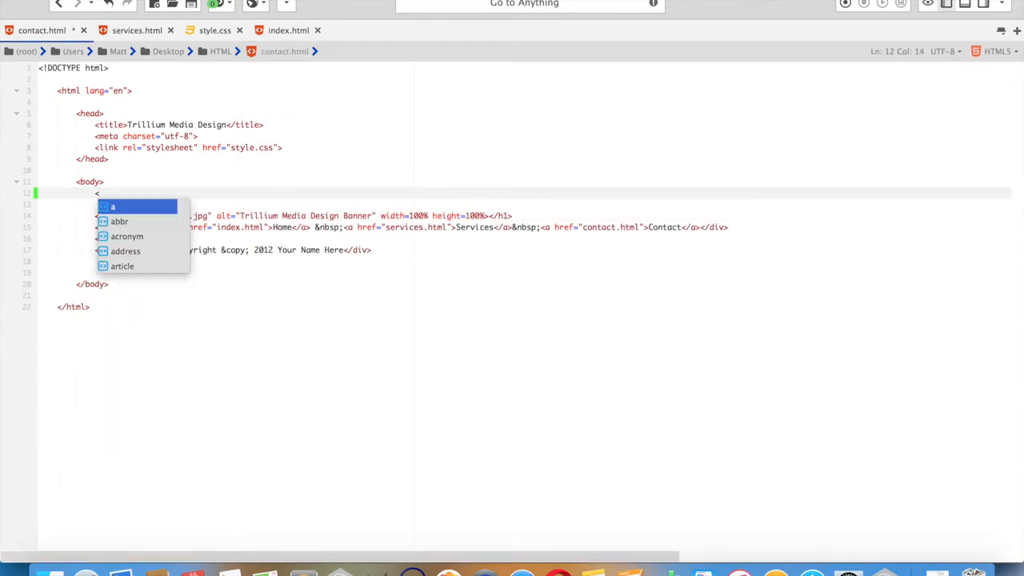
{"action": "type", "text": "div wrappe"}
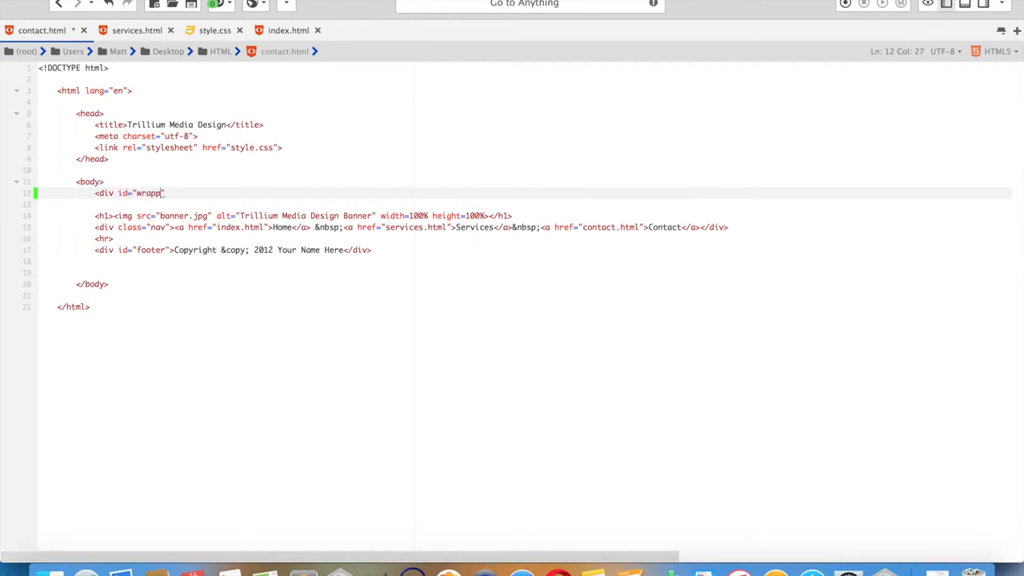
{"action": "type", "text": "er"}
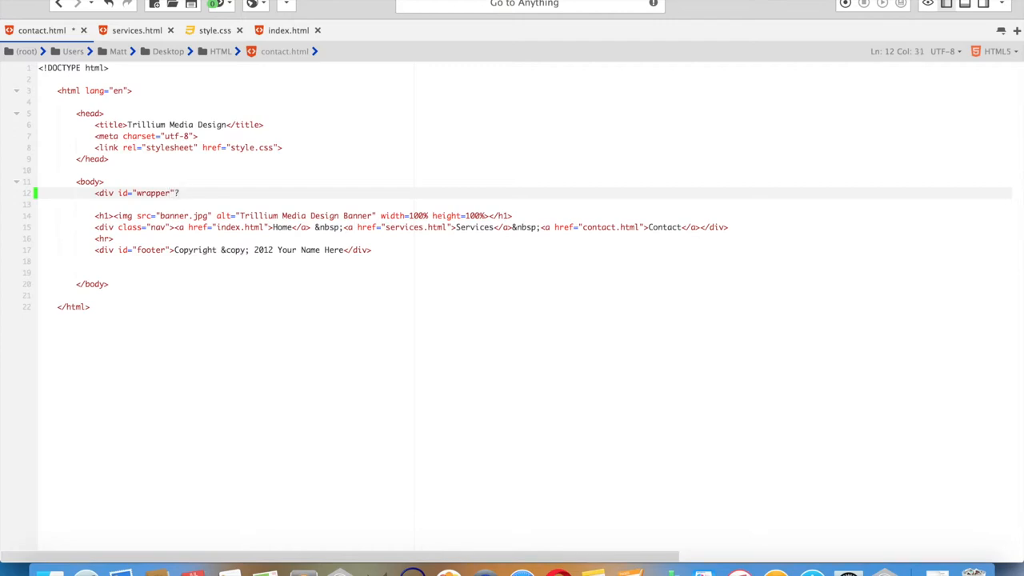
{"action": "type", "text": "></div>"}
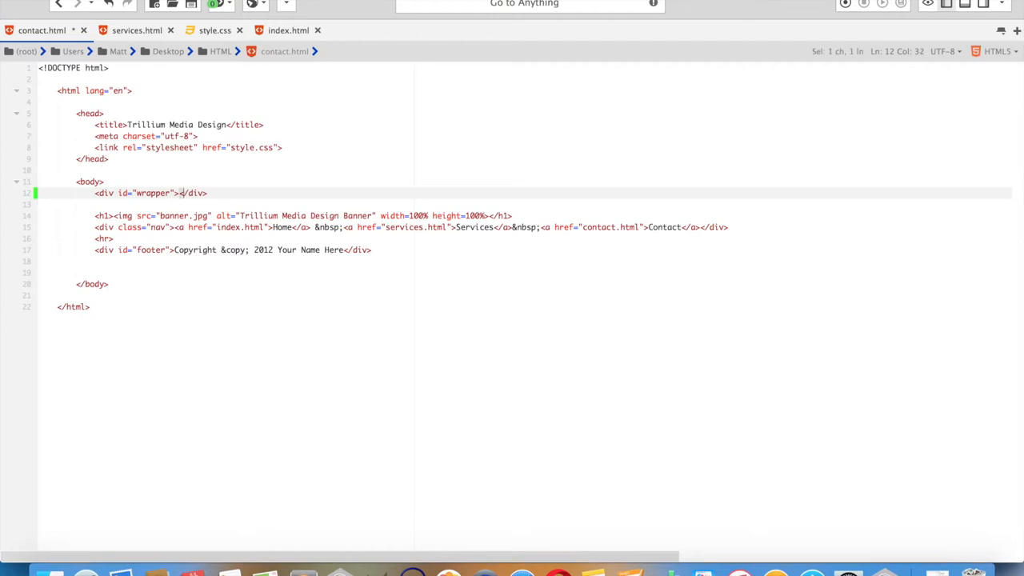
{"action": "left_click_drag", "start_coordinate": [179, 192], "coordinate": [208, 192]}
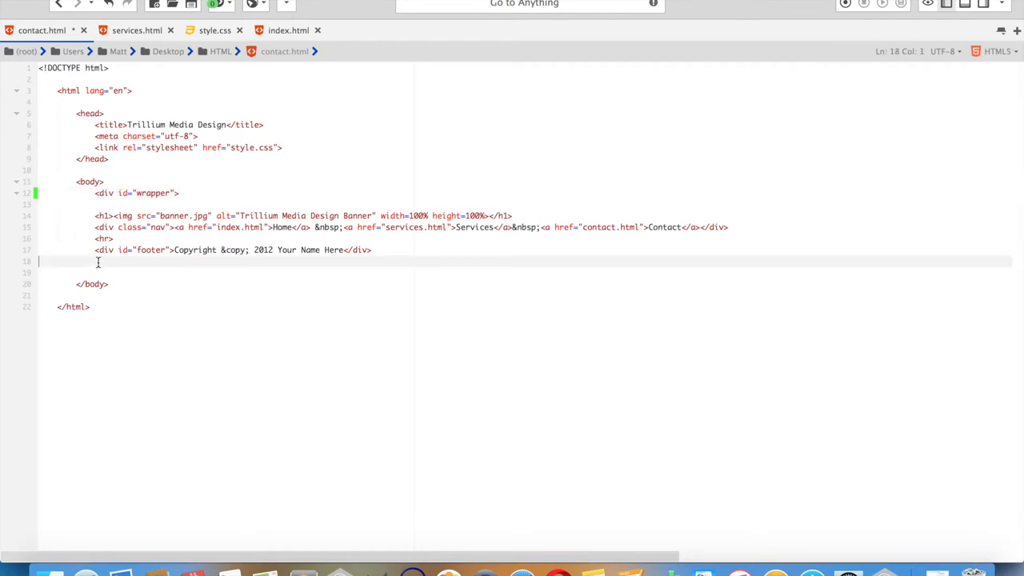
{"action": "type", "text": "</div>"}
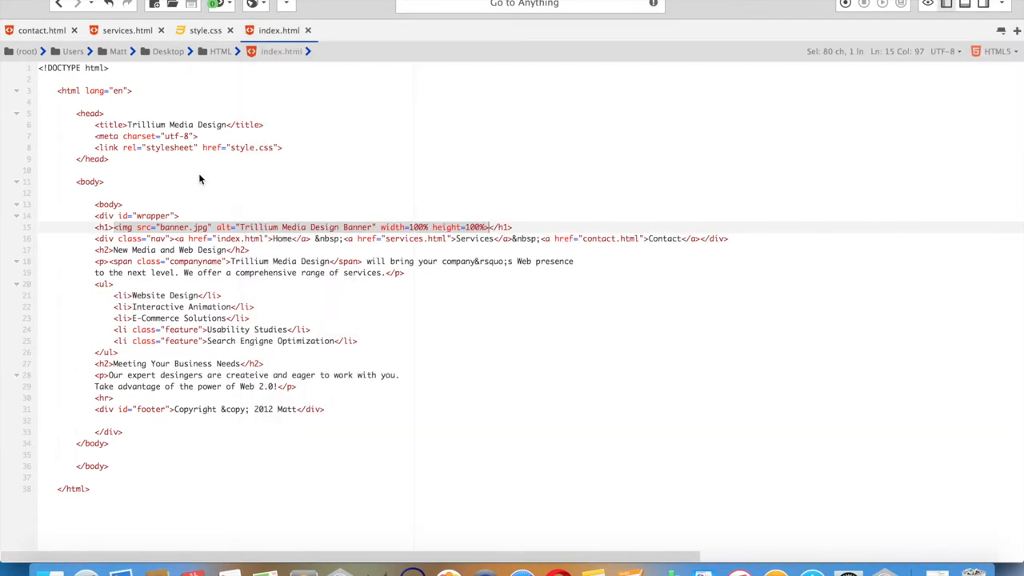
Switch to style.css and place the cursor in the h1 rule's background-color declaration
{"action": "left_click", "coordinate": [205, 30]}
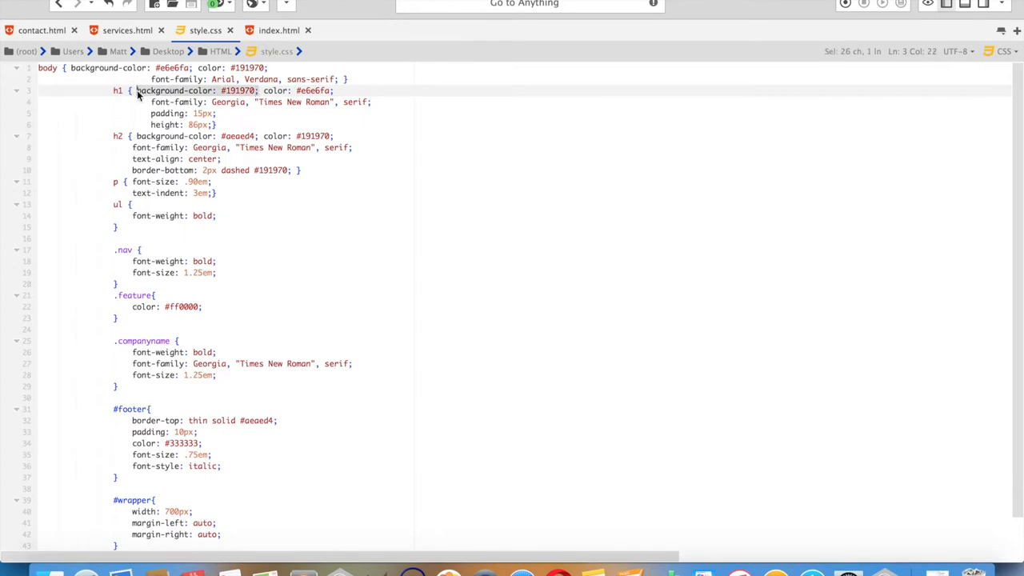
{"action": "left_click", "coordinate": [278, 31]}
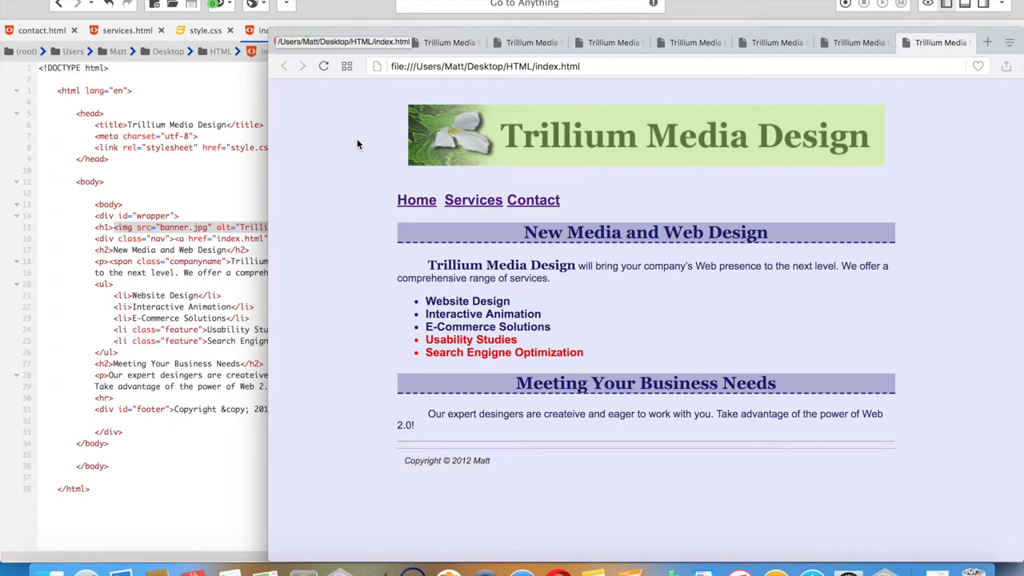
{"action": "mouse_move", "coordinate": [384, 164]}
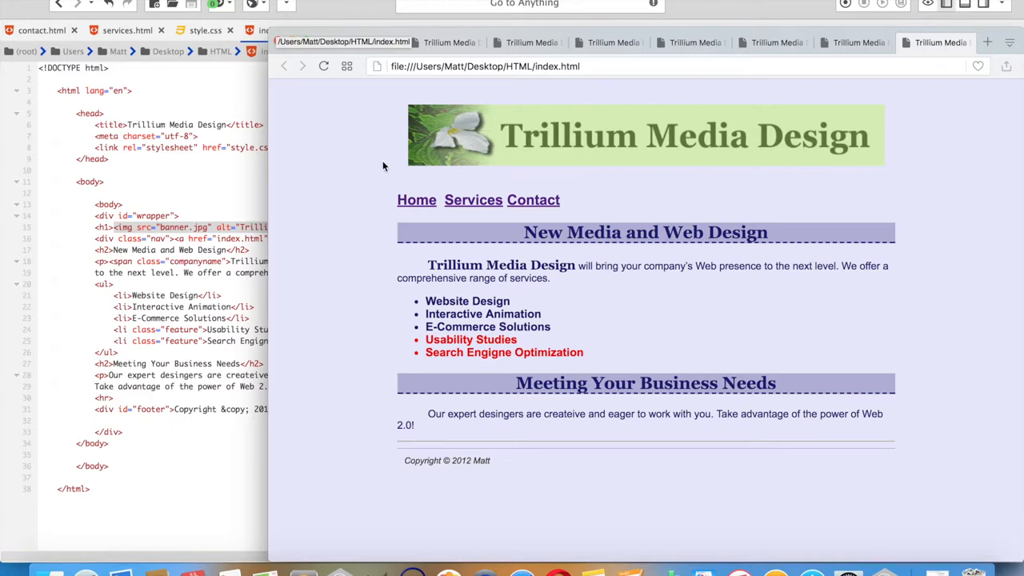
{"action": "mouse_move", "coordinate": [484, 378]}
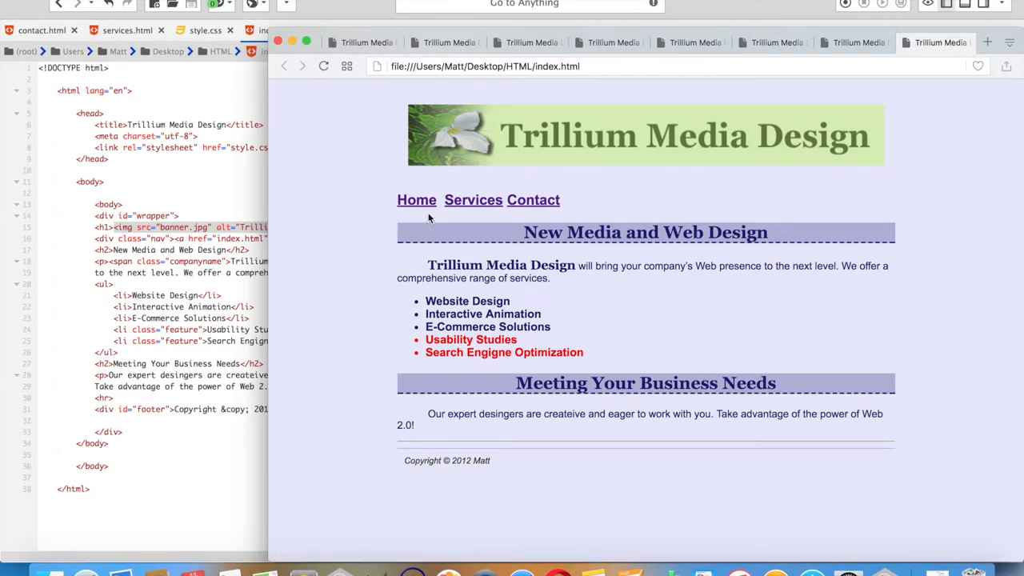
{"action": "mouse_move", "coordinate": [416, 164]}
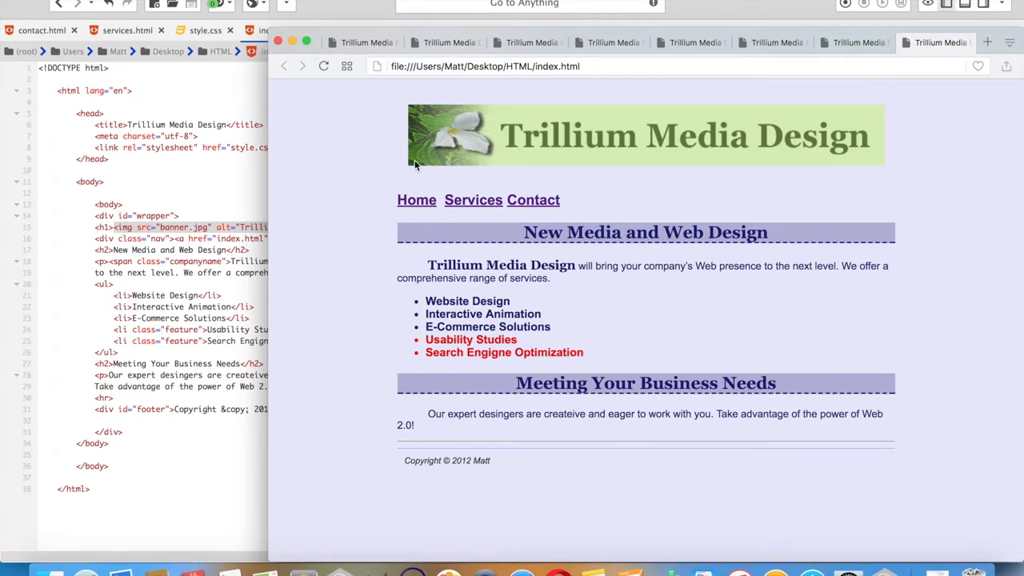
{"action": "mouse_move", "coordinate": [909, 141]}
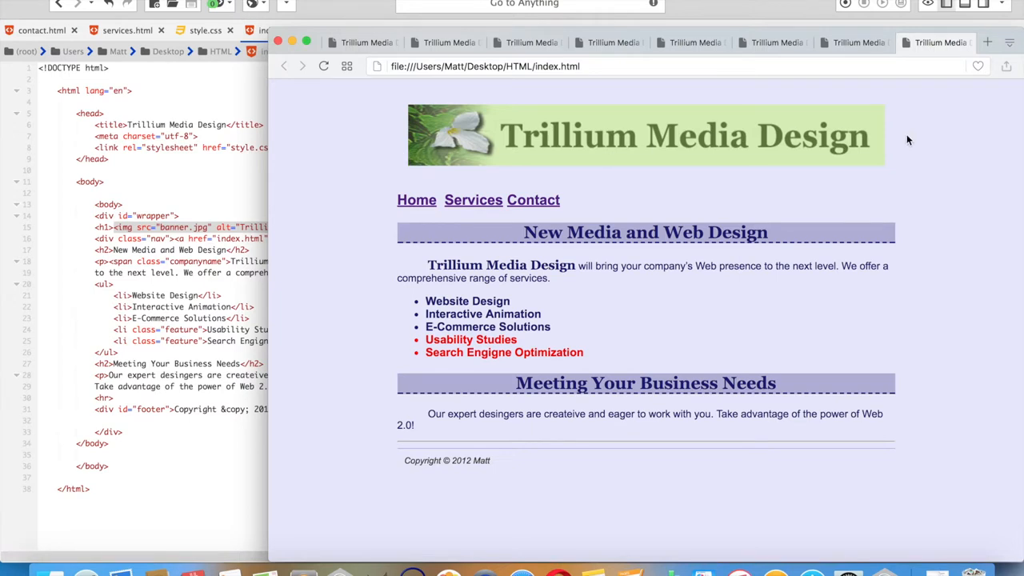
{"action": "mouse_move", "coordinate": [189, 176]}
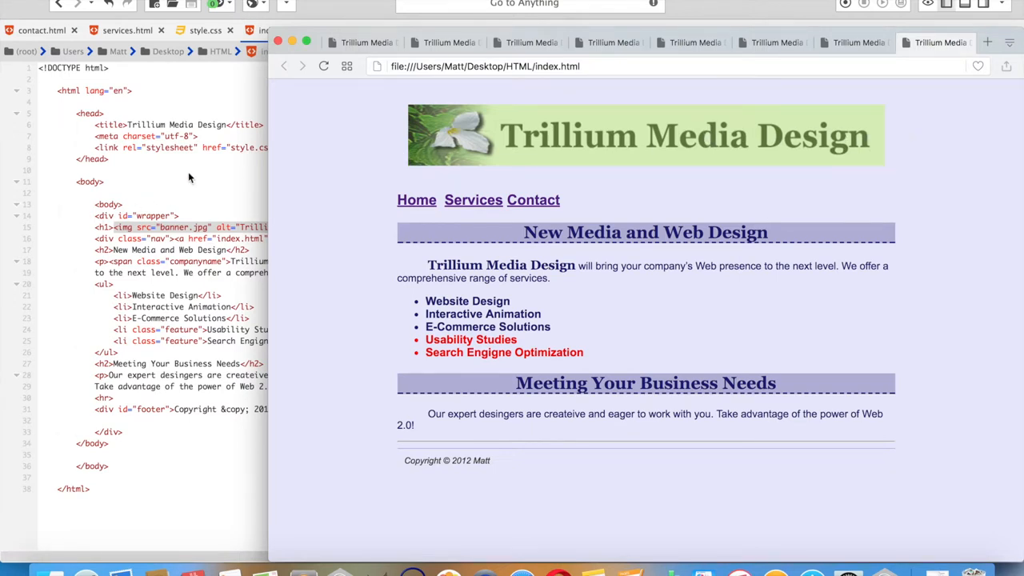
{"action": "mouse_move", "coordinate": [227, 192]}
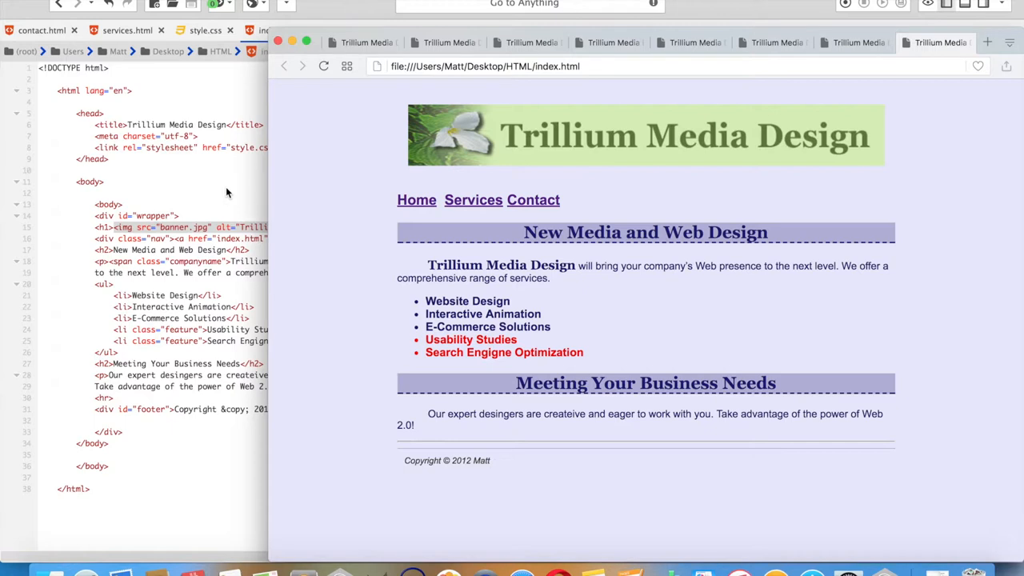
{"action": "mouse_move", "coordinate": [234, 168]}
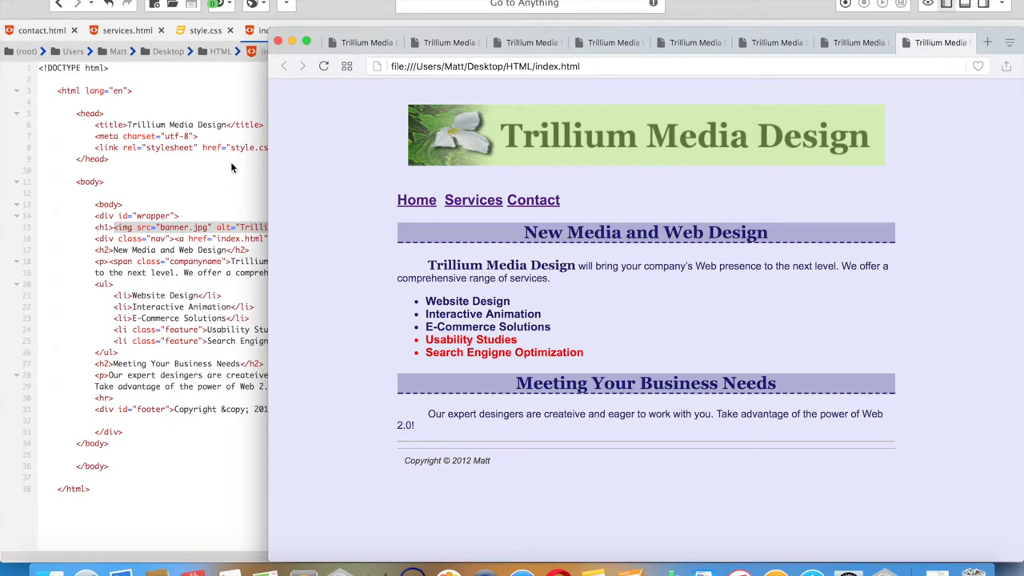
{"action": "mouse_move", "coordinate": [406, 146]}
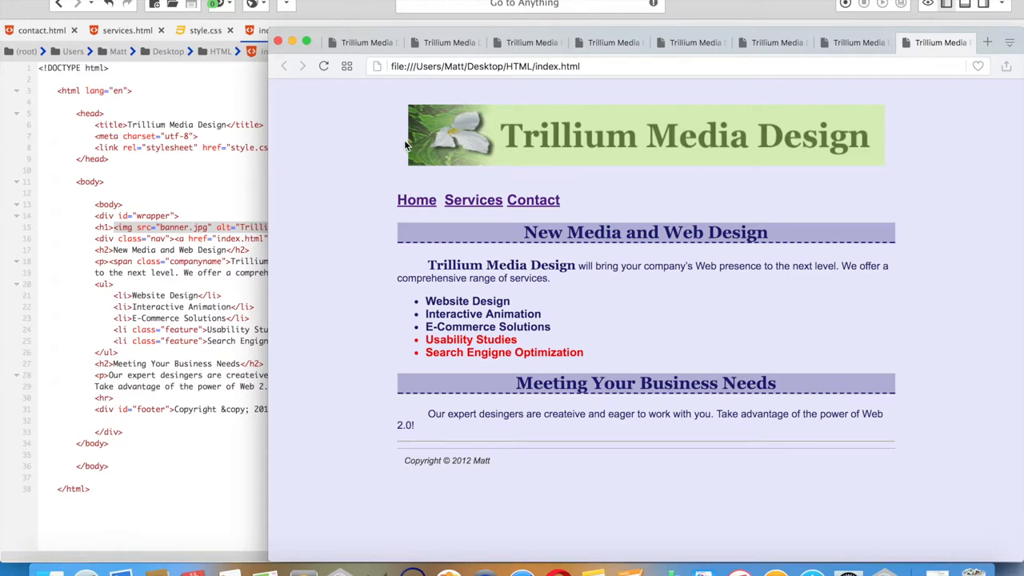
{"action": "mouse_move", "coordinate": [224, 150]}
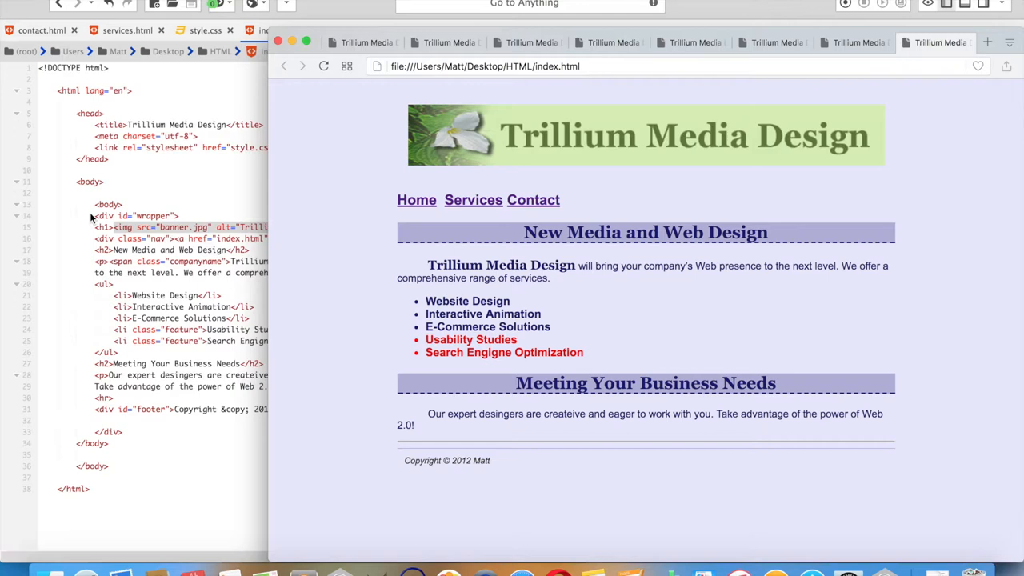
{"action": "mouse_move", "coordinate": [102, 216]}
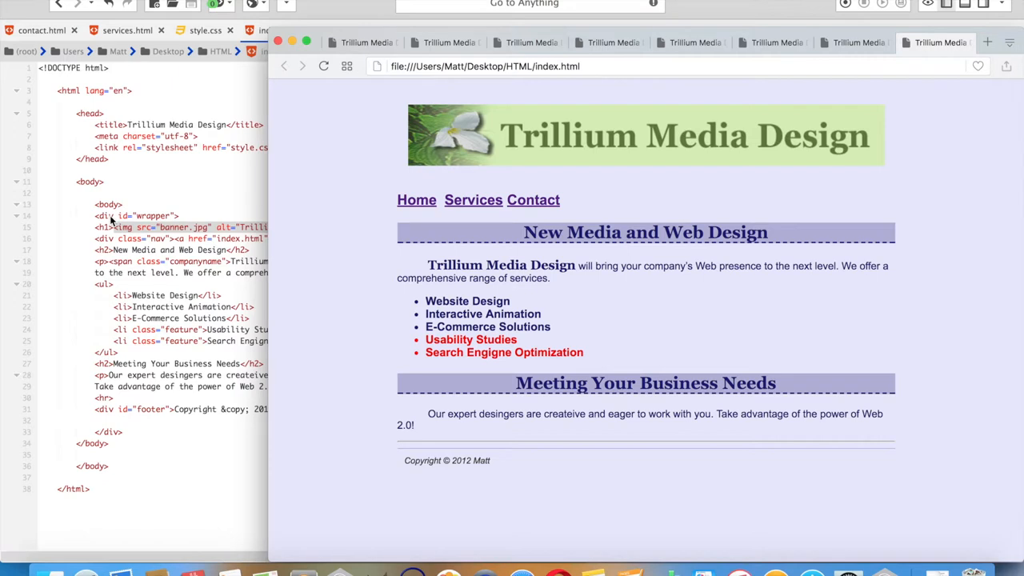
{"action": "mouse_move", "coordinate": [120, 206]}
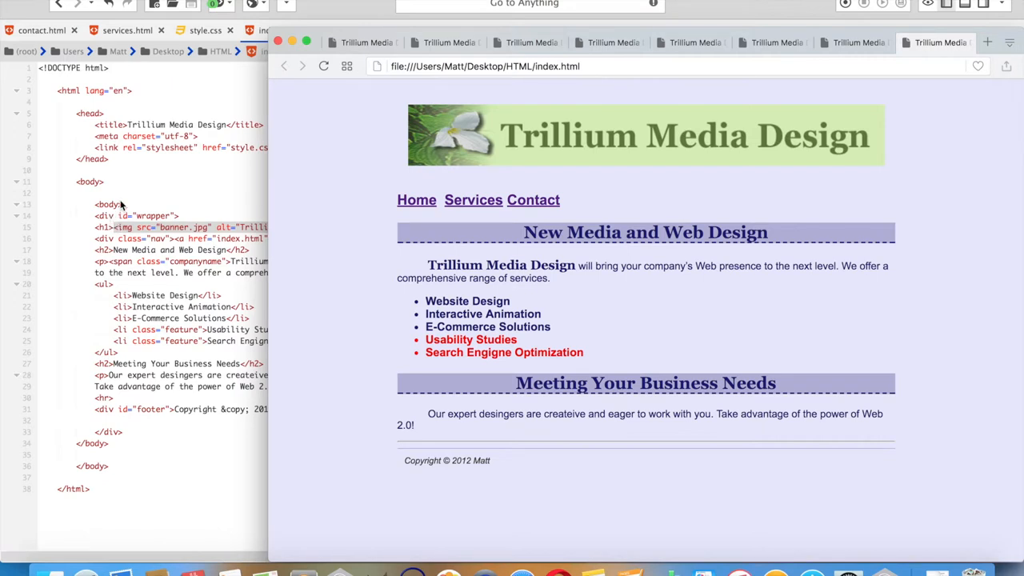
{"action": "mouse_move", "coordinate": [146, 233]}
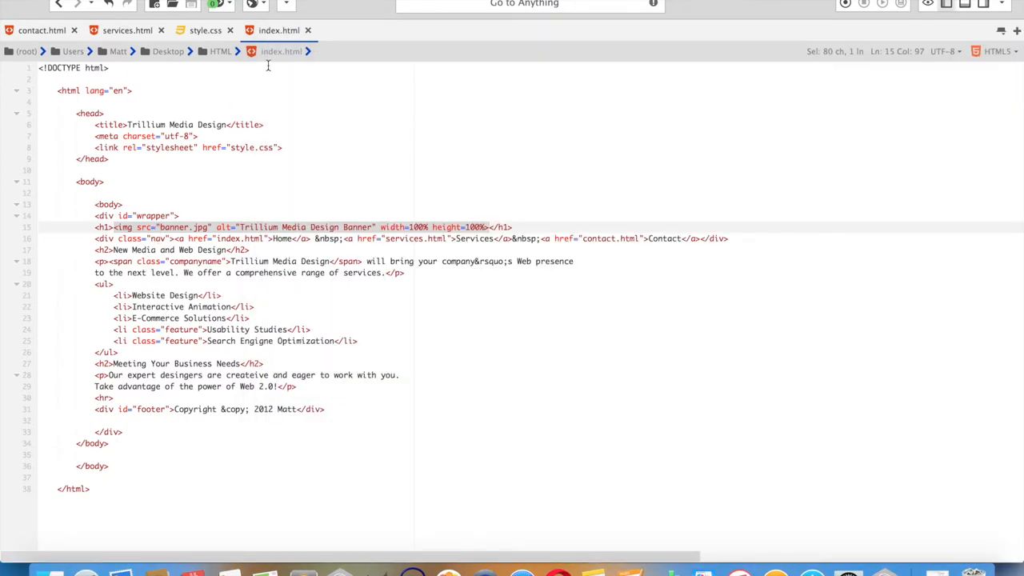
Give the h2 rule a #d5edb3 background and a dark green text colour
{"action": "left_click", "coordinate": [205, 31]}
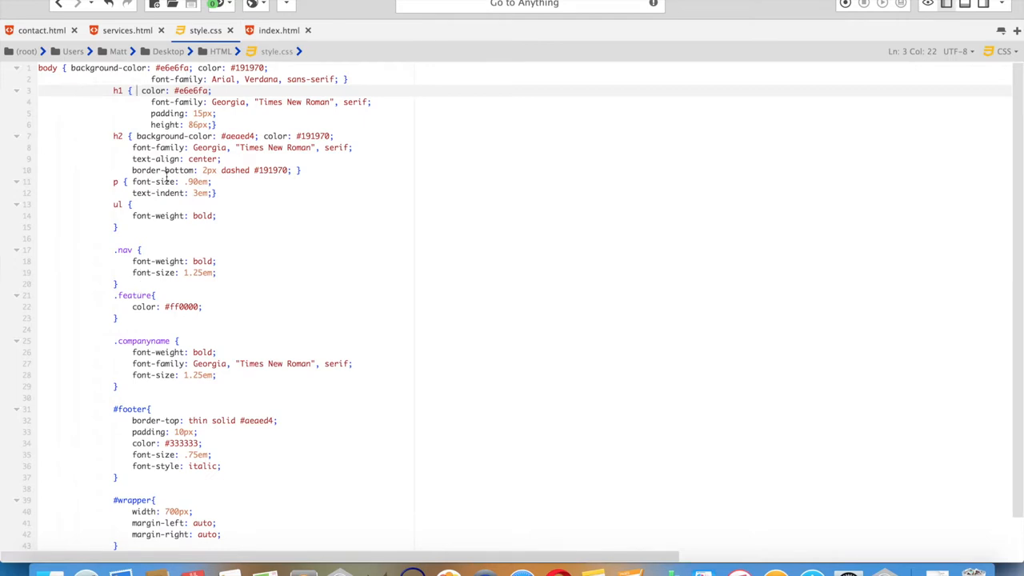
{"action": "mouse_move", "coordinate": [166, 176]}
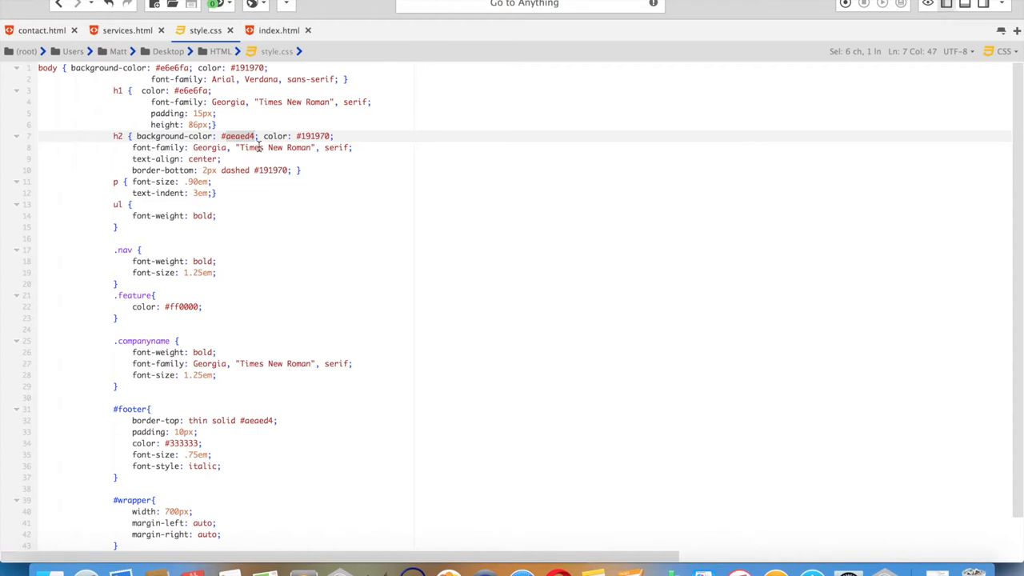
{"action": "type", "text": "#d5edb3"}
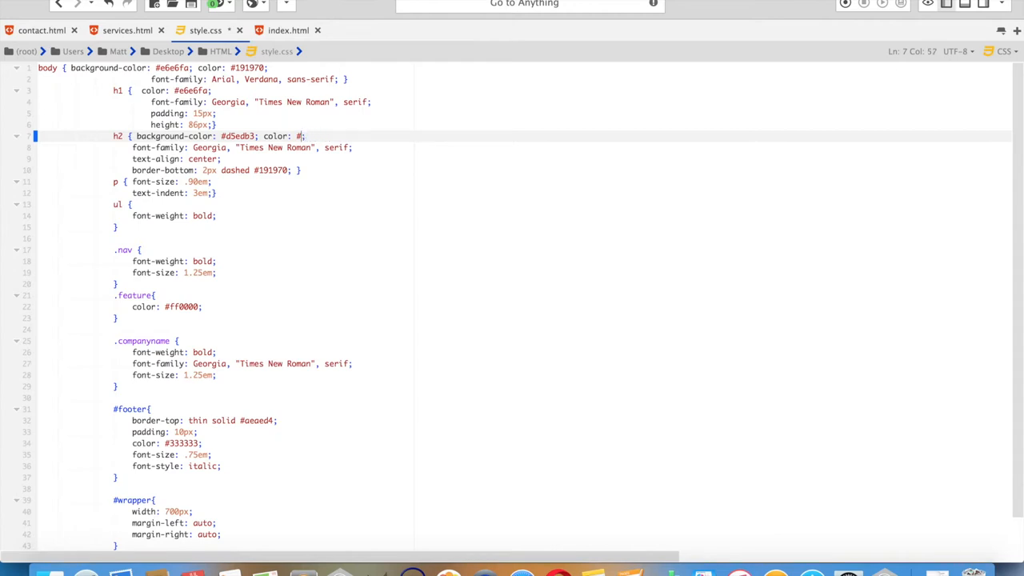
{"action": "type", "text": "5d"}
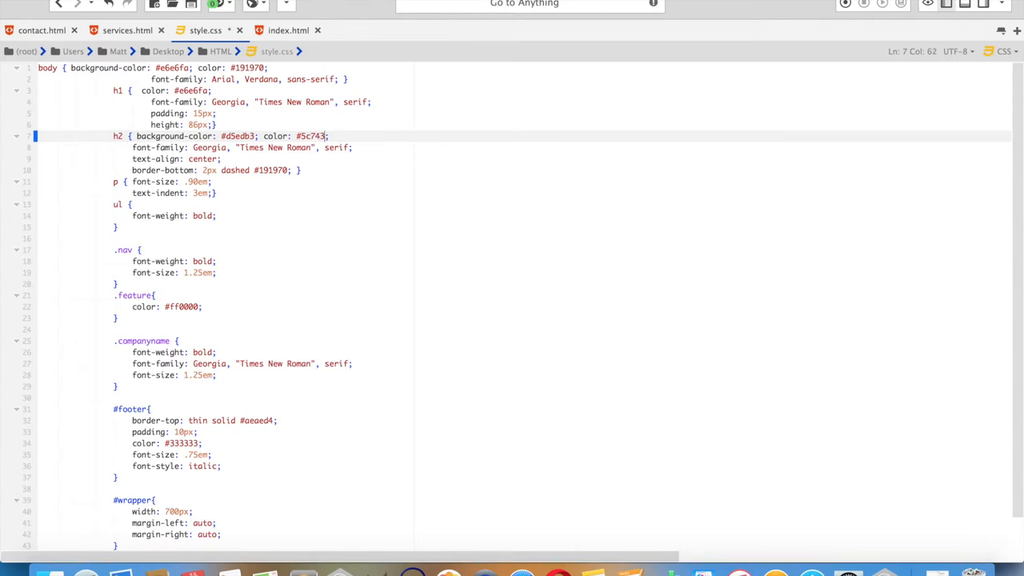
{"action": "type", "text": "d"}
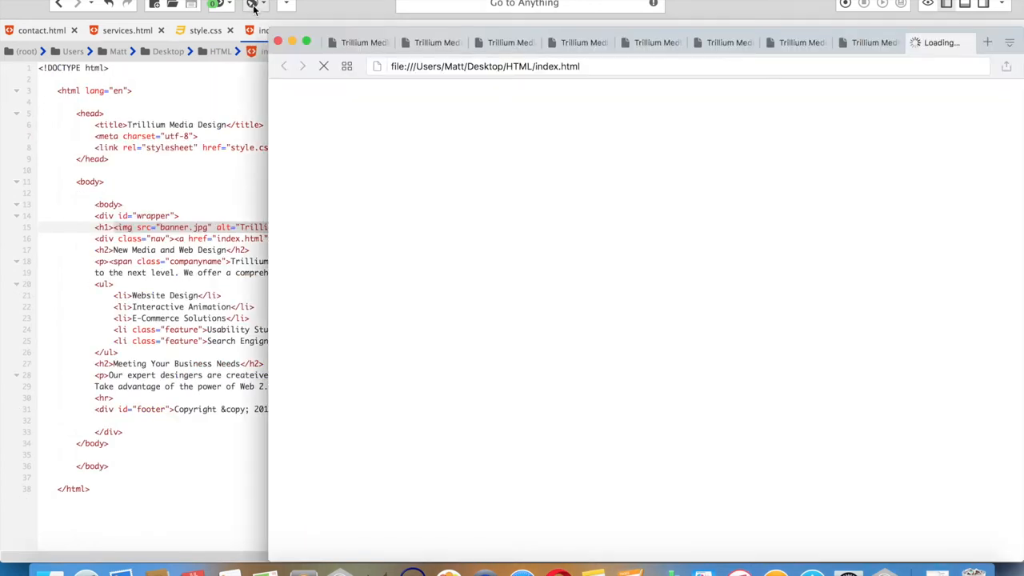
Reload the index page in Chrome to check the green headings, then return to the editor
{"action": "left_click", "coordinate": [256, 8]}
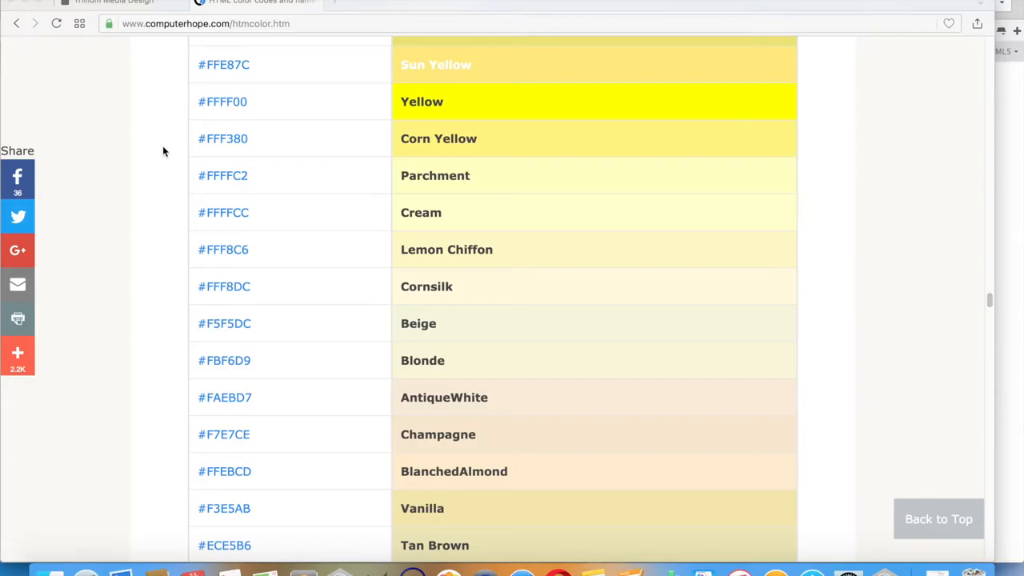
{"action": "mouse_move", "coordinate": [264, 36]}
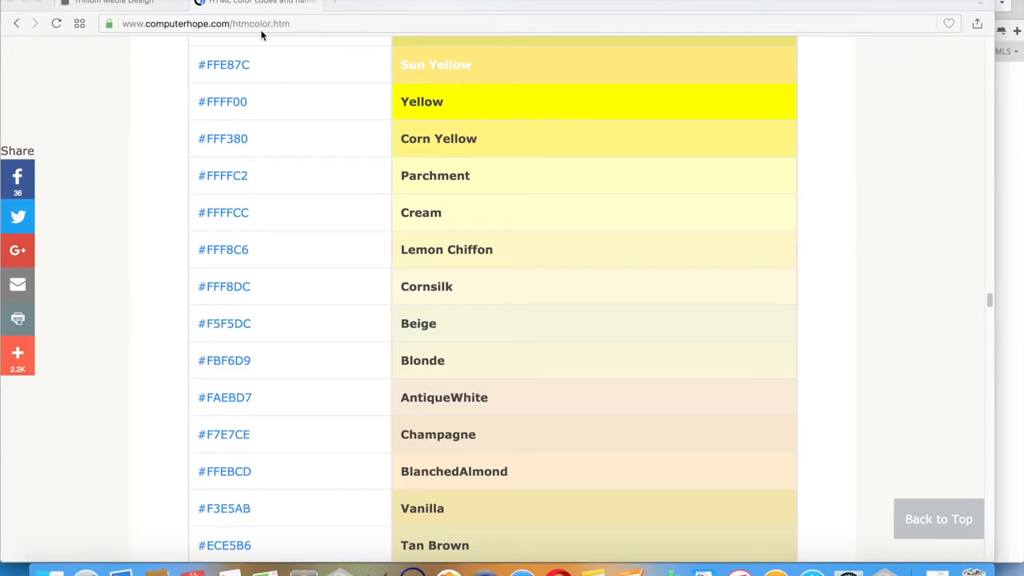
{"action": "mouse_move", "coordinate": [446, 357]}
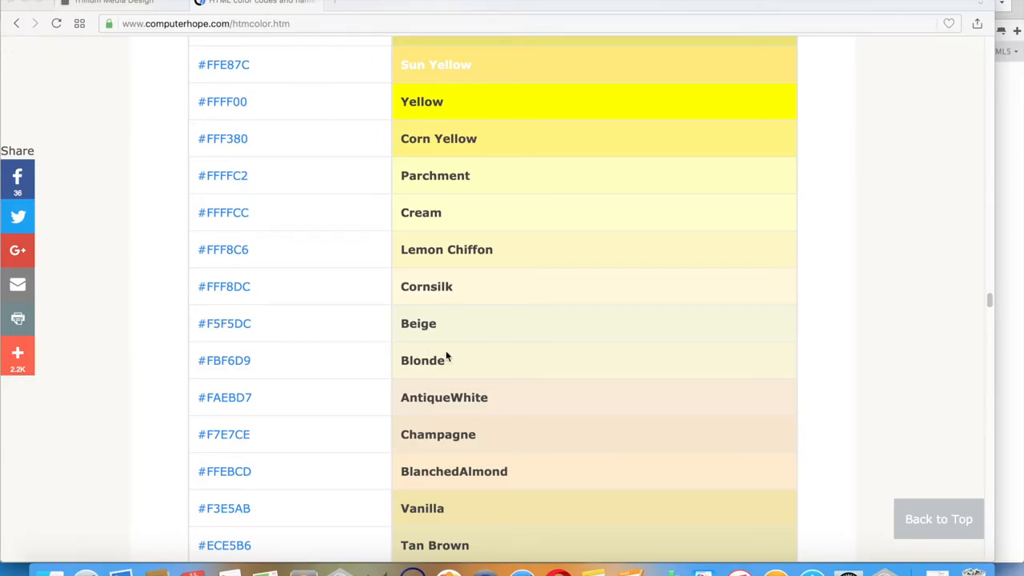
{"action": "mouse_move", "coordinate": [424, 328]}
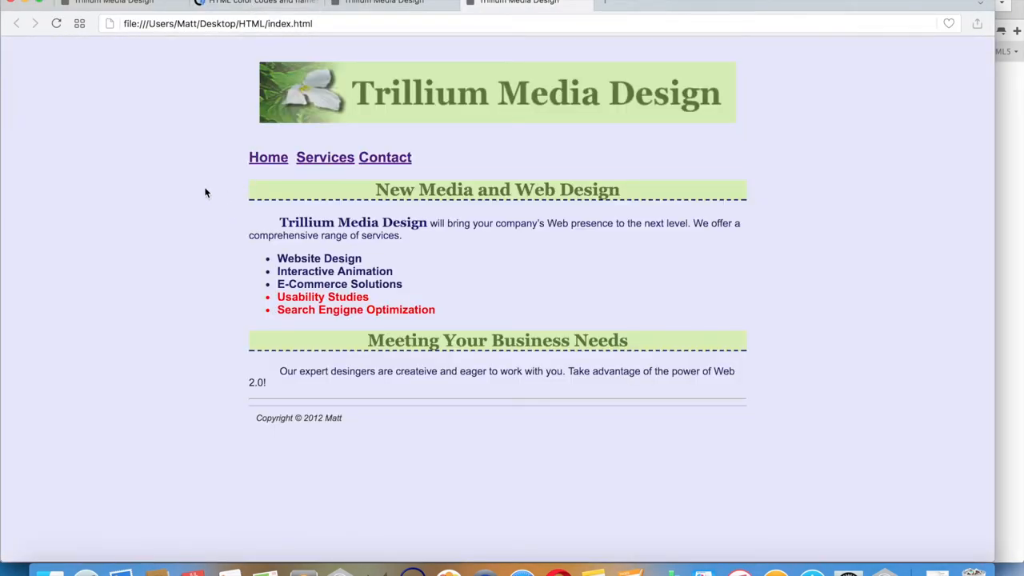
{"action": "mouse_move", "coordinate": [808, 118]}
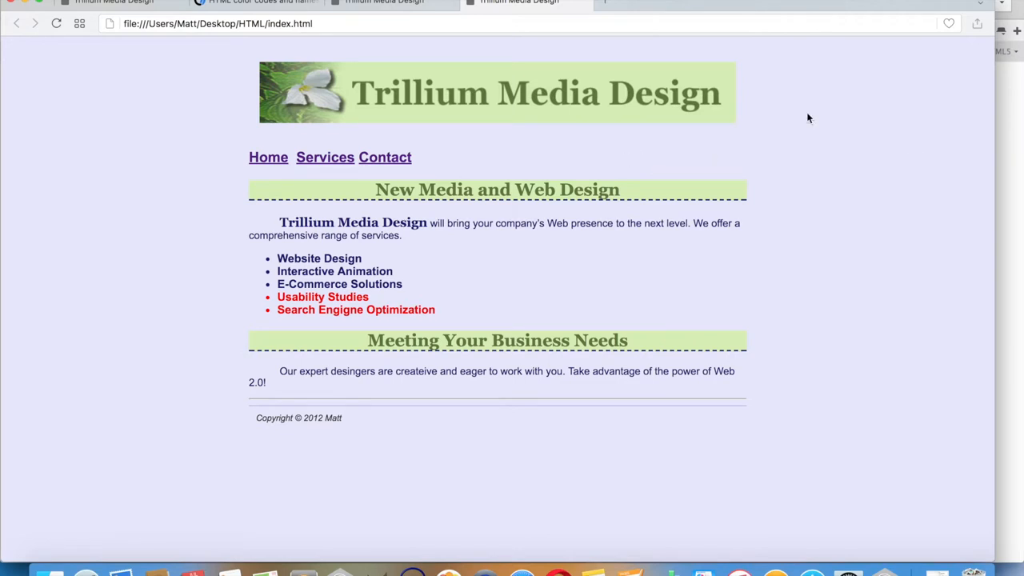
{"action": "left_click", "coordinate": [384, 3]}
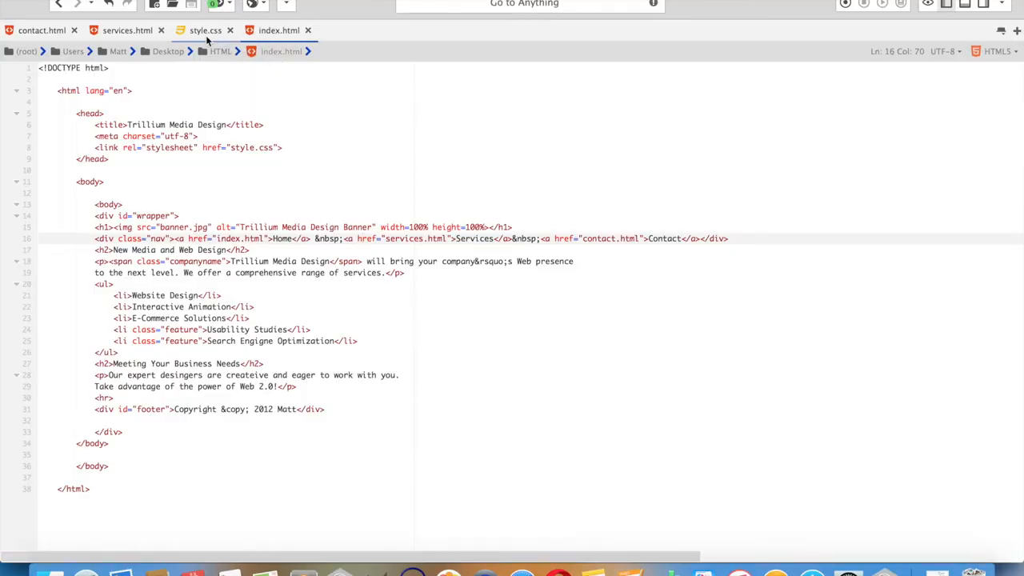
Change the body background-color in style.css to #F5F5DC
{"action": "left_click", "coordinate": [205, 31]}
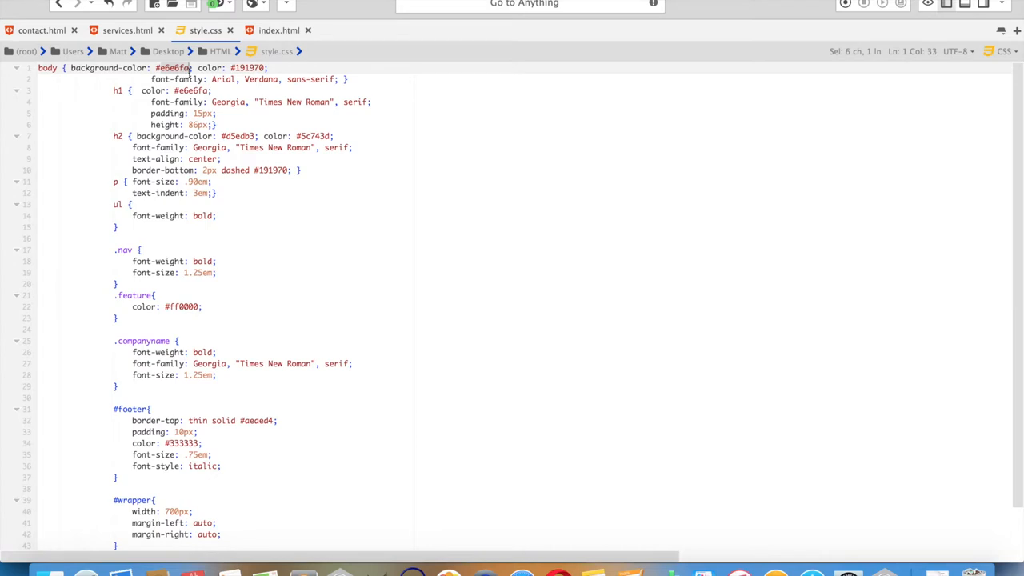
{"action": "key", "text": "Delete"}
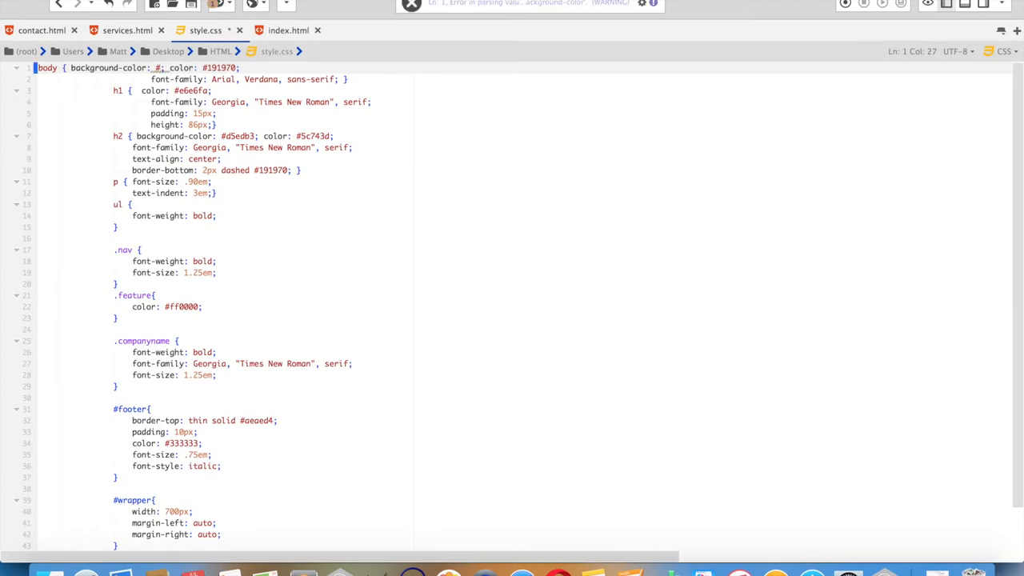
{"action": "type", "text": "F5F"}
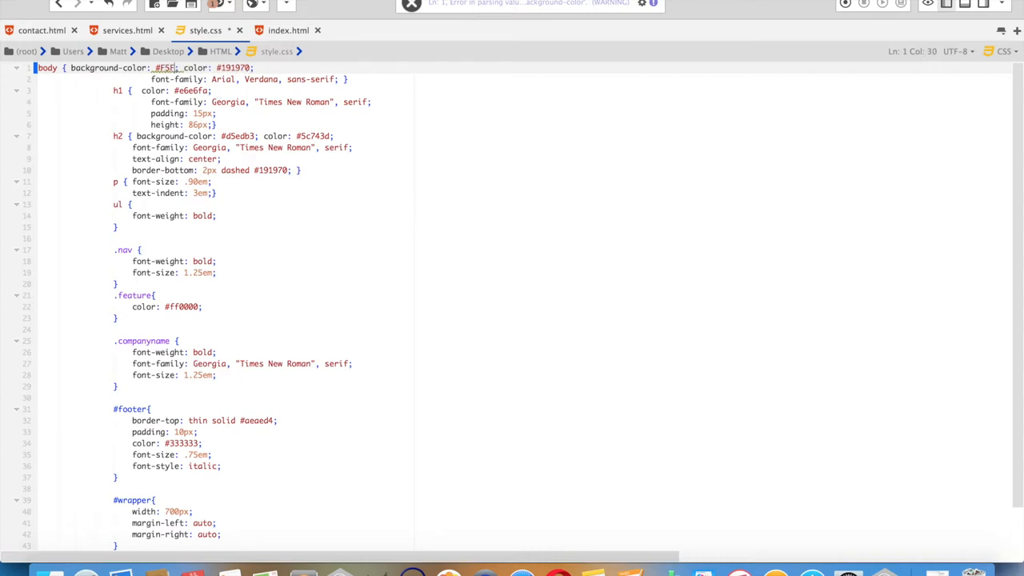
{"action": "type", "text": "DC"}
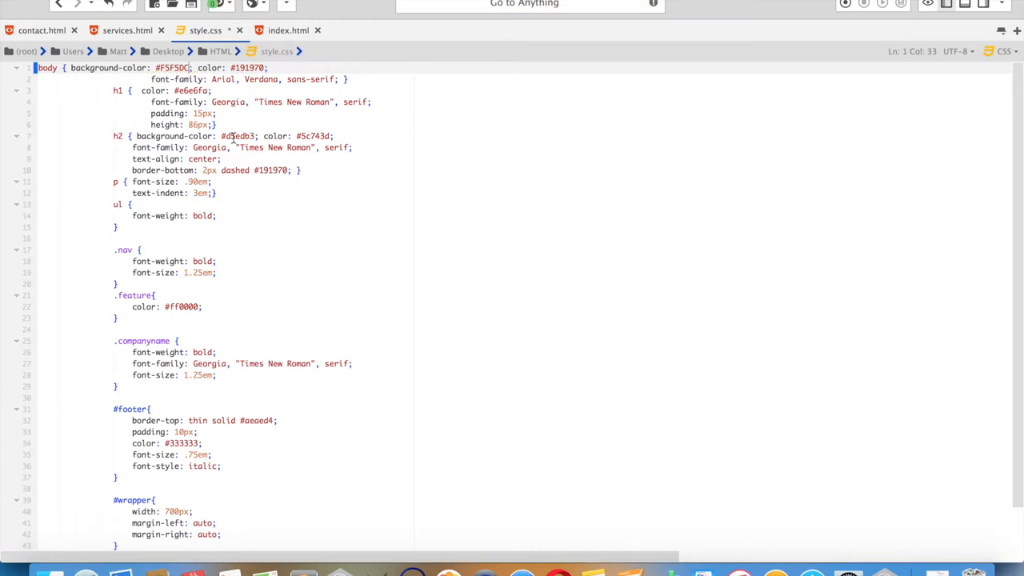
Add background-color: white to the #wrapper rule and preview the page
{"action": "scroll", "scroll_direction": "down", "scroll_amount": 3}
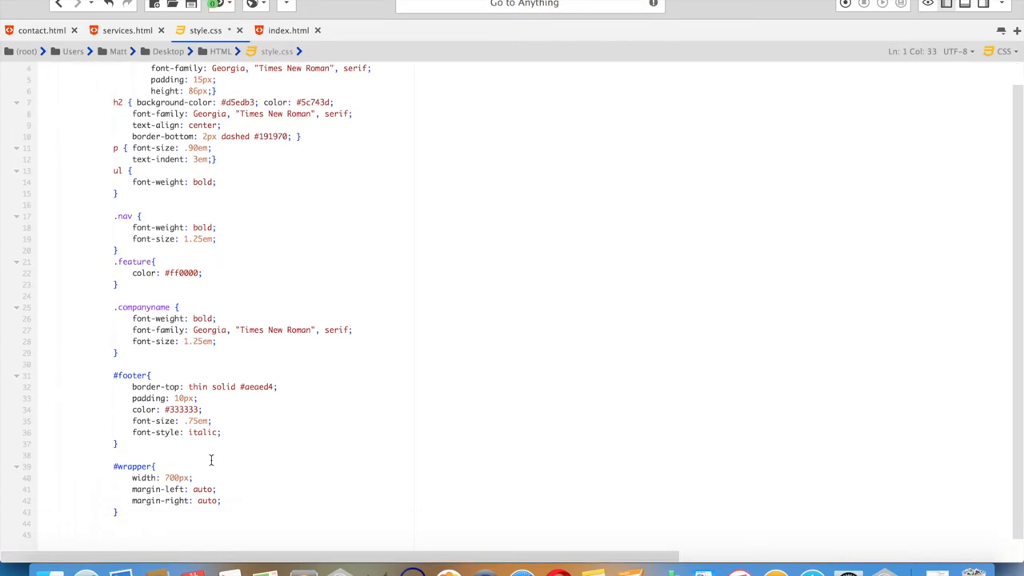
{"action": "left_click", "coordinate": [221, 499]}
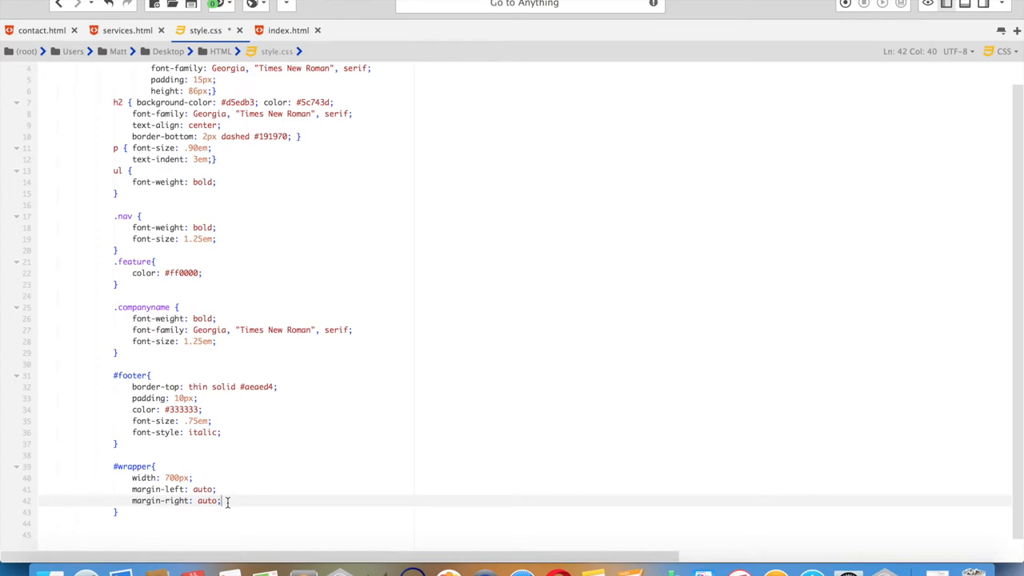
{"action": "type", "text": "back"}
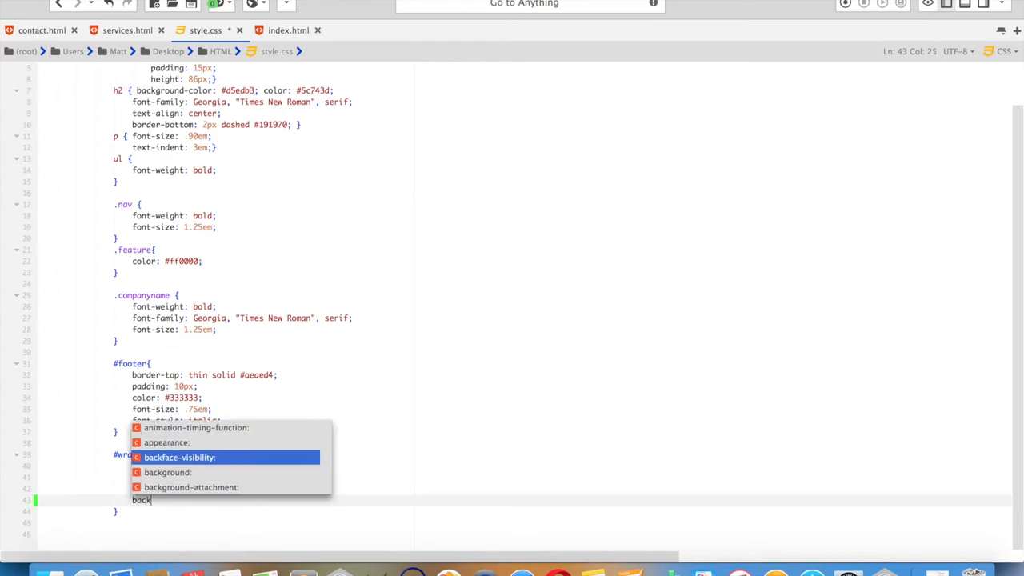
{"action": "type", "text": "ground"}
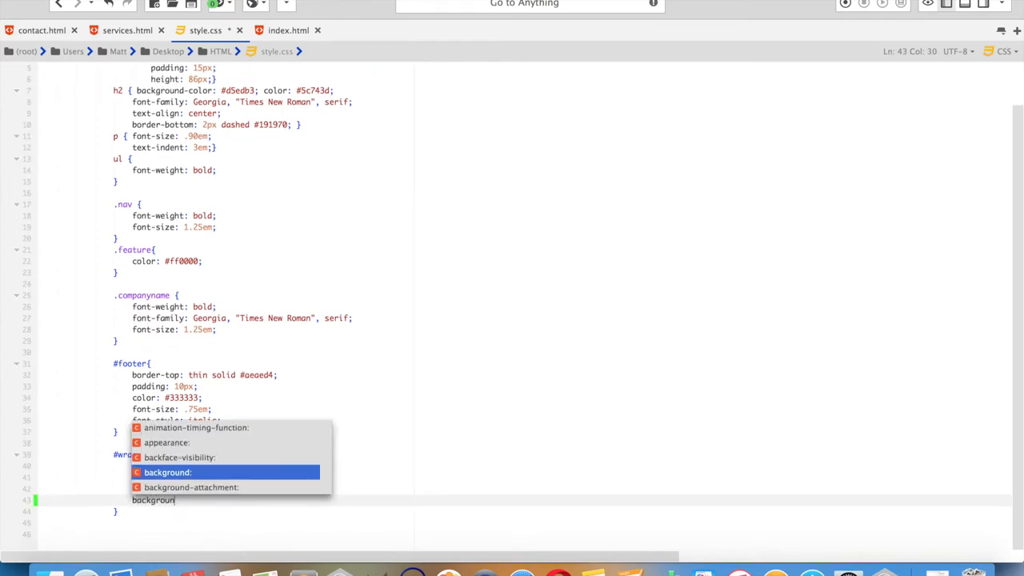
{"action": "type", "text": "-color: white;"}
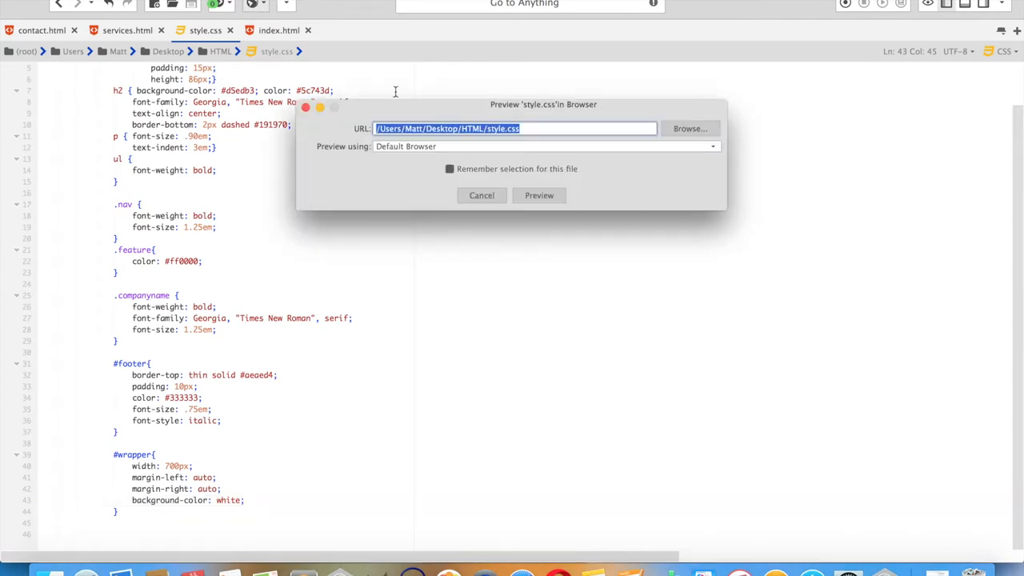
{"action": "left_click", "coordinate": [539, 196]}
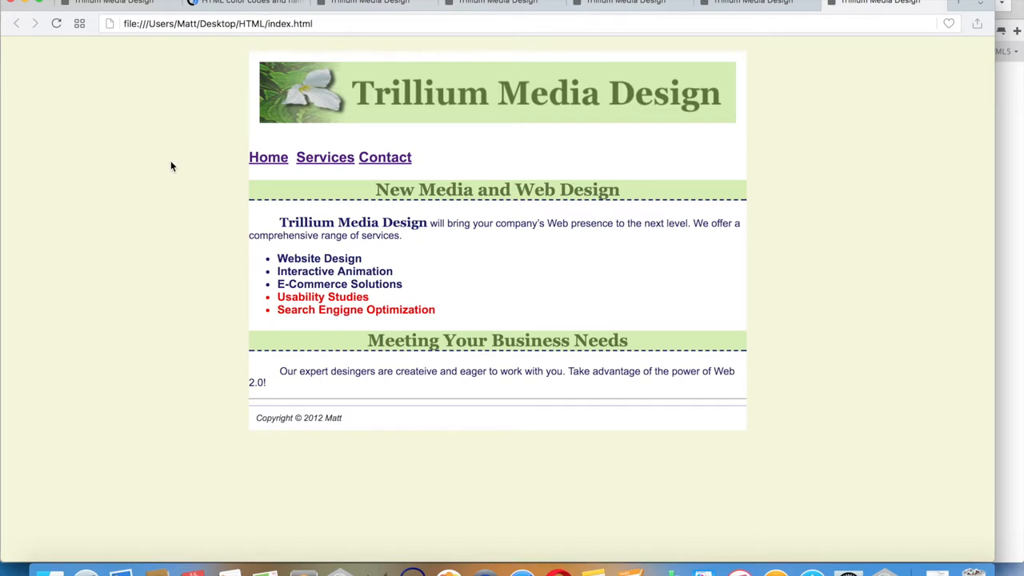
{"action": "mouse_move", "coordinate": [229, 291]}
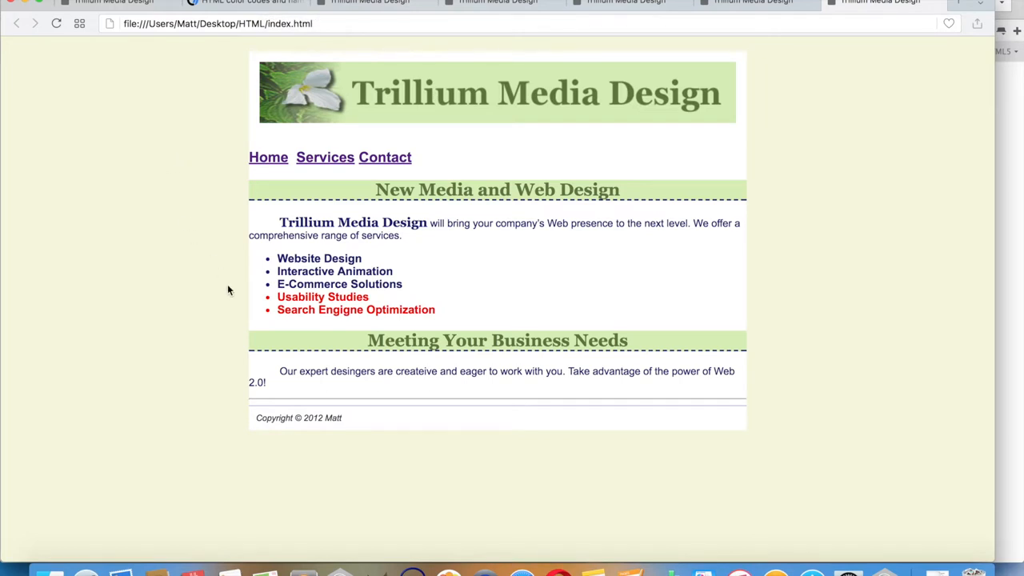
{"action": "mouse_move", "coordinate": [269, 157]}
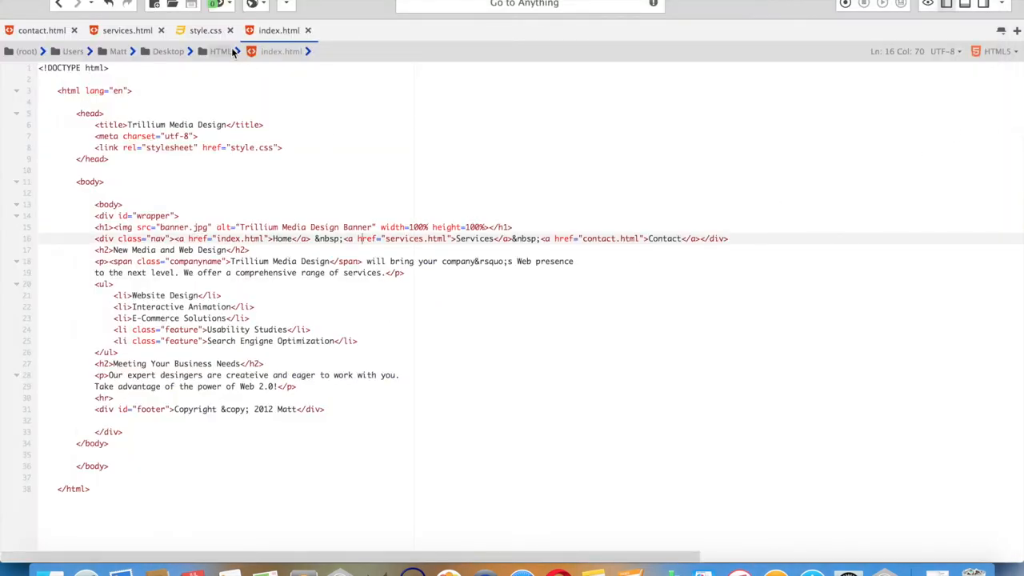
Add padding-left: 10px and padding-right: 10px to #wrapper and save style.css
{"action": "left_click", "coordinate": [205, 28]}
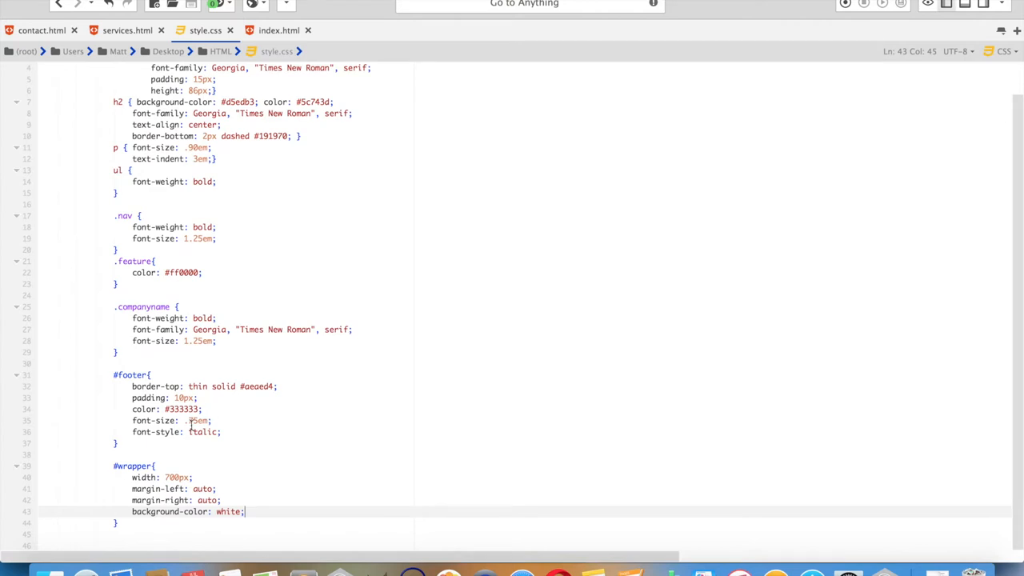
{"action": "type", "text": "p"}
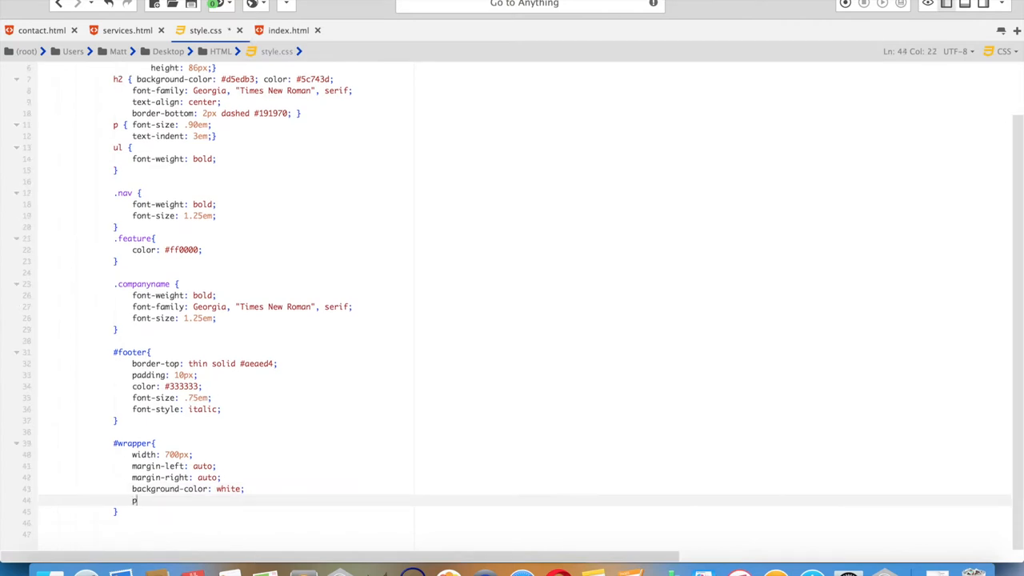
{"action": "type", "text": "padding-left:"}
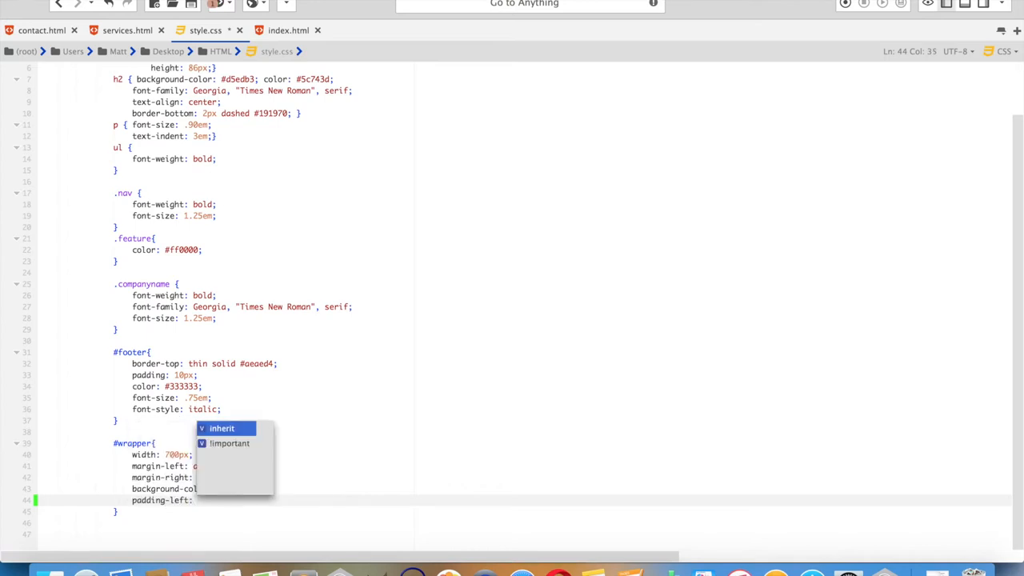
{"action": "type", "text": "10px;"}
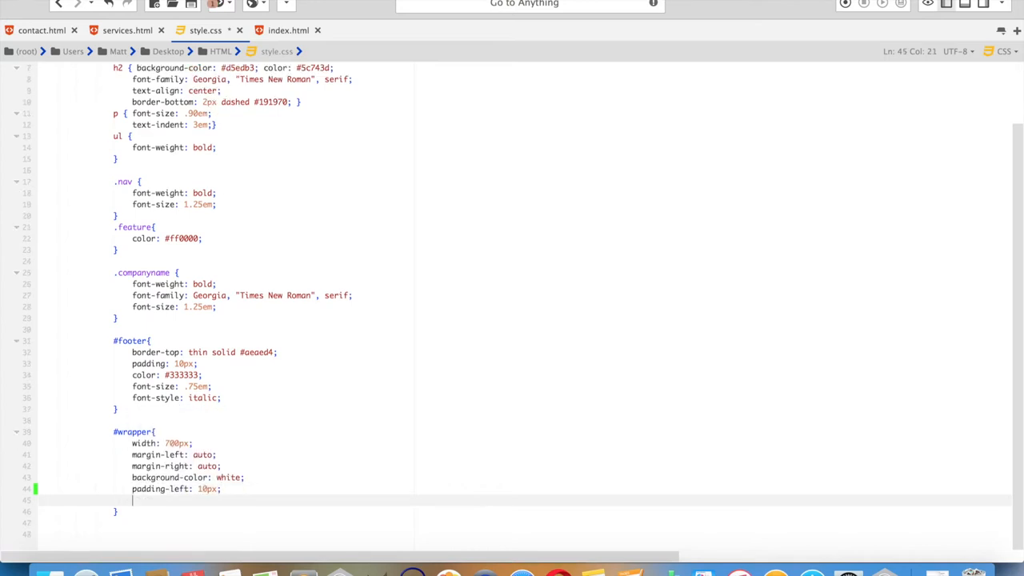
{"action": "type", "text": "padding-right:"}
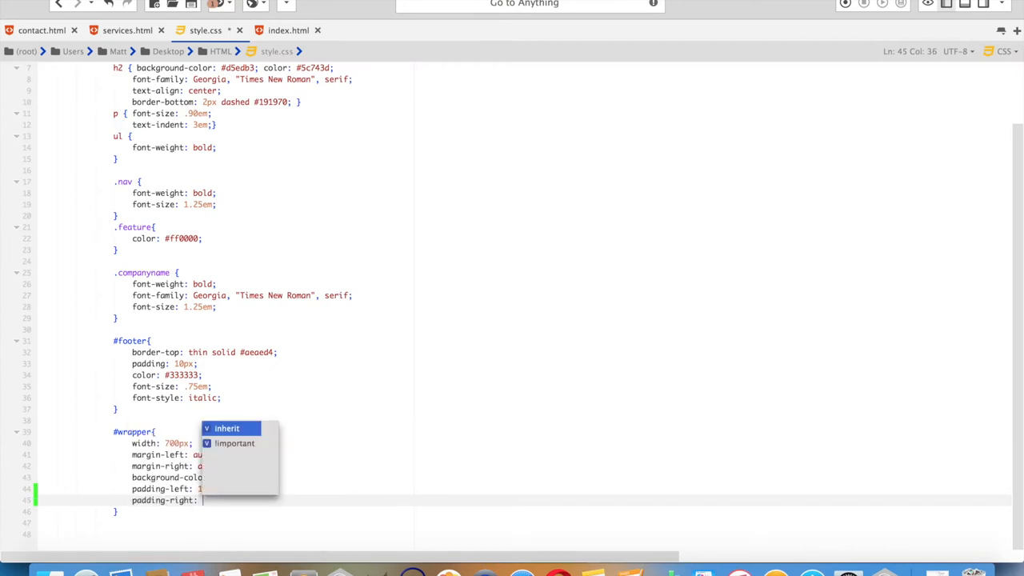
{"action": "type", "text": "10pjx;"}
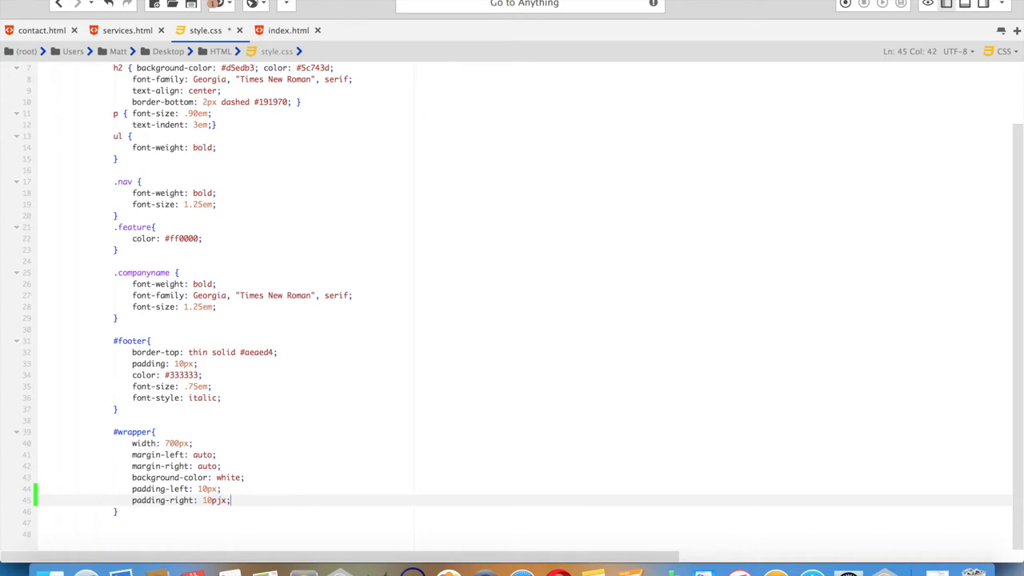
{"action": "key", "text": "BackSpace"}
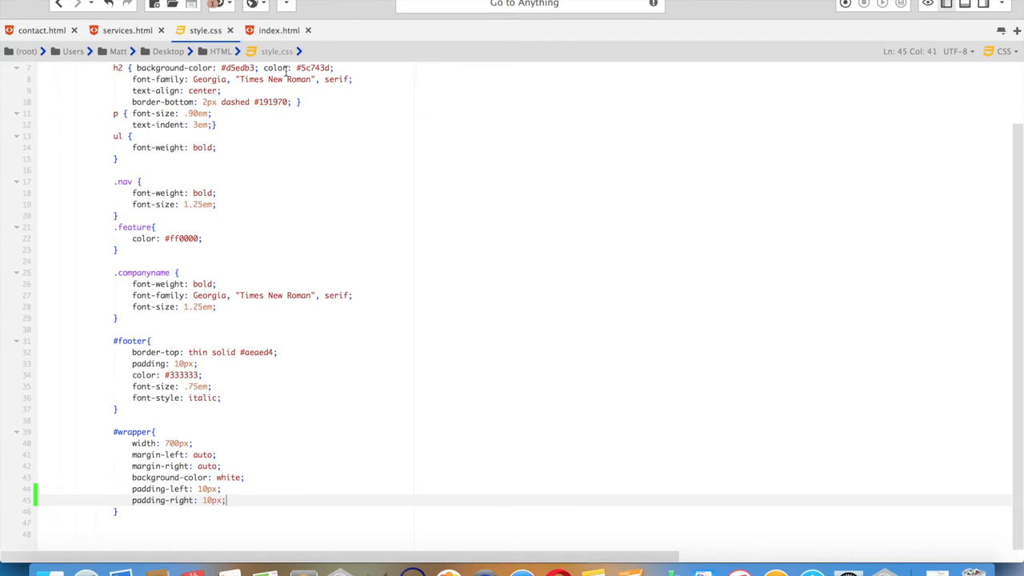
Review the padded white wrapper on the beige page in Firefox, then return to the editor
{"action": "left_click", "coordinate": [278, 31]}
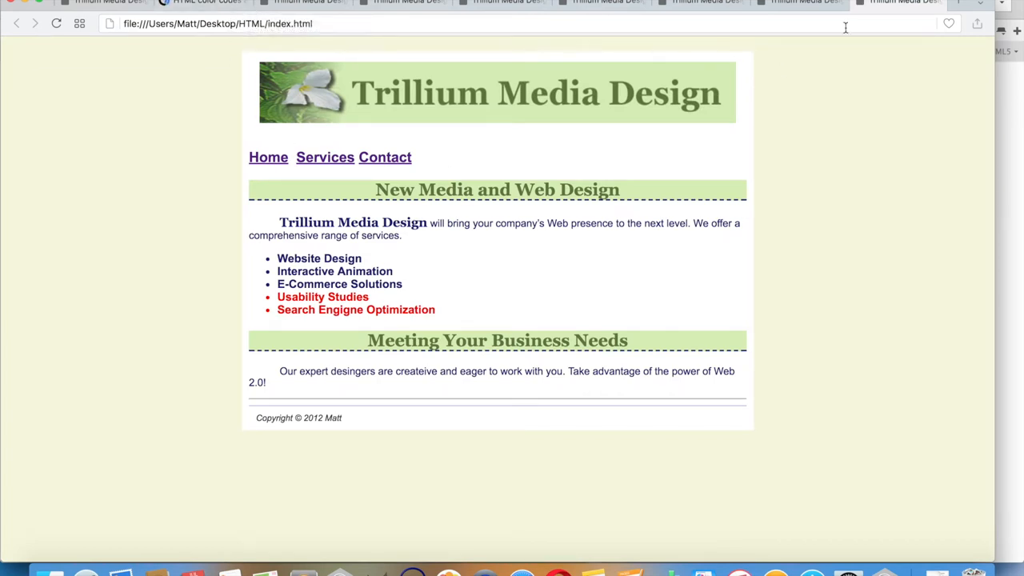
{"action": "mouse_move", "coordinate": [269, 157]}
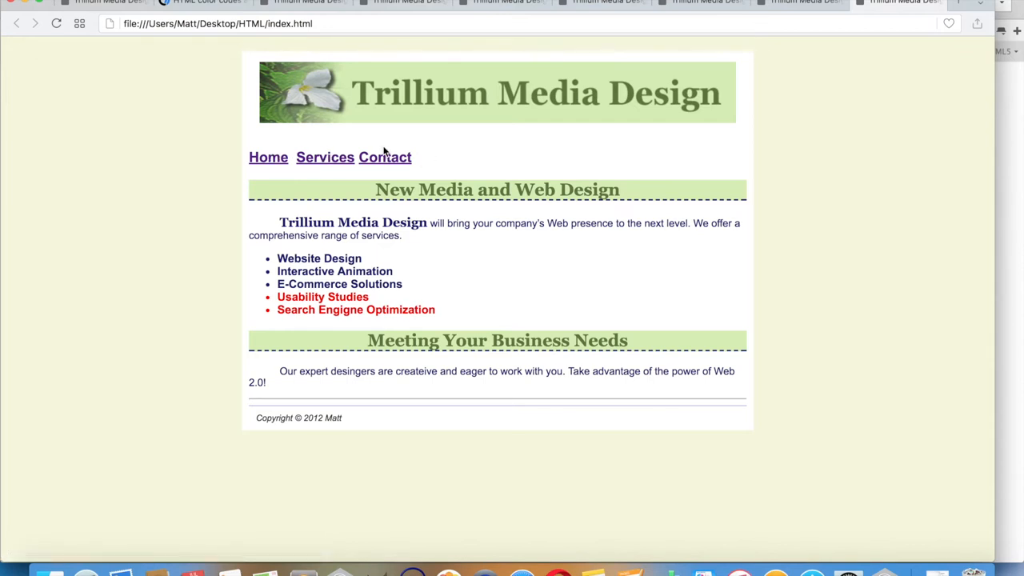
{"action": "mouse_move", "coordinate": [1011, 170]}
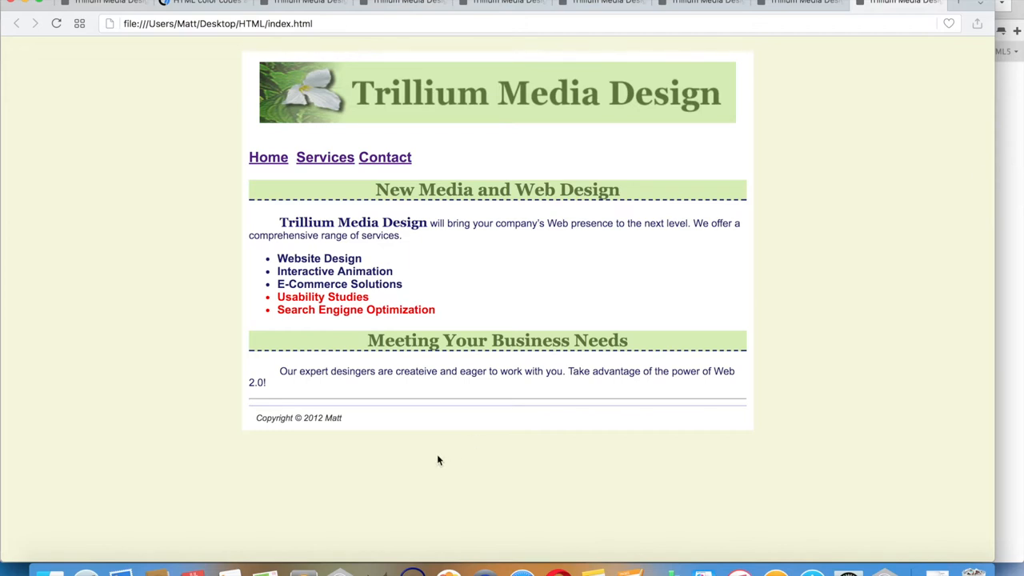
{"action": "double_click", "coordinate": [314, 417]}
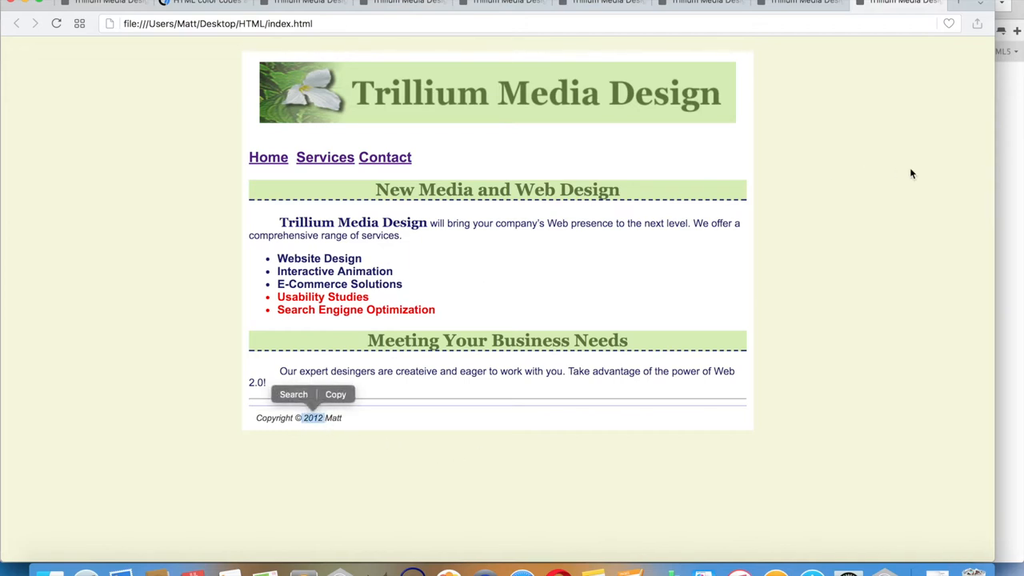
{"action": "mouse_move", "coordinate": [1012, 150]}
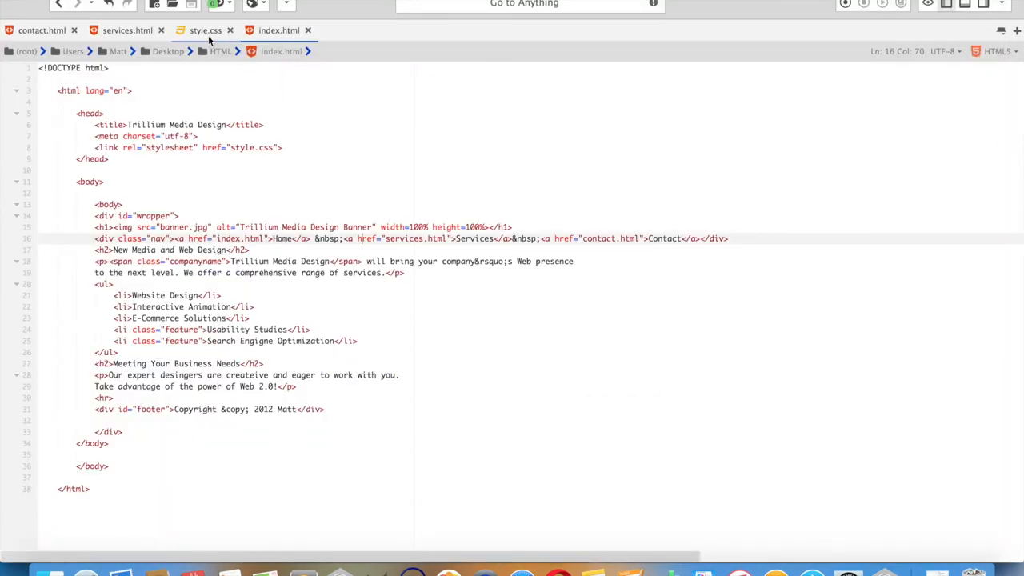
{"action": "left_click", "coordinate": [204, 31]}
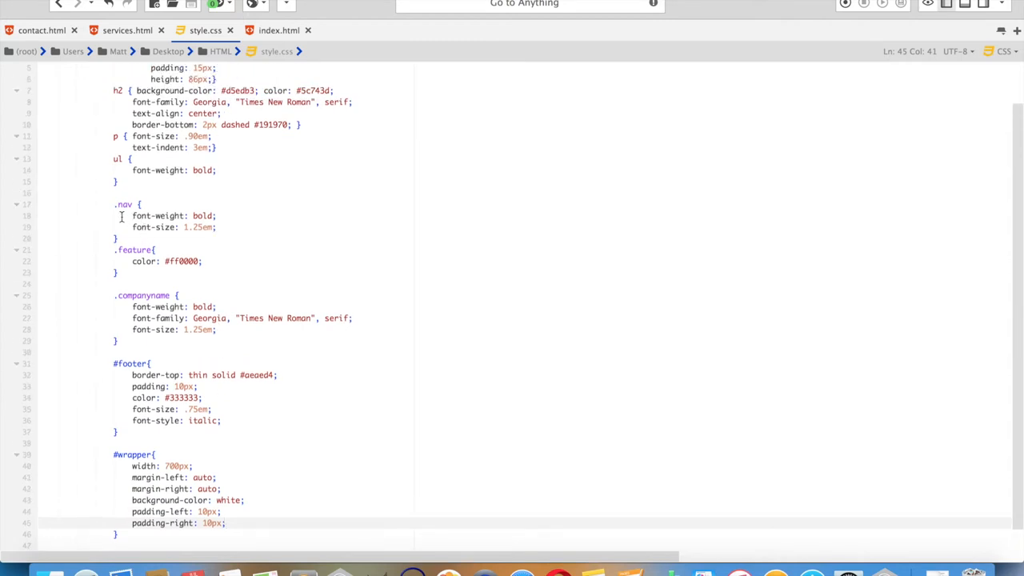
{"action": "left_click", "coordinate": [279, 30]}
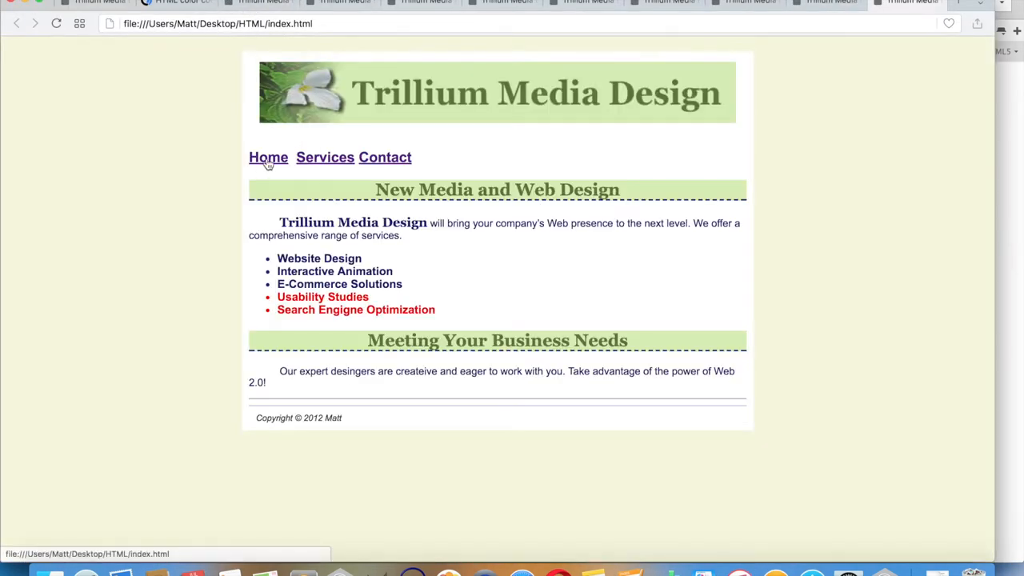
{"action": "mouse_move", "coordinate": [280, 211]}
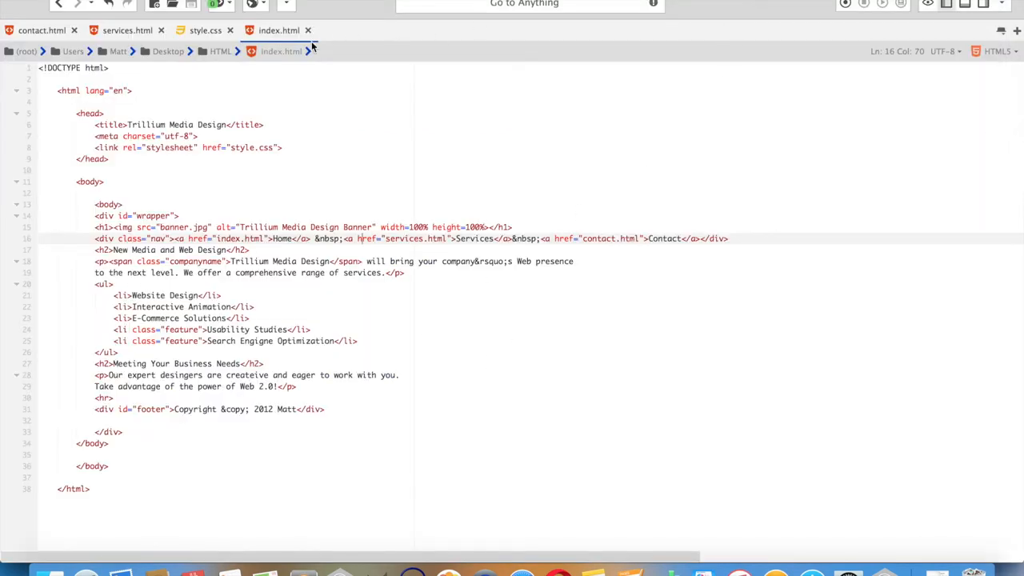
Create a .nav a rule with margin-right: 10px and begin a background-color property
{"action": "left_click", "coordinate": [205, 31]}
{"action": "type", "text": "."}
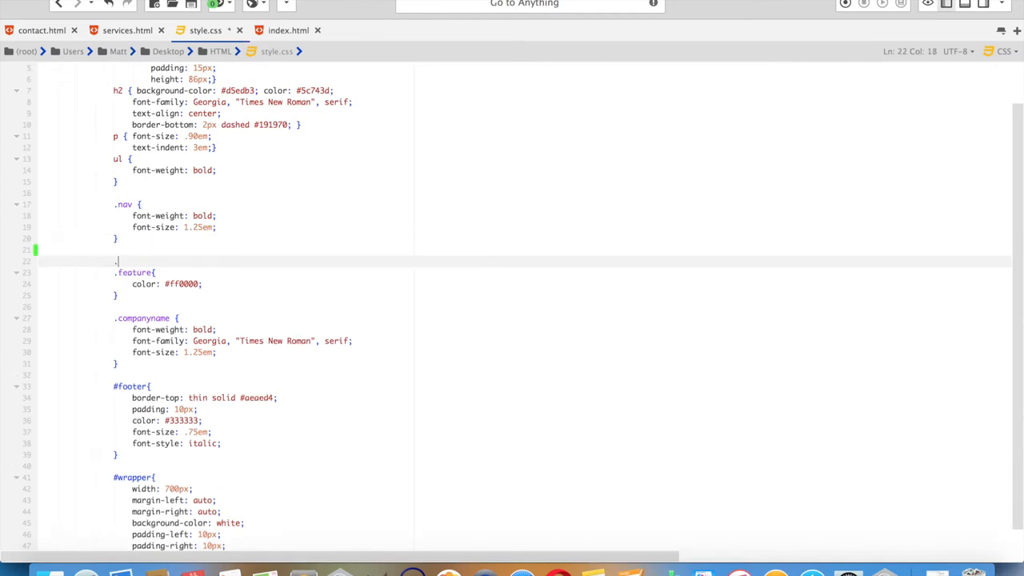
{"action": "type", "text": "nav a {"}
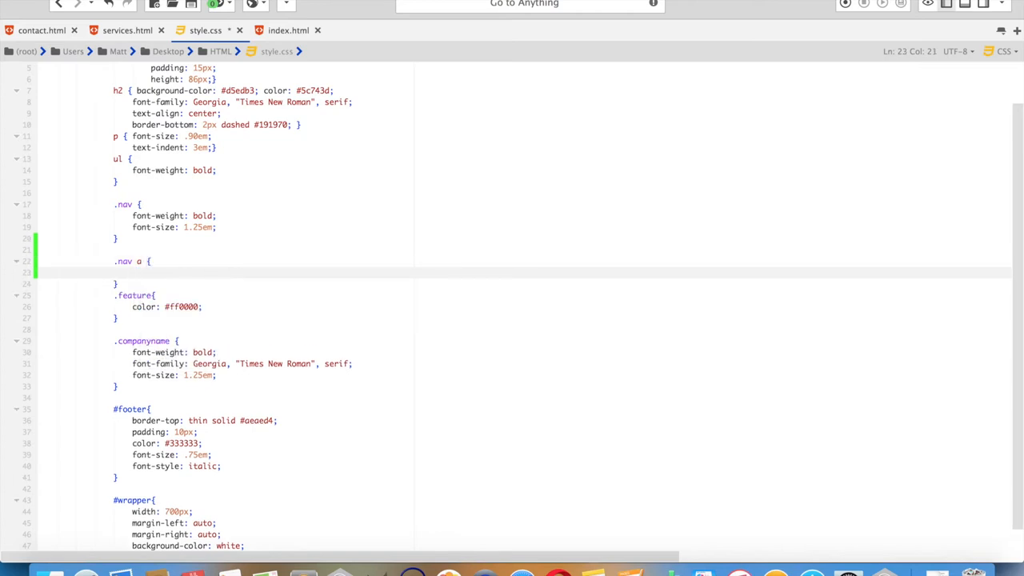
{"action": "type", "text": "mrar"}
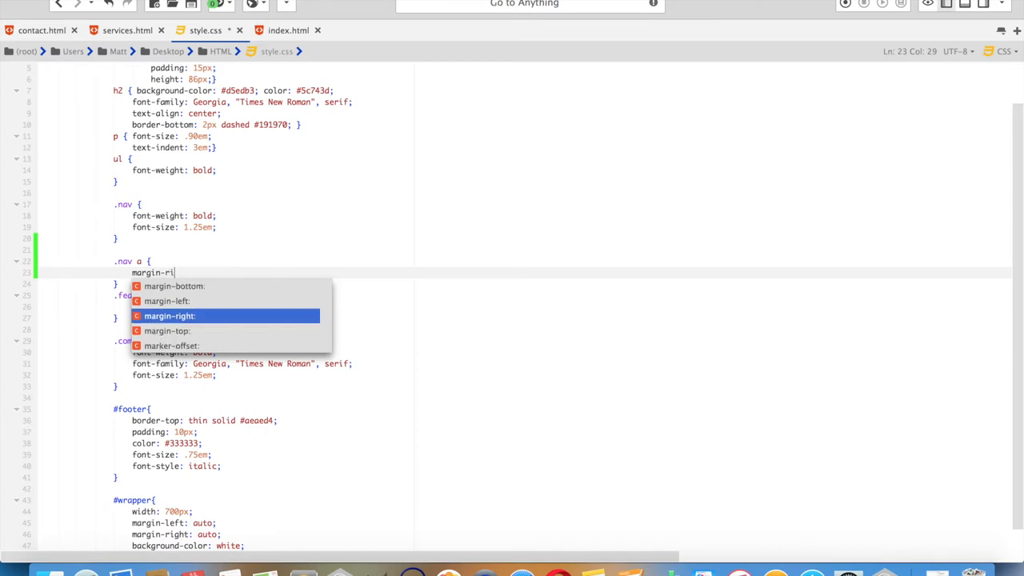
{"action": "type", "text": "ght: 10"}
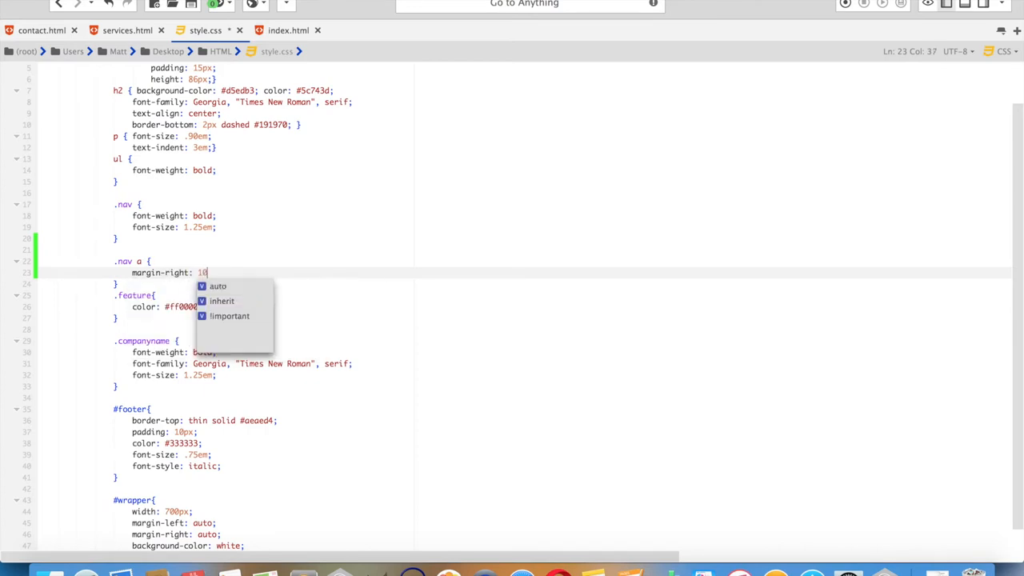
{"action": "type", "text": "px;"}
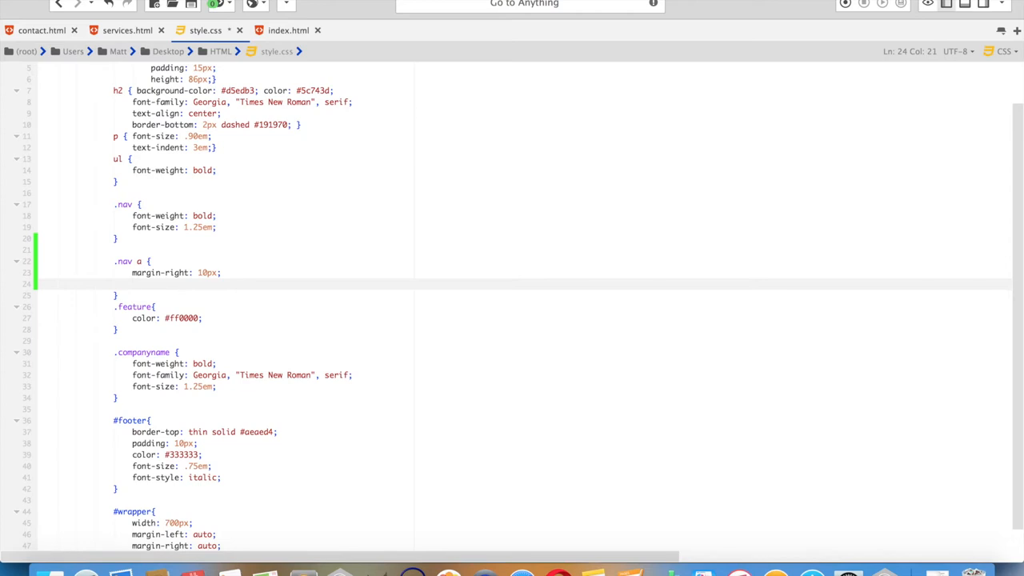
{"action": "type", "text": "background"}
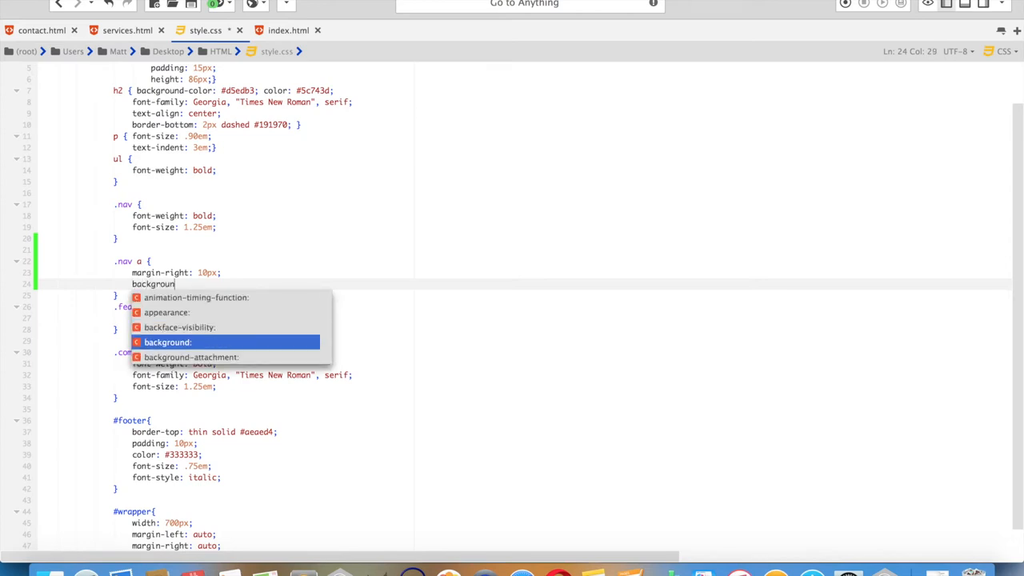
{"action": "type", "text": "-color:"}
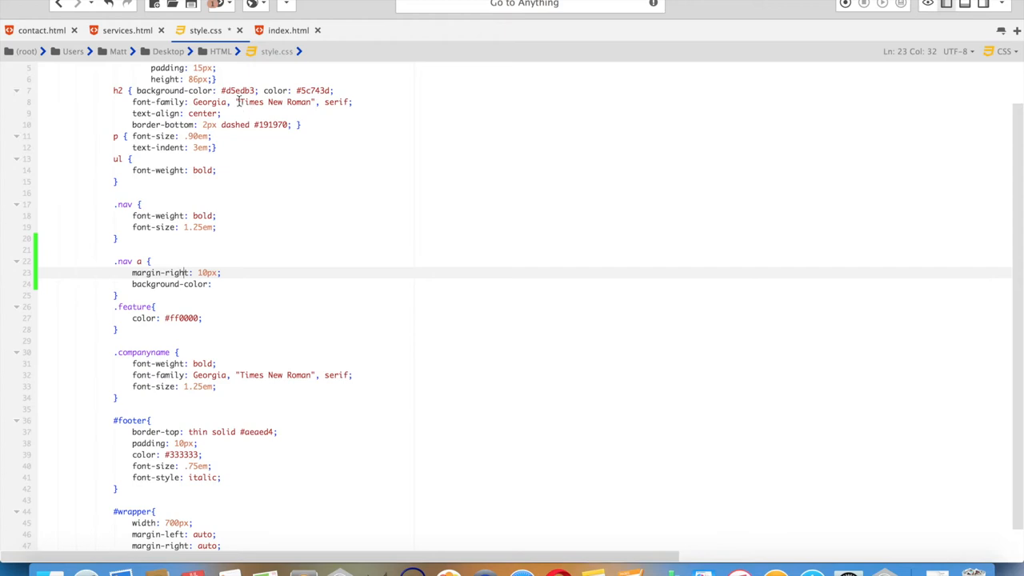
Set the .nav a background-color to the h2's #5c743d and start a color property
{"action": "left_click", "coordinate": [288, 30]}
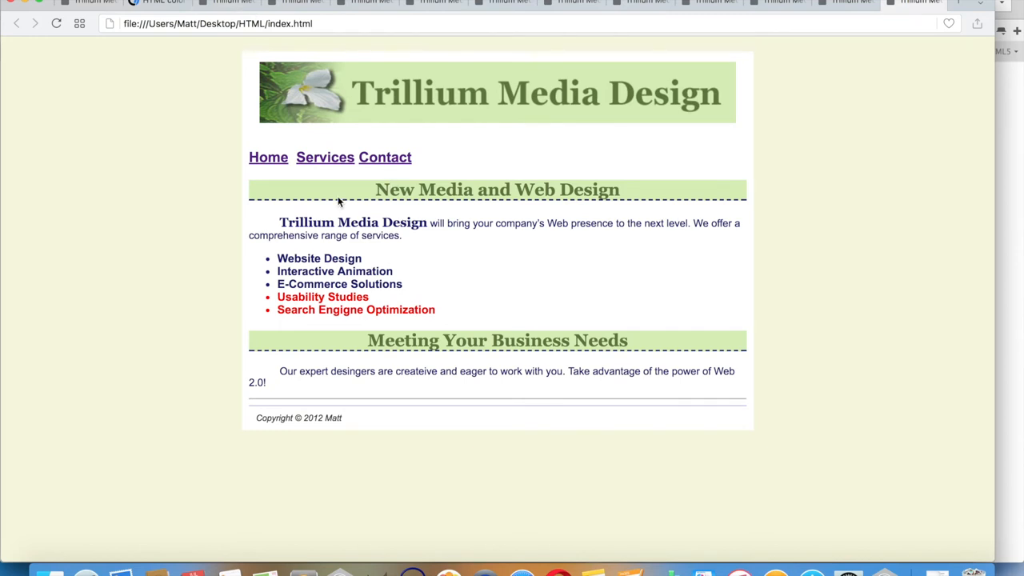
{"action": "mouse_move", "coordinate": [551, 403]}
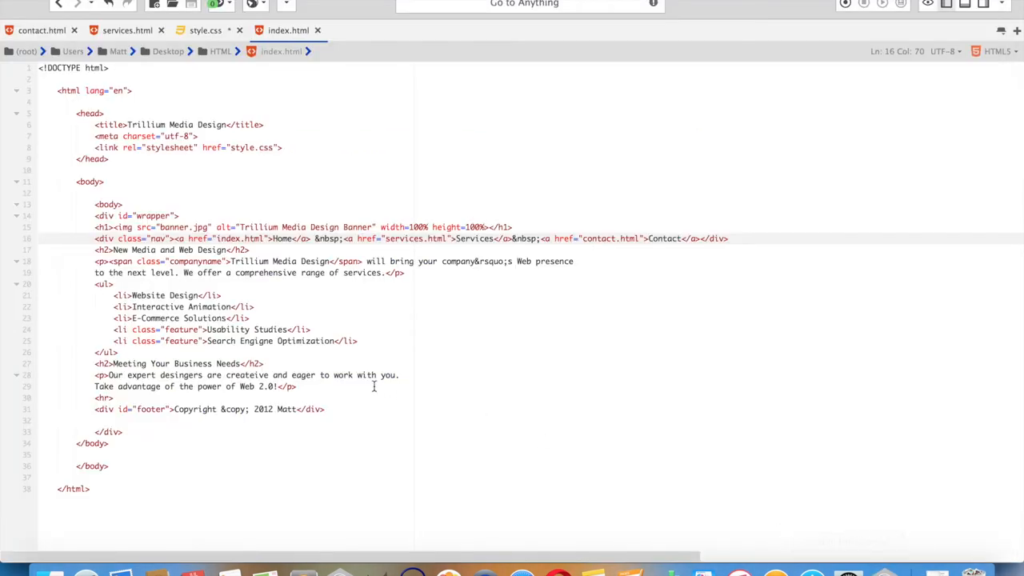
{"action": "left_click", "coordinate": [204, 31]}
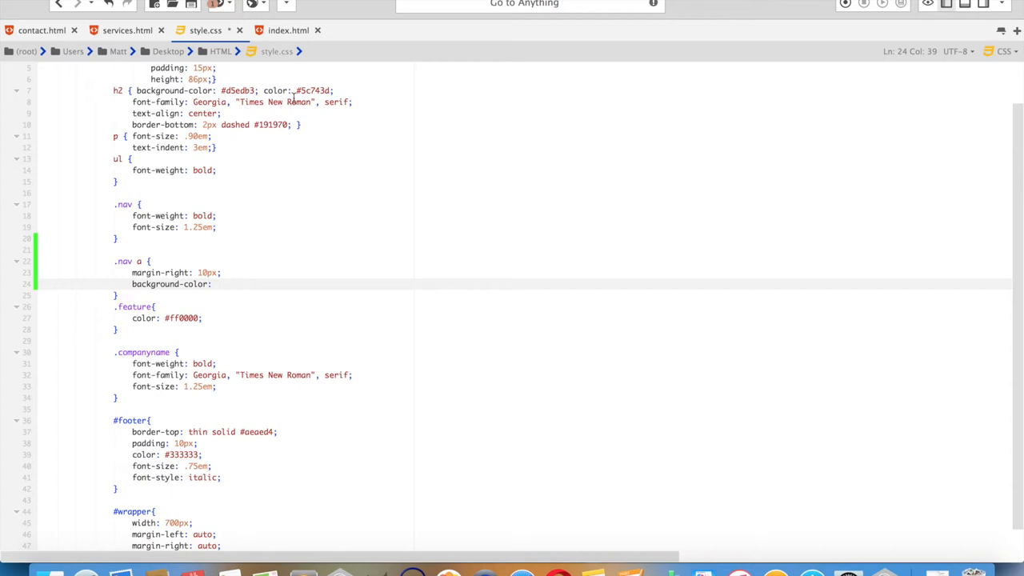
{"action": "double_click", "coordinate": [314, 89]}
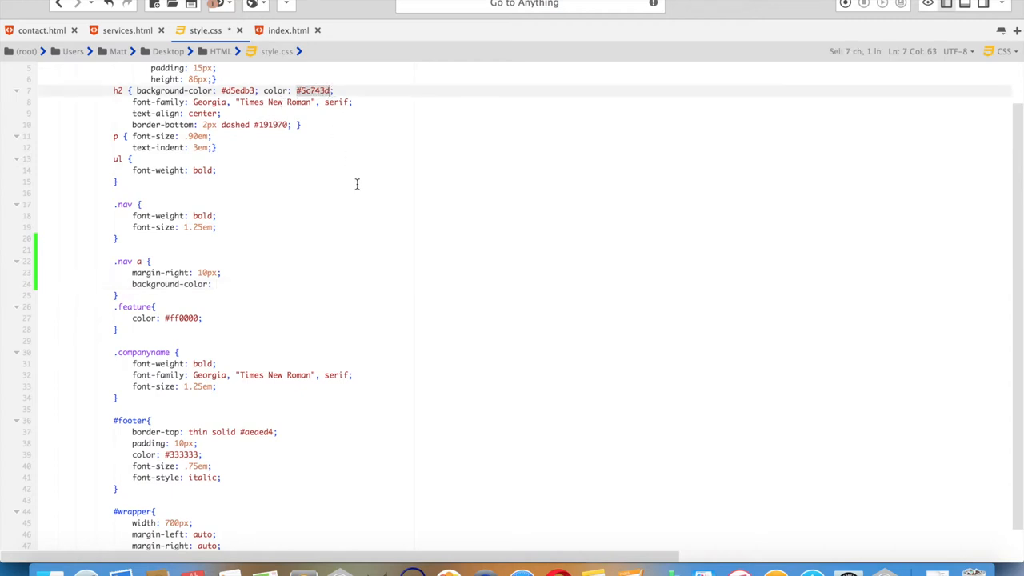
{"action": "left_click", "coordinate": [217, 285]}
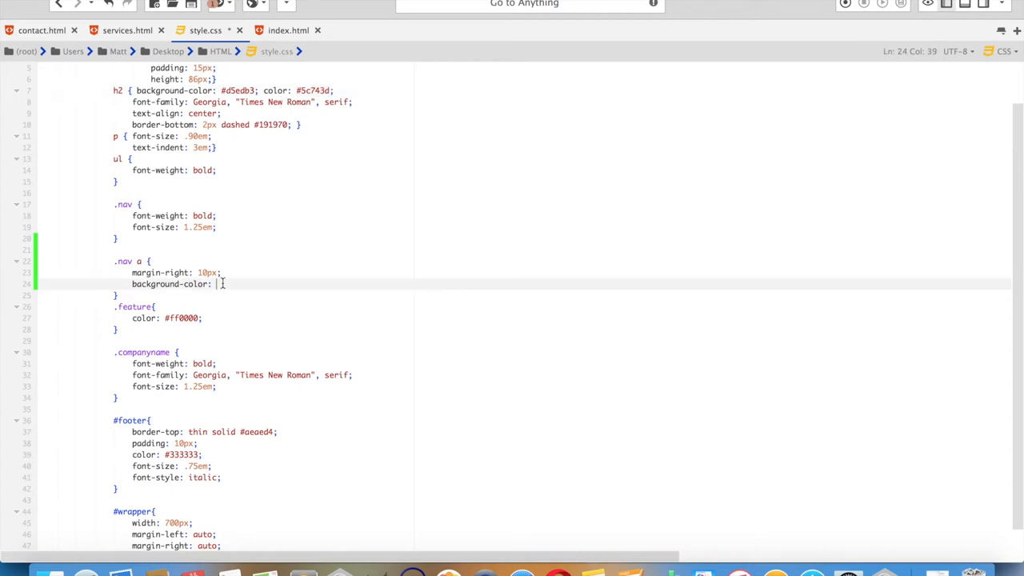
{"action": "type", "text": "#5c743d;"}
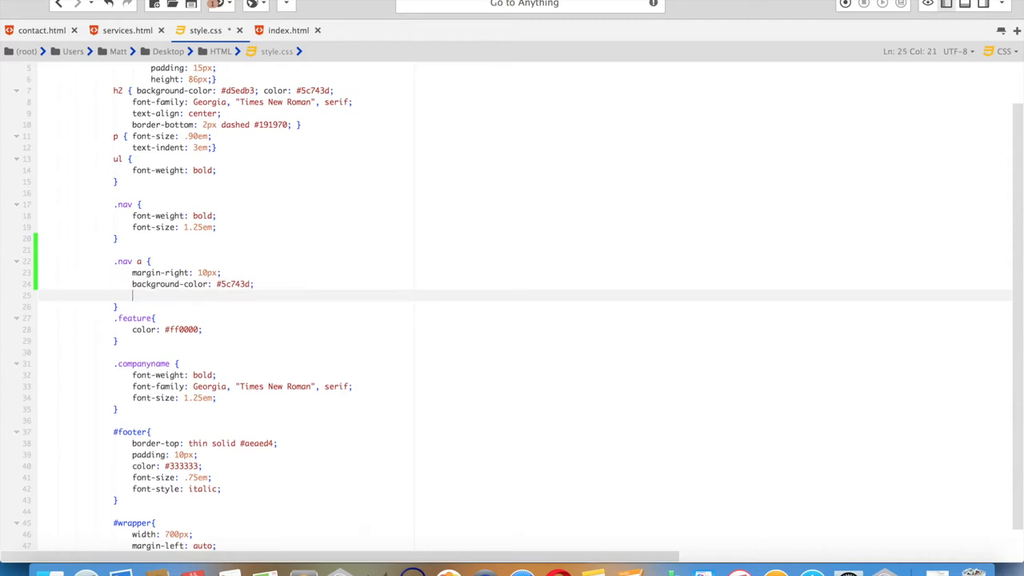
{"action": "type", "text": "color"}
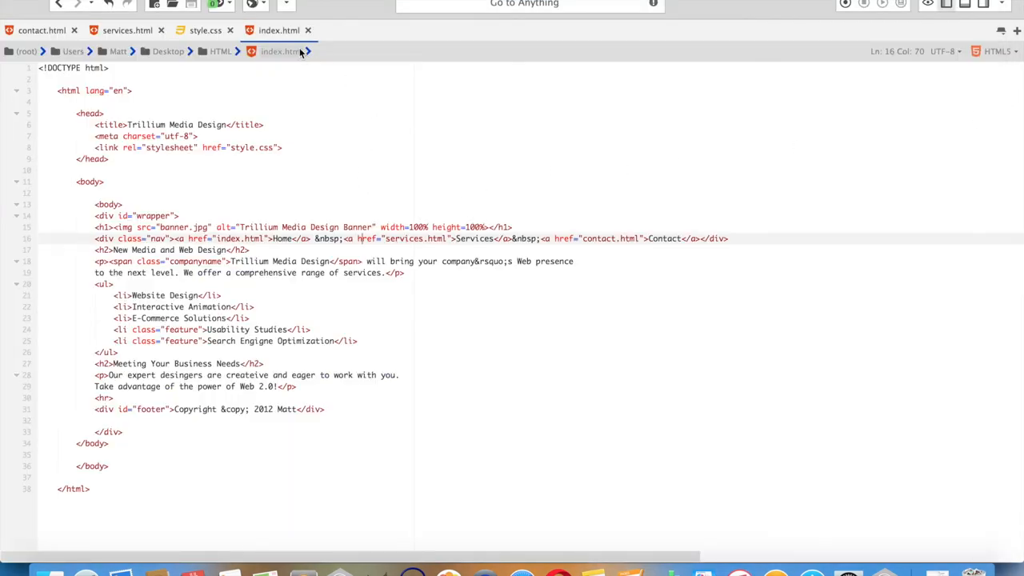
Add padding: 5px and begin a border declaration in the .nav a rule
{"action": "left_click", "coordinate": [205, 30]}
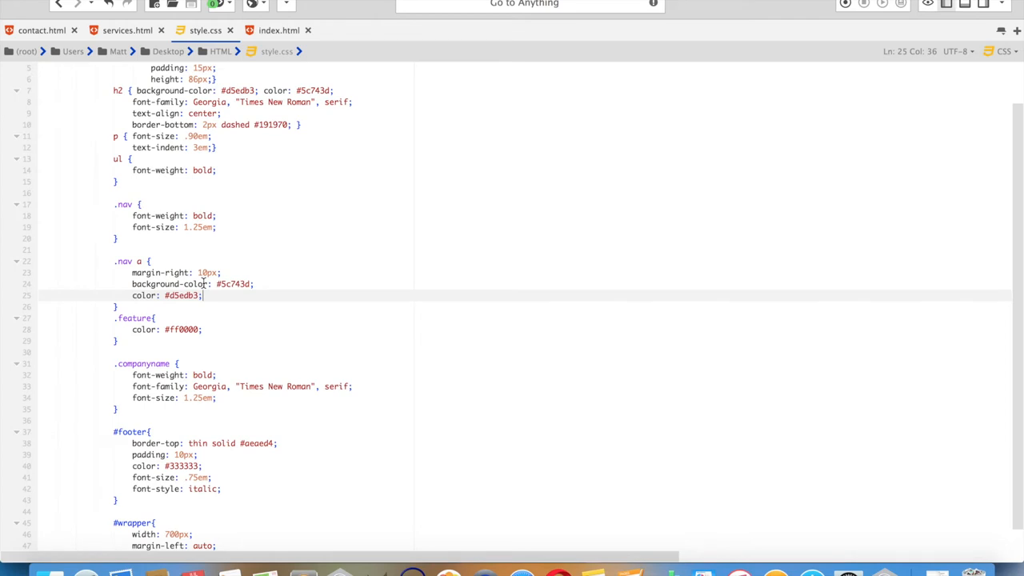
{"action": "type", "text": "padding:"}
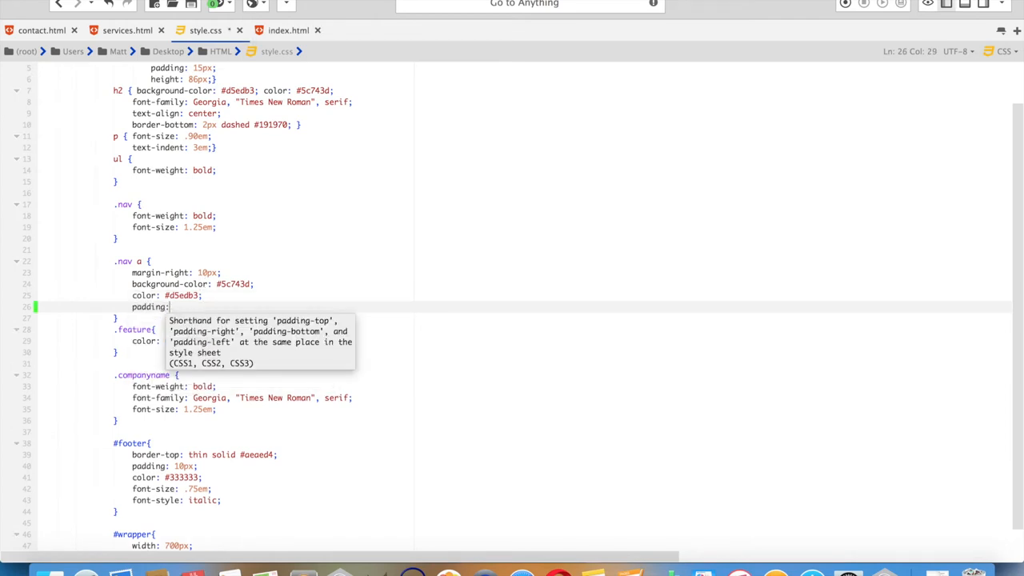
{"action": "type", "text": "5"}
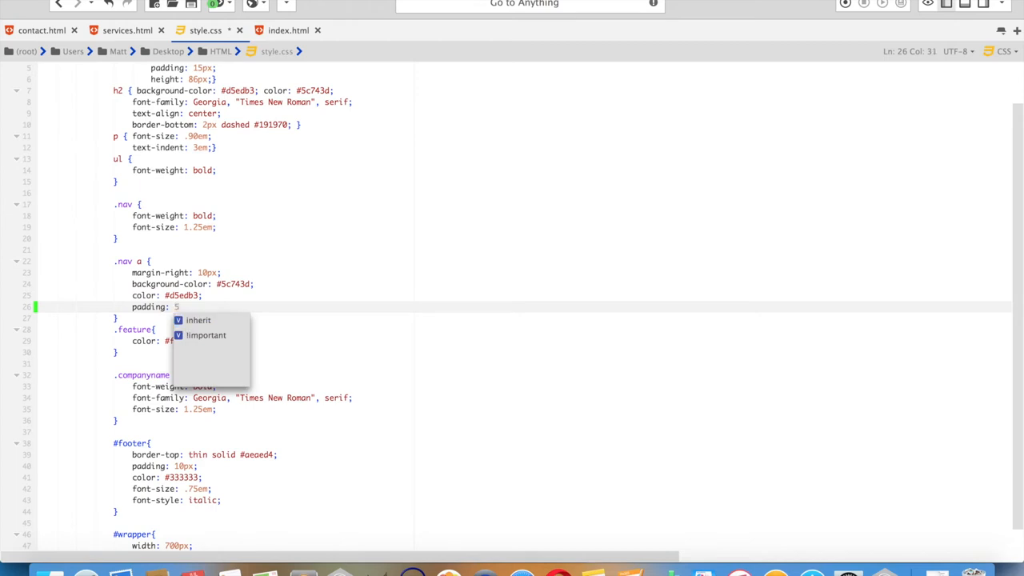
{"action": "type", "text": "p"}
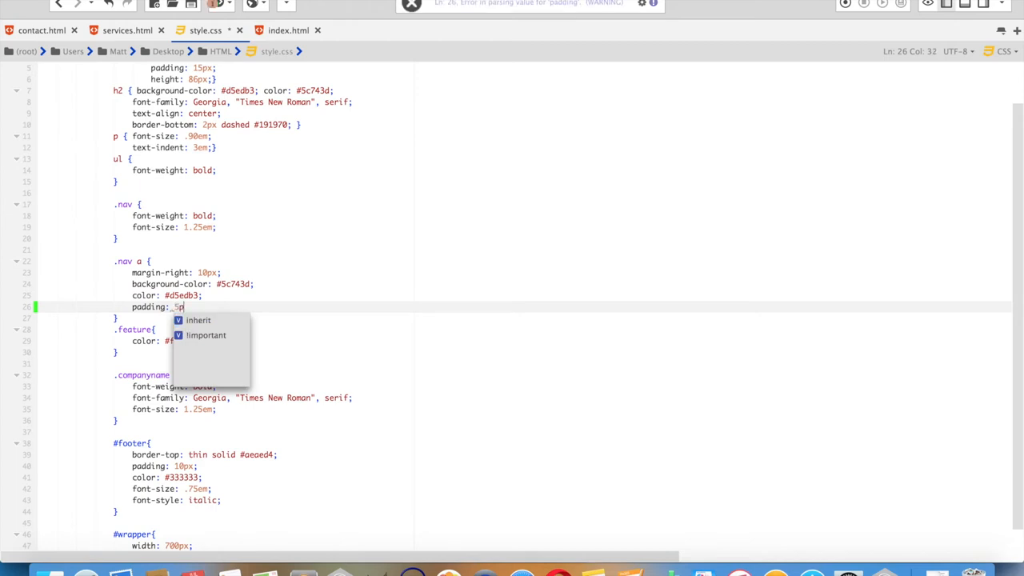
{"action": "type", "text": "b"}
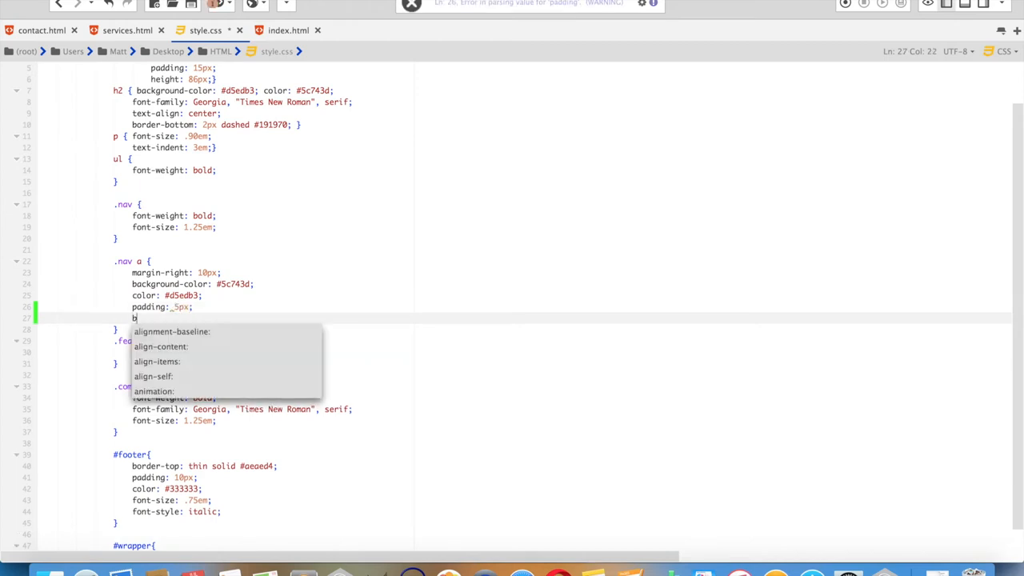
{"action": "type", "text": "order:"}
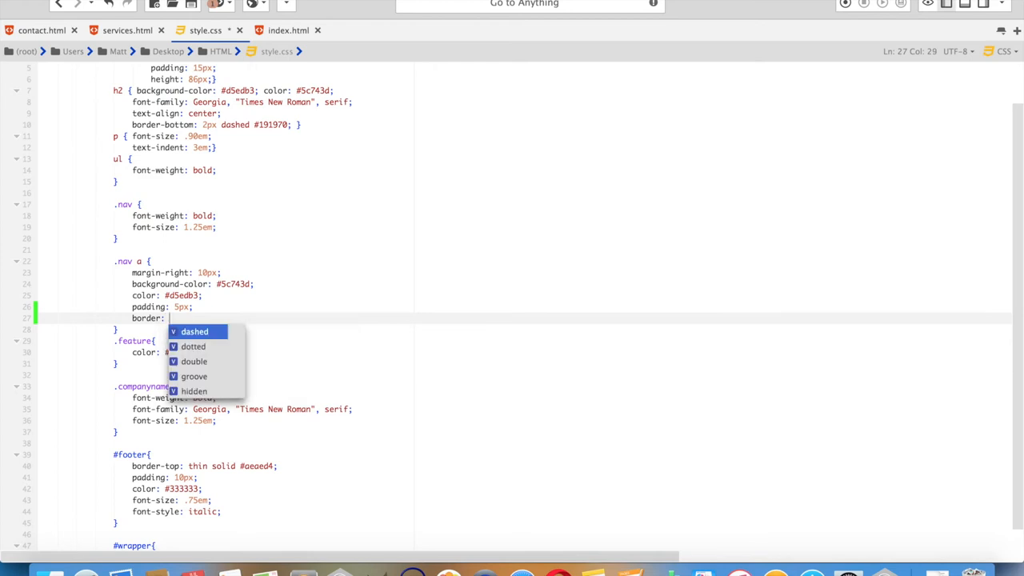
Finish the border as 1px solid black and view the boxed nav links in Chrome
{"action": "type", "text": "1px solid"}
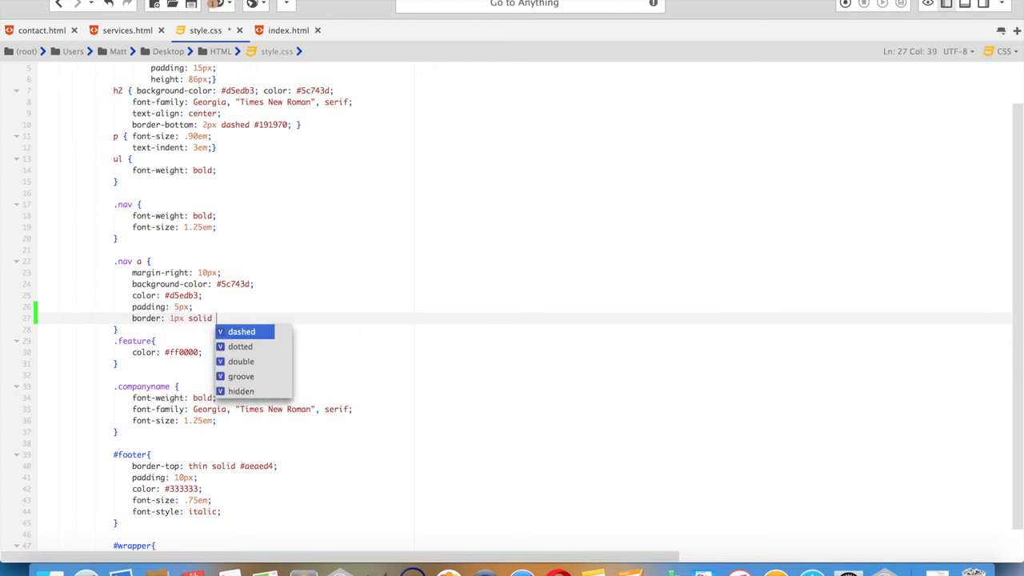
{"action": "type", "text": "black;"}
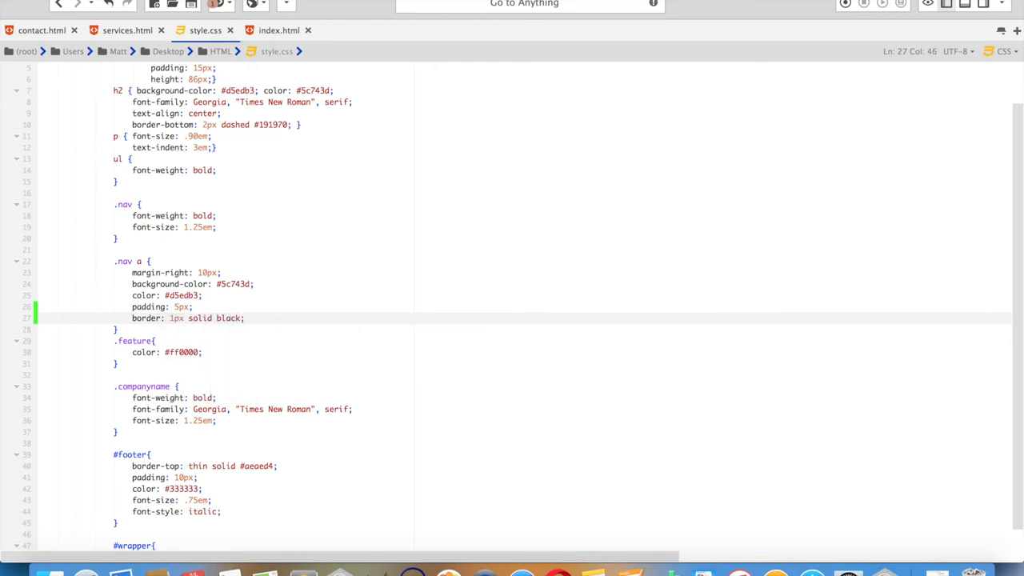
{"action": "left_click", "coordinate": [278, 30]}
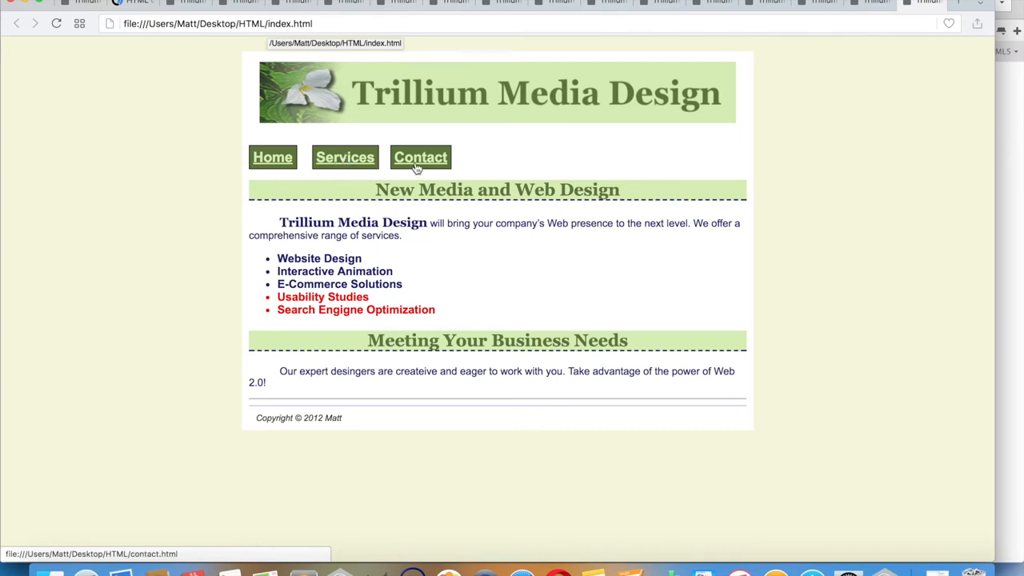
{"action": "mouse_move", "coordinate": [307, 189]}
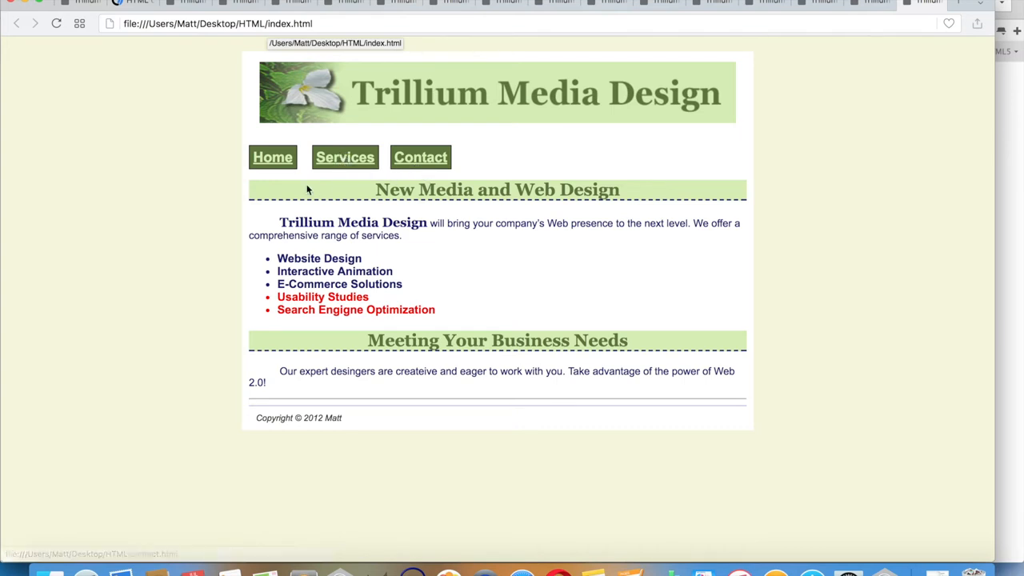
{"action": "mouse_move", "coordinate": [986, 121]}
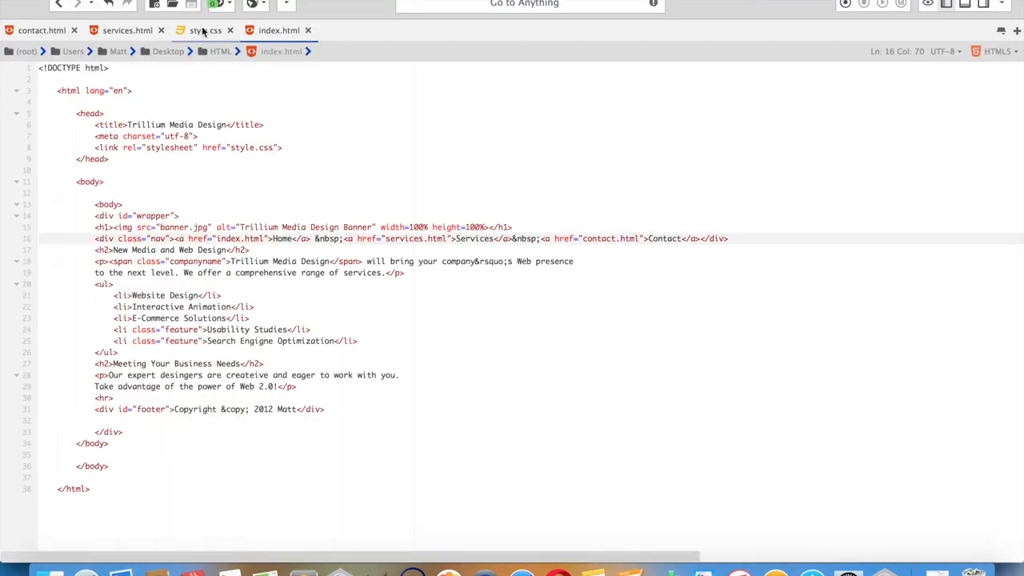
Swap the .nav a colours to background #d5edb3 and text #5c743d, then view the result
{"action": "left_click", "coordinate": [205, 31]}
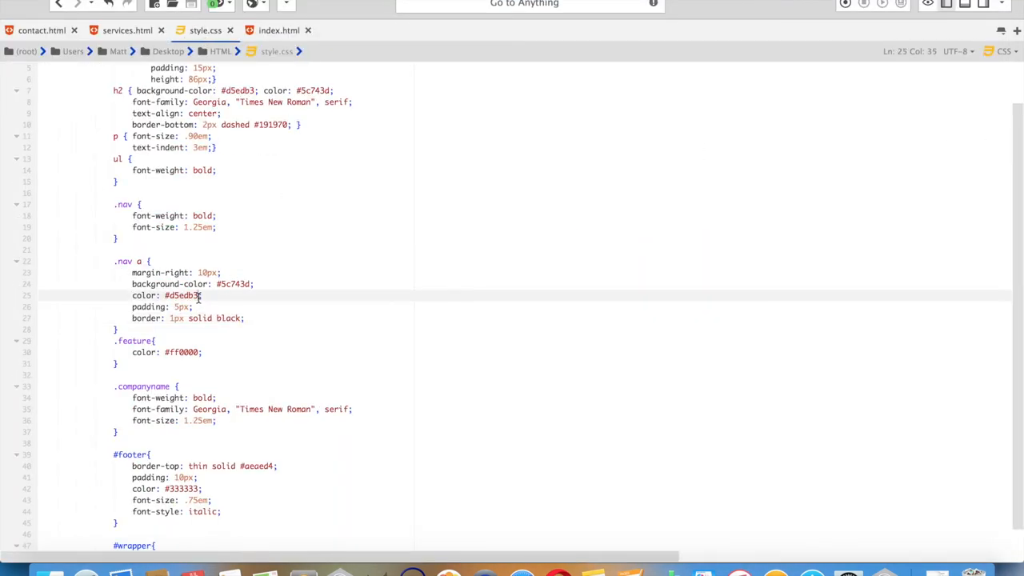
{"action": "double_click", "coordinate": [181, 294]}
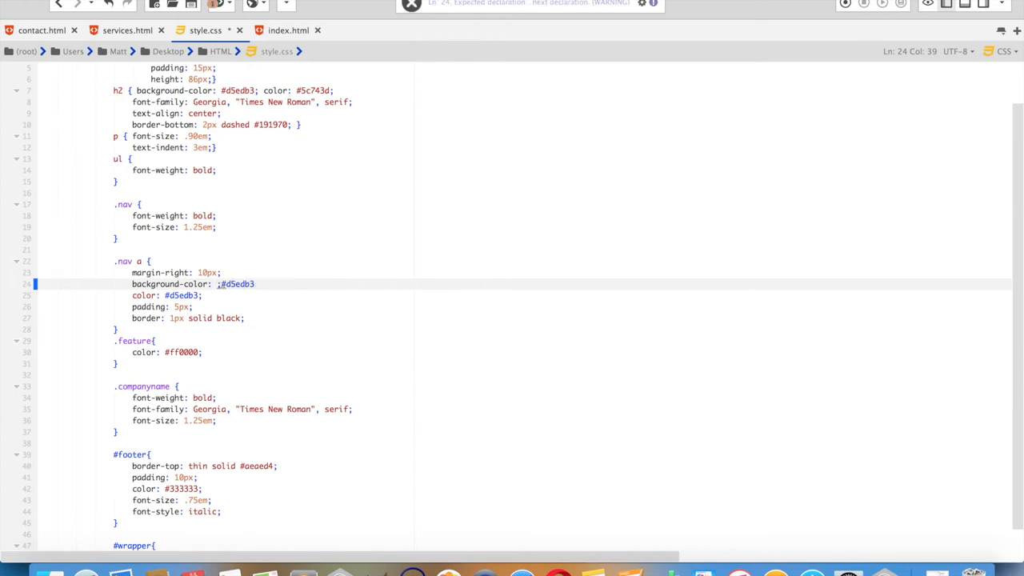
{"action": "mouse_move", "coordinate": [211, 288]}
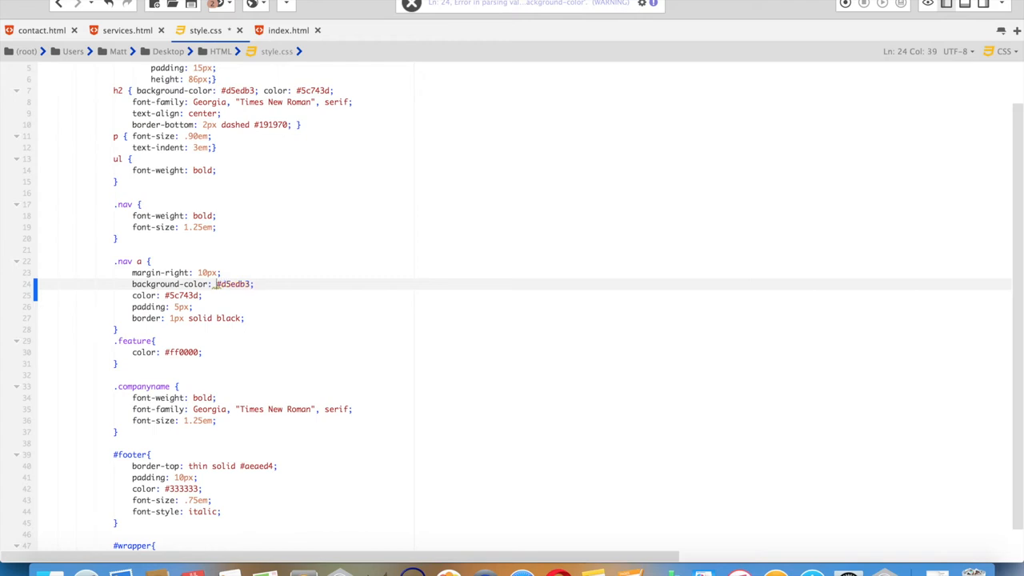
{"action": "key", "text": "Backspace"}
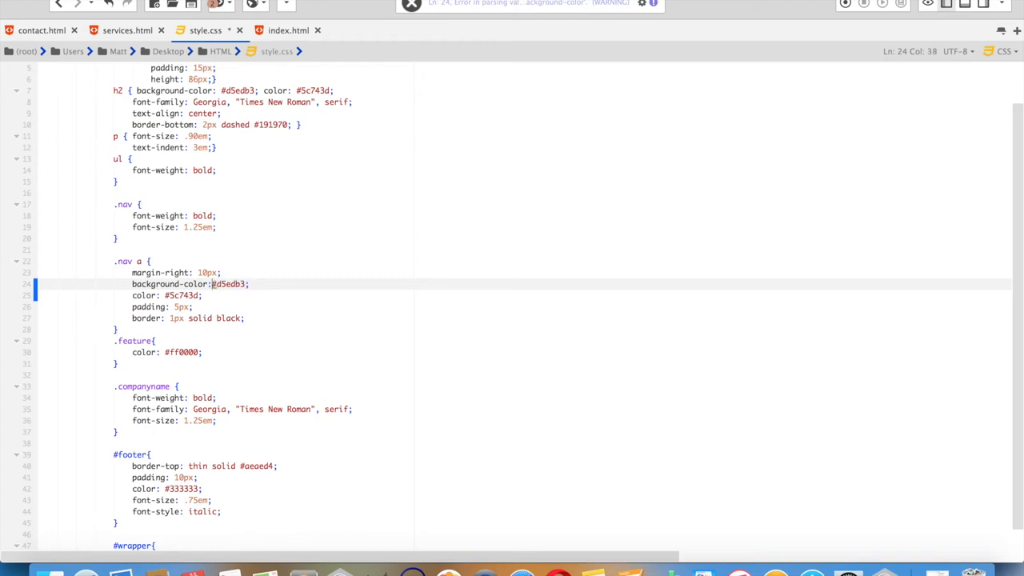
{"action": "left_click", "coordinate": [279, 30]}
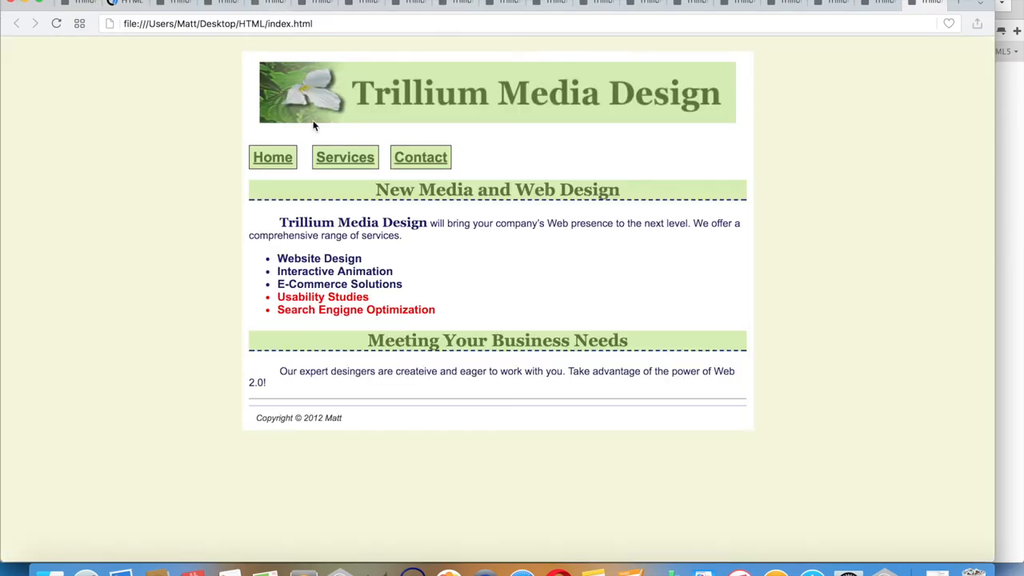
Check the light green boxed nav links on the Services page and back on Home
{"action": "left_click", "coordinate": [344, 157]}
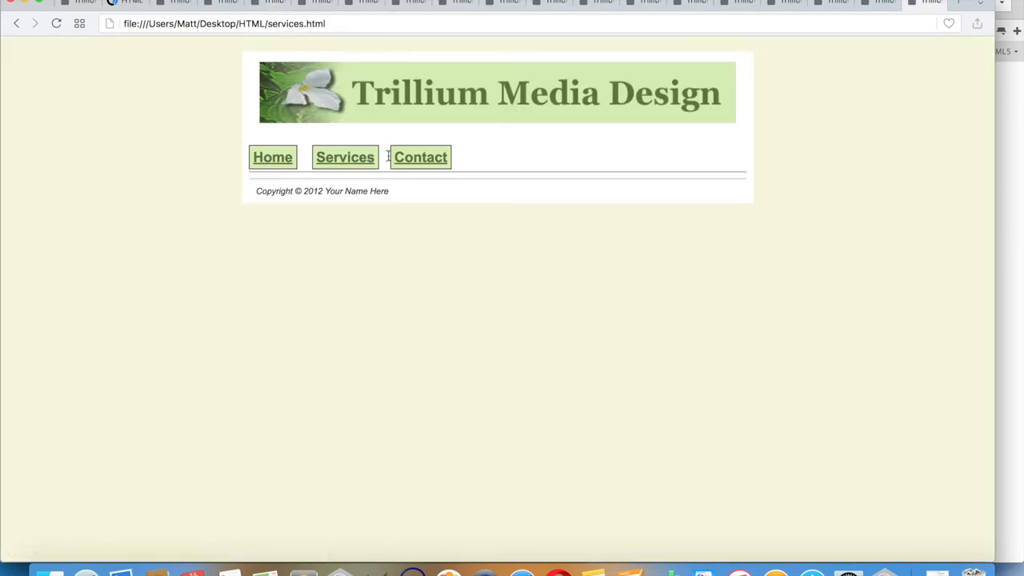
{"action": "left_click", "coordinate": [272, 157]}
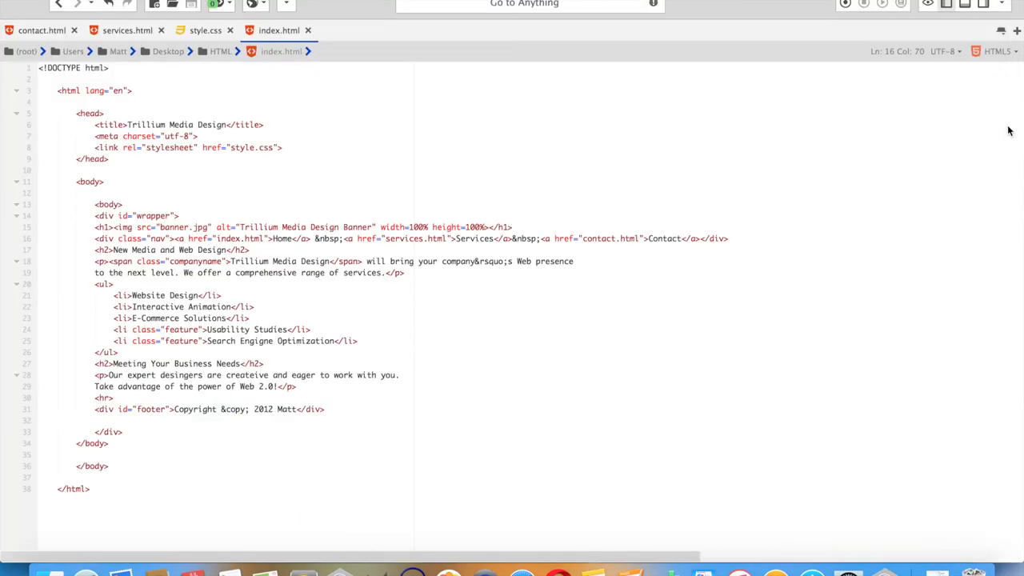
After the stylesheet link, add a link with rel="icon" and href="favicon.ico"
{"action": "left_click", "coordinate": [360, 239]}
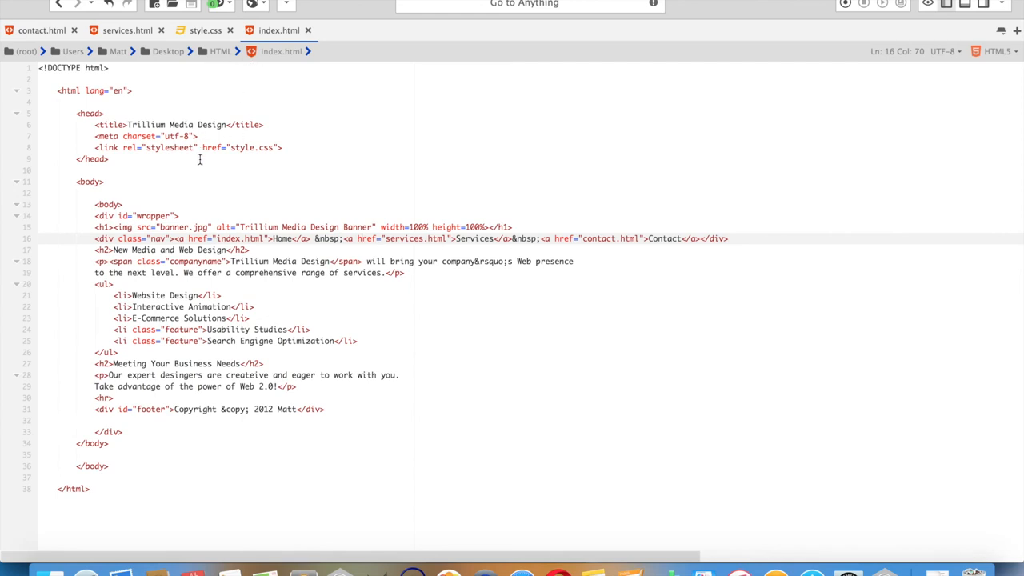
{"action": "left_click", "coordinate": [311, 147]}
{"action": "type", "text": "<"}
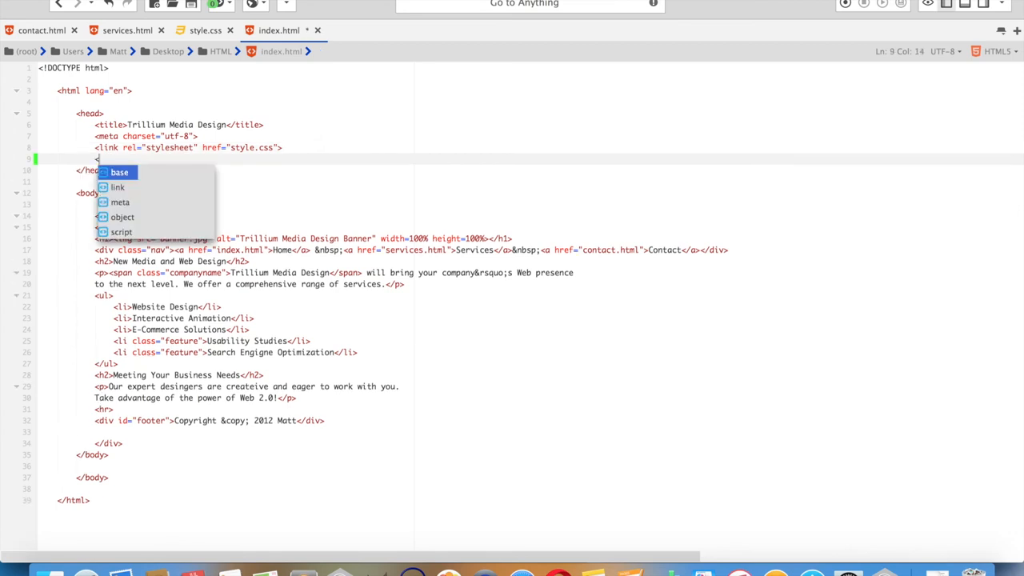
{"action": "type", "text": "link"}
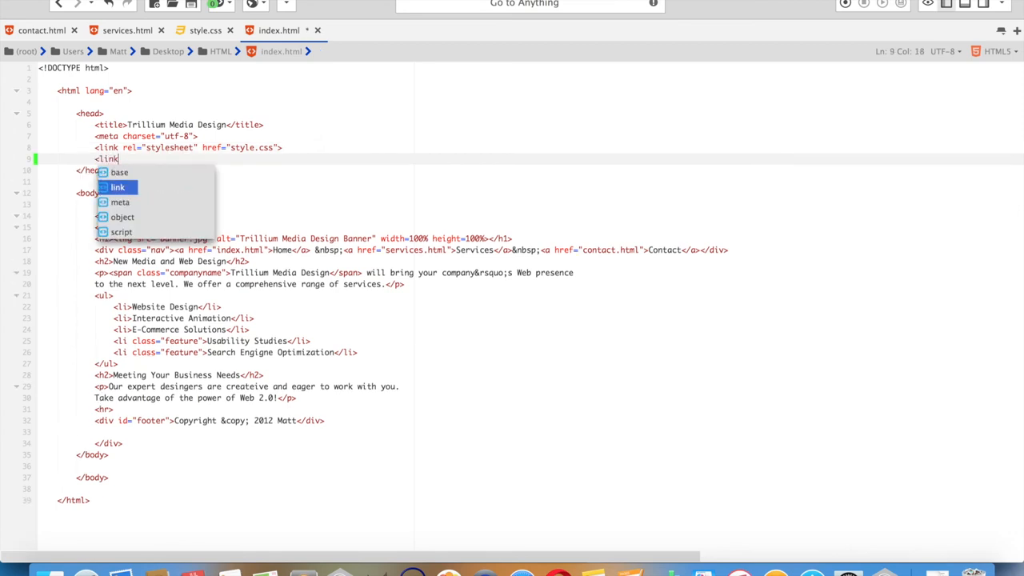
{"action": "type", "text": "rel=\"icon"}
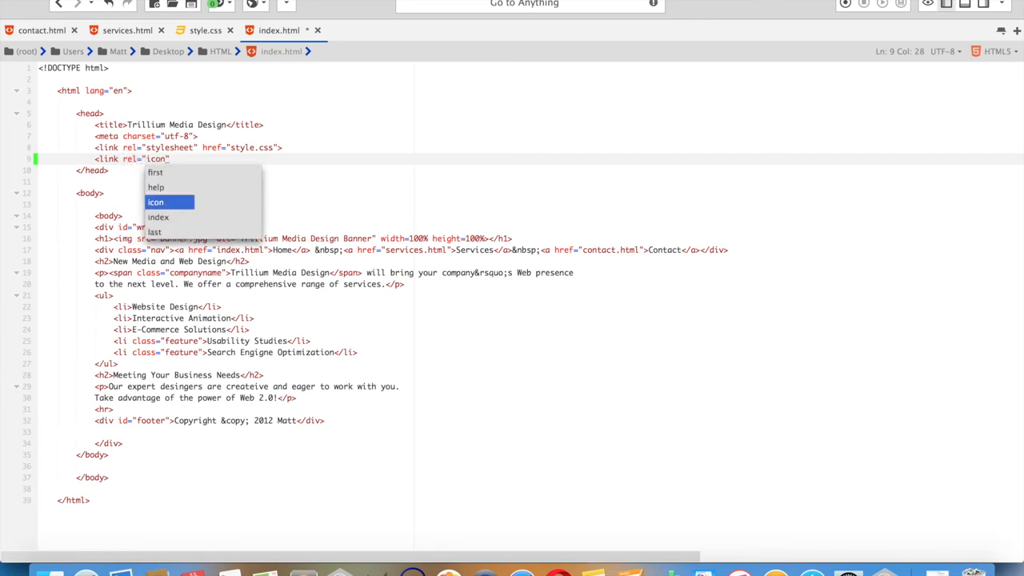
{"action": "type", "text": "href\""}
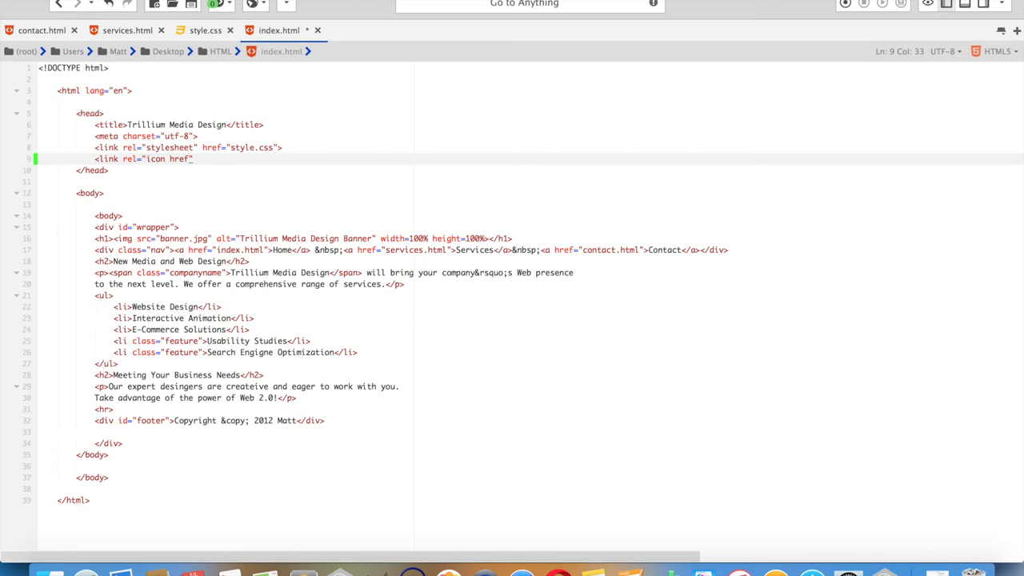
{"action": "key", "text": "Backspace"}
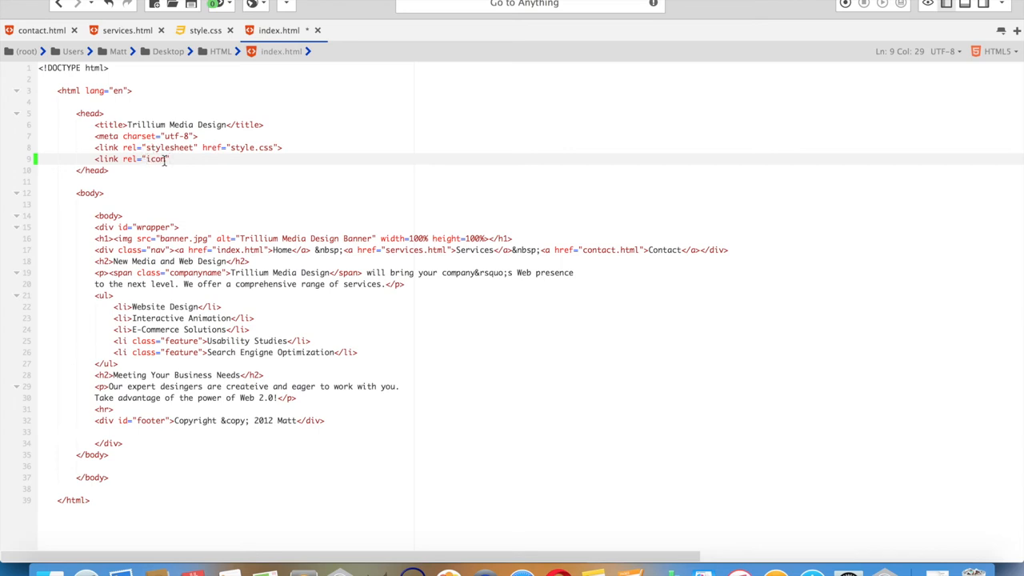
{"action": "type", "text": "href="}
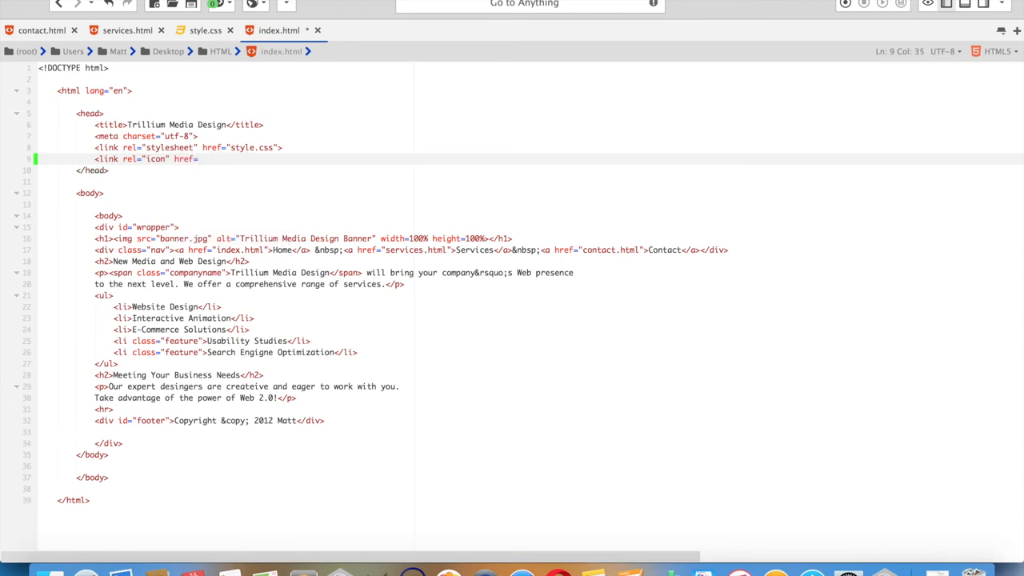
{"action": "type", "text": "fa"}
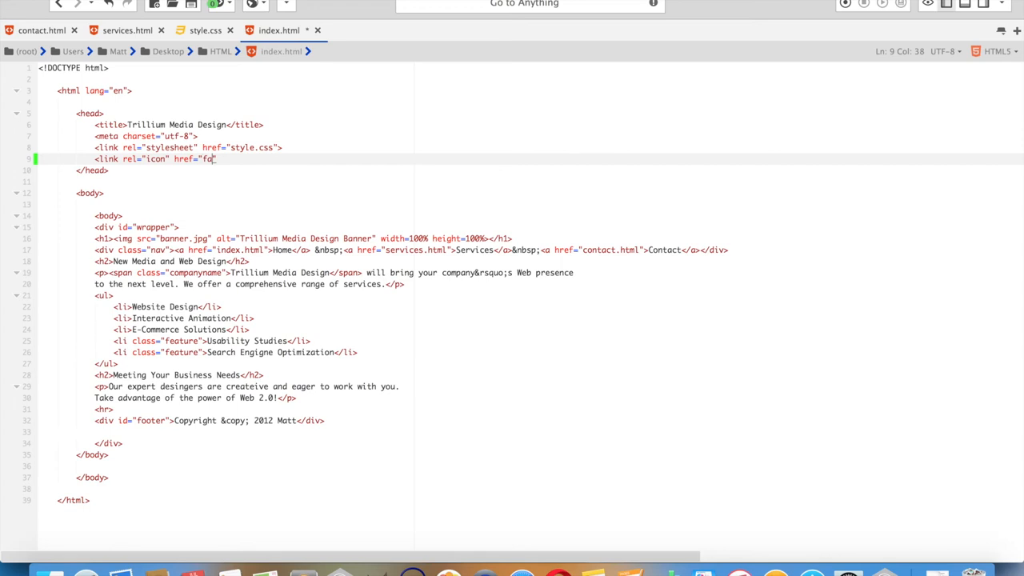
{"action": "type", "text": "vicon.ico\""}
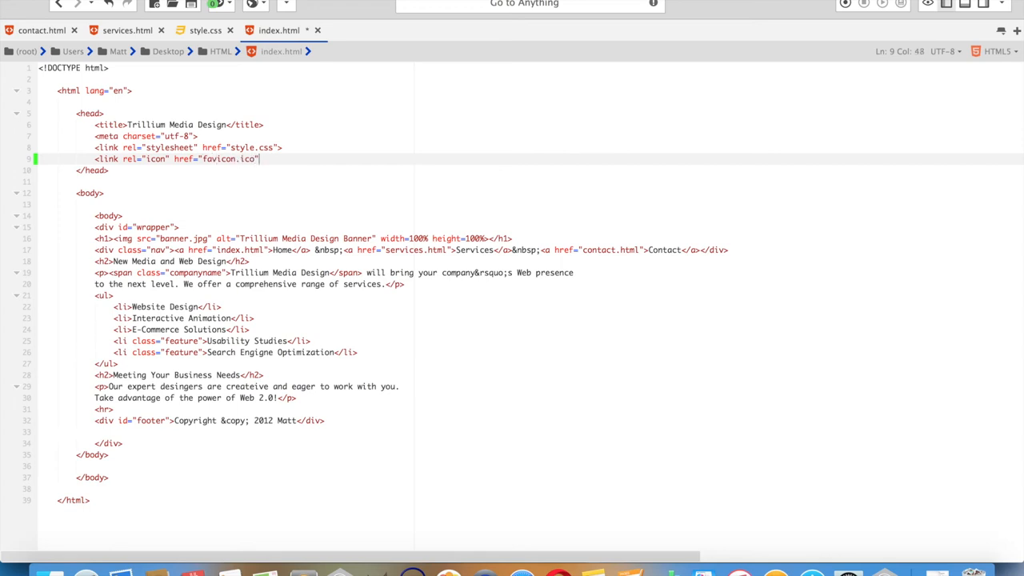
Give the favicon link type="image/x-icon" and close the tag
{"action": "type", "text": "type="}
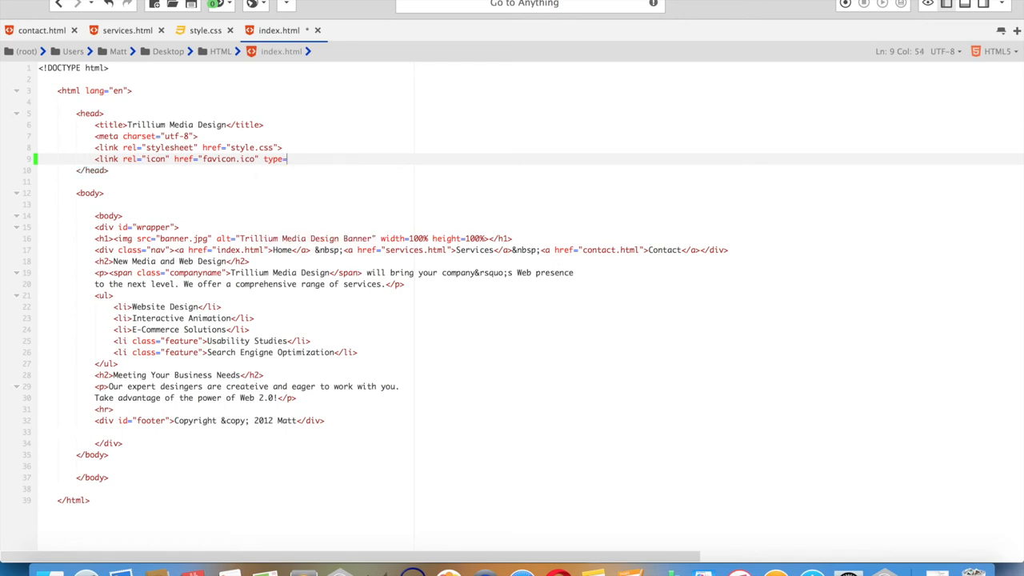
{"action": "type", "text": "\"image\""}
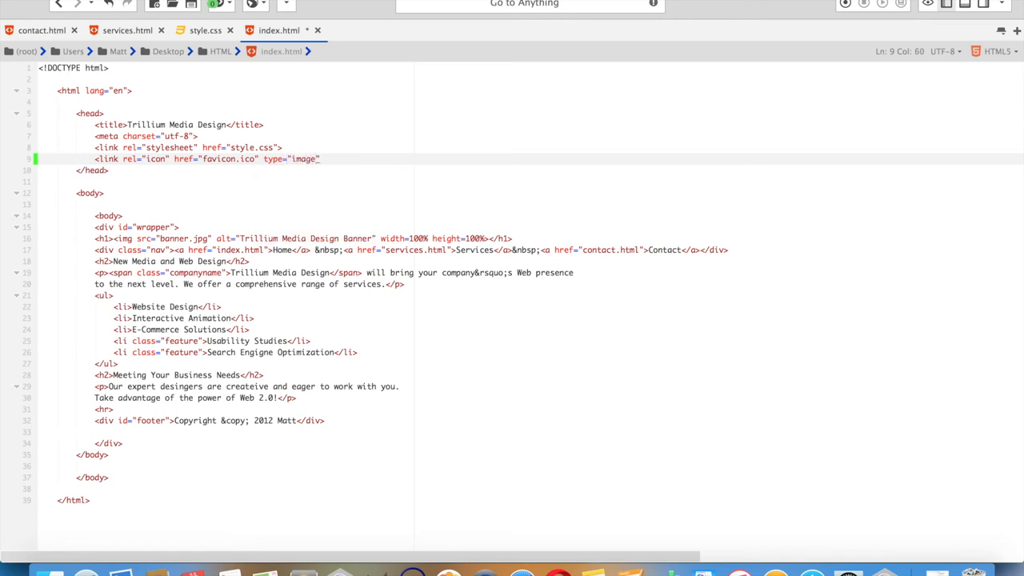
{"action": "type", "text": "/x-i"}
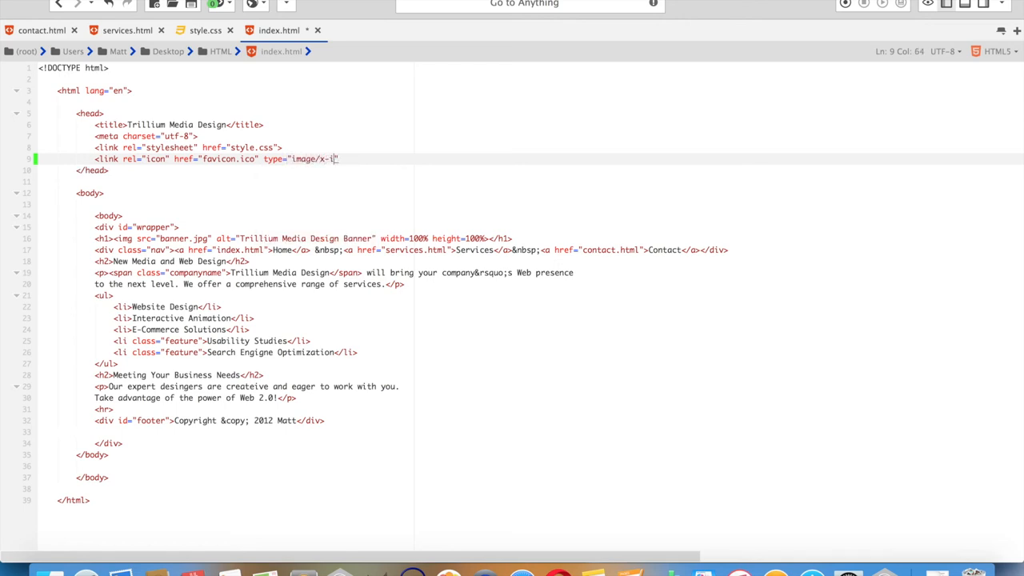
{"action": "type", "text": "con"}
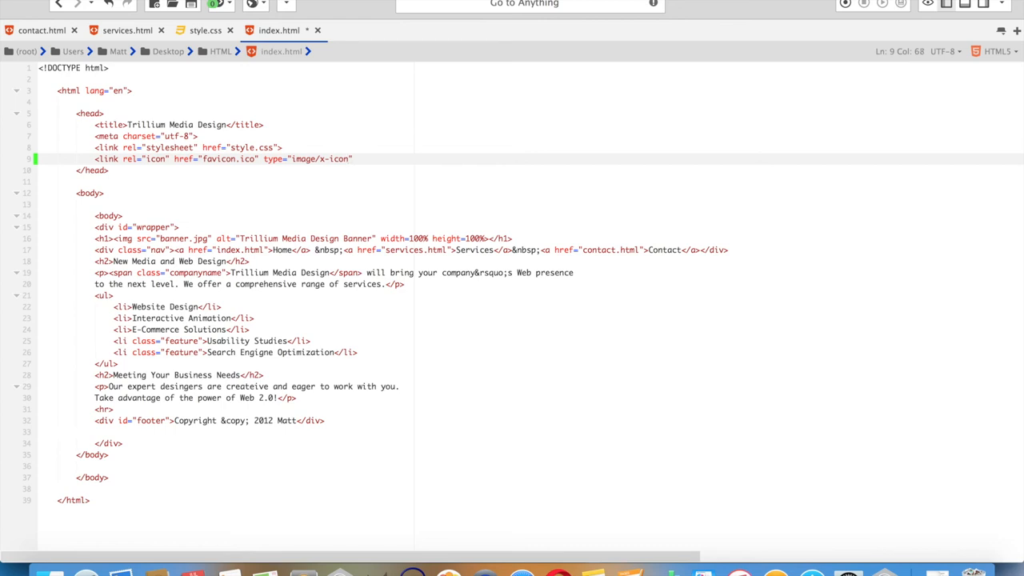
{"action": "type", "text": ">"}
{"action": "type", "text": "<"}
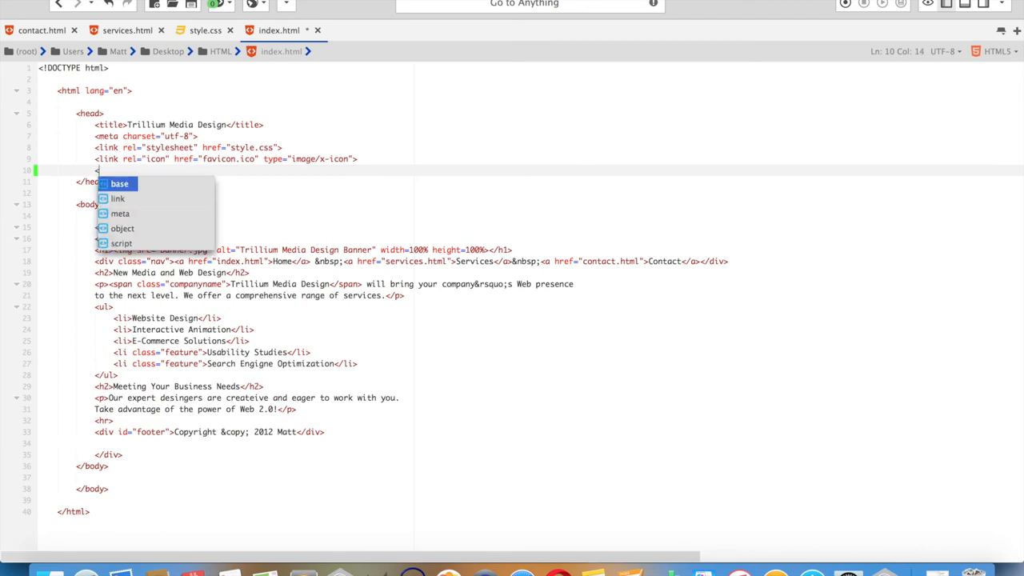
Add a second link rel="shortcut icon" to favicon.ico with type image/x-icon and copy both favicon lines
{"action": "type", "text": "link"}
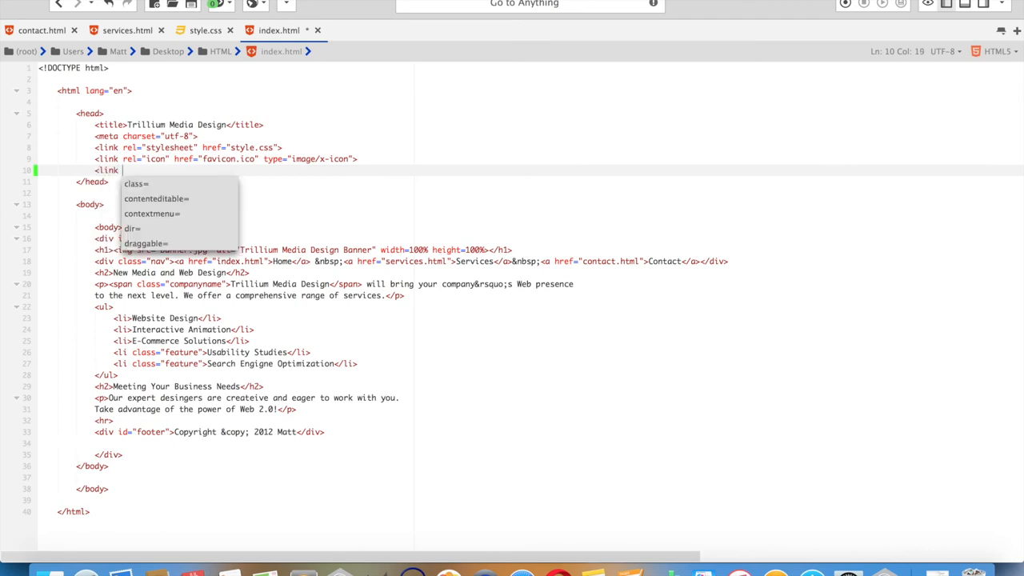
{"action": "type", "text": "rel=\"\""}
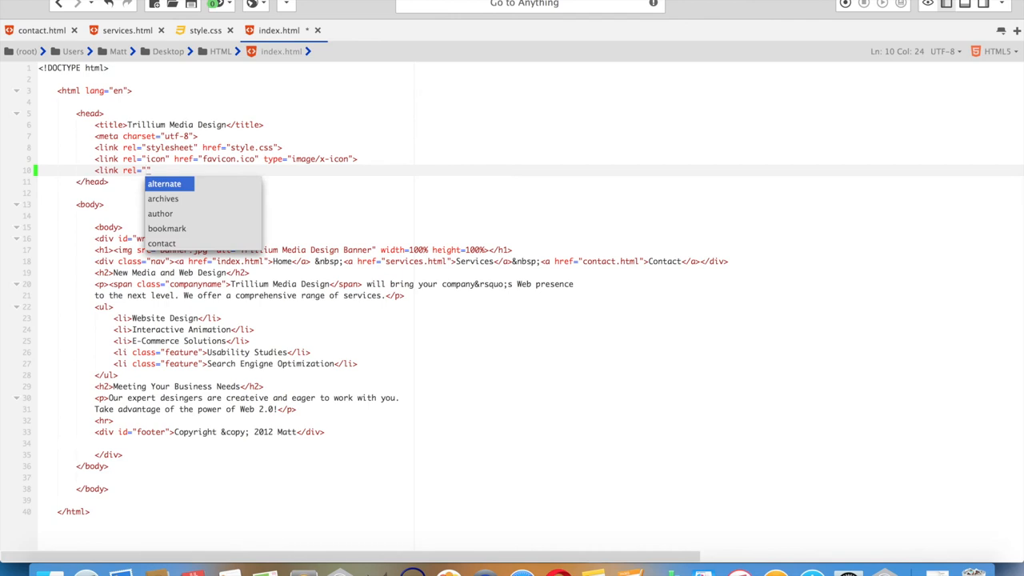
{"action": "type", "text": "shortcut icon"}
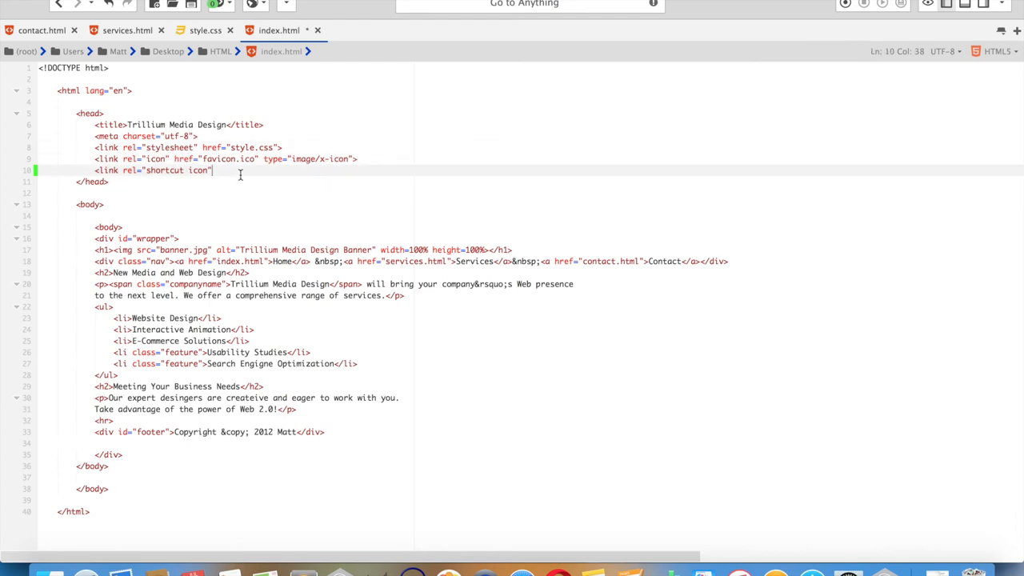
{"action": "type", "text": "href=\"favicon.ico\" type=\"image/x-icon\">"}
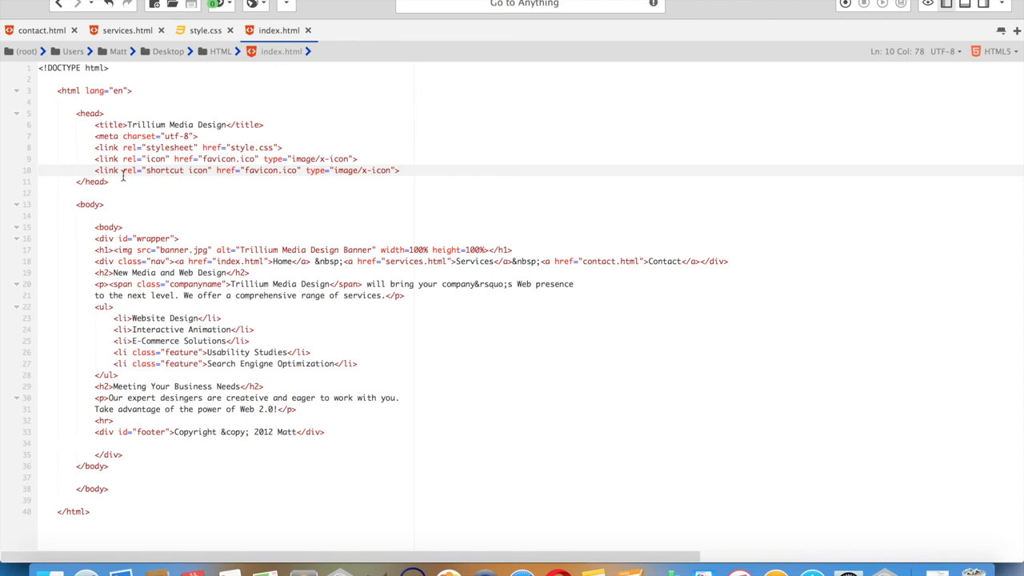
{"action": "mouse_move", "coordinate": [392, 168]}
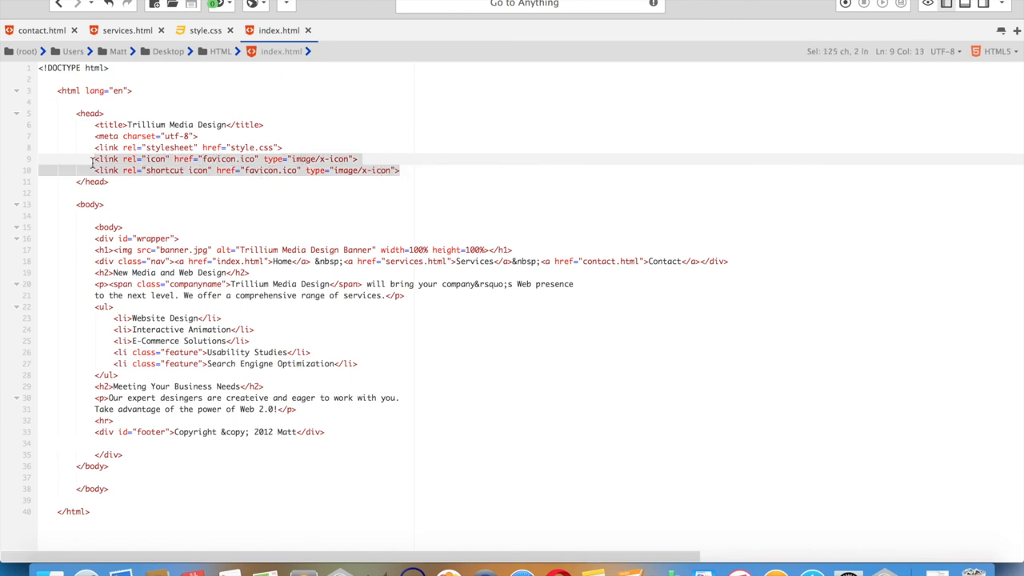
{"action": "key", "text": "Delete"}
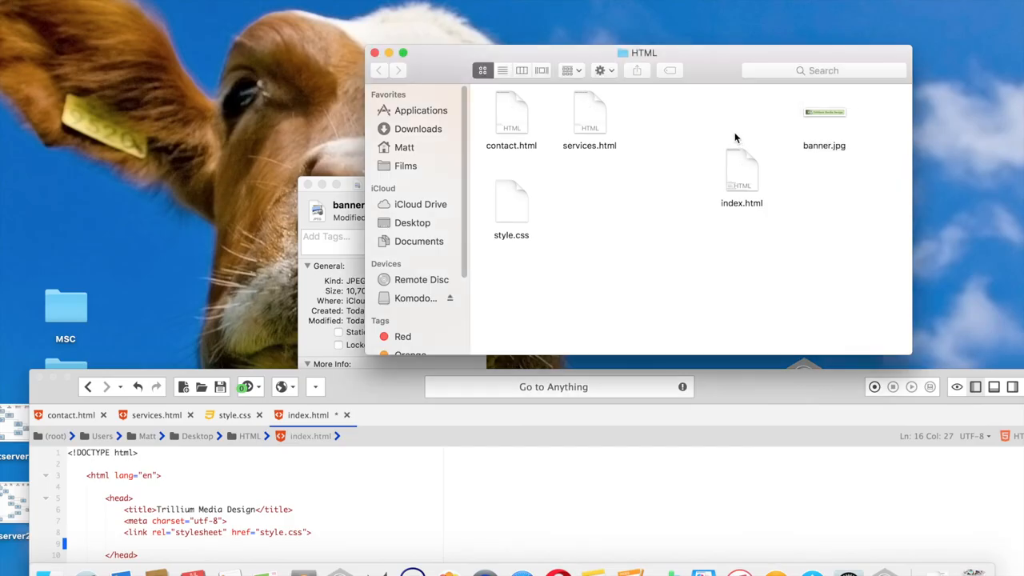
Create a new folder in the HTML folder and point the banner src to images/banner.jpg
{"action": "right_click", "coordinate": [742, 136]}
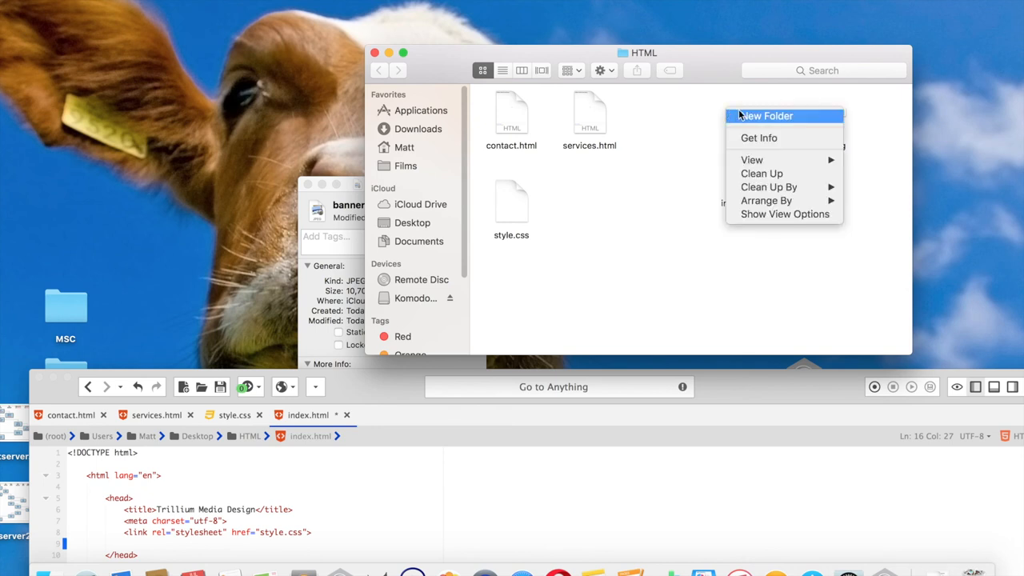
{"action": "left_click", "coordinate": [766, 116]}
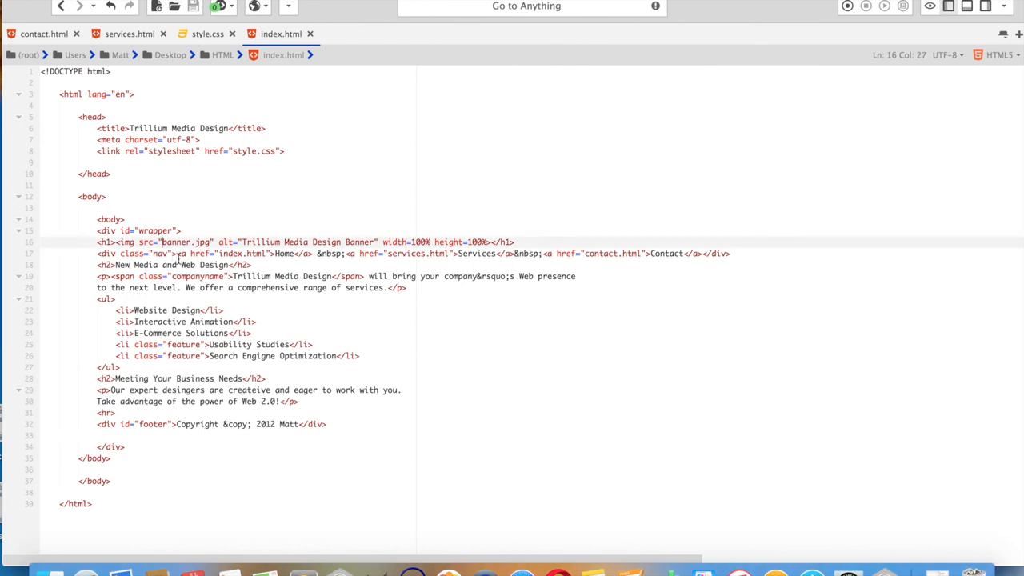
{"action": "type", "text": "images/"}
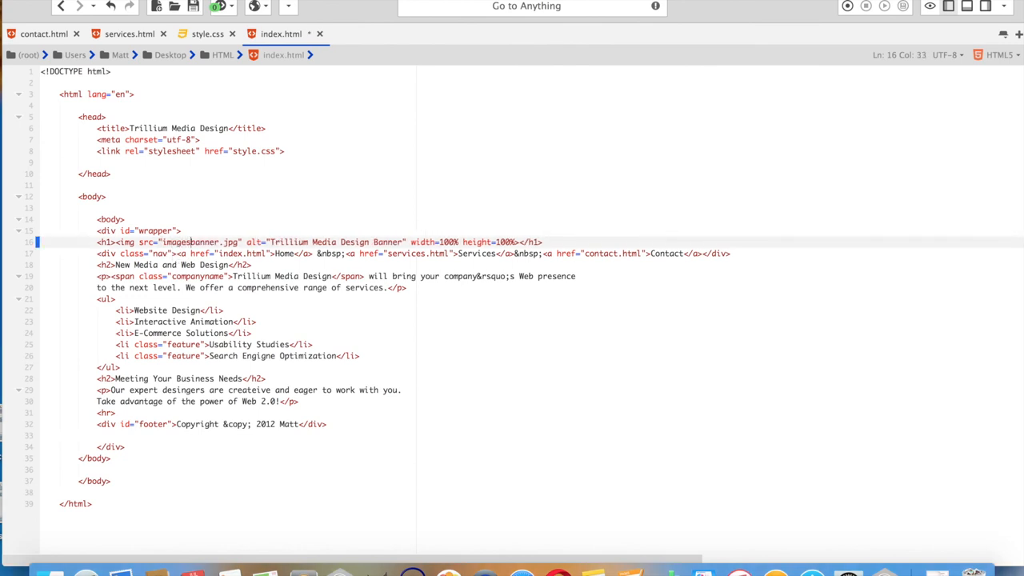
{"action": "type", "text": "/"}
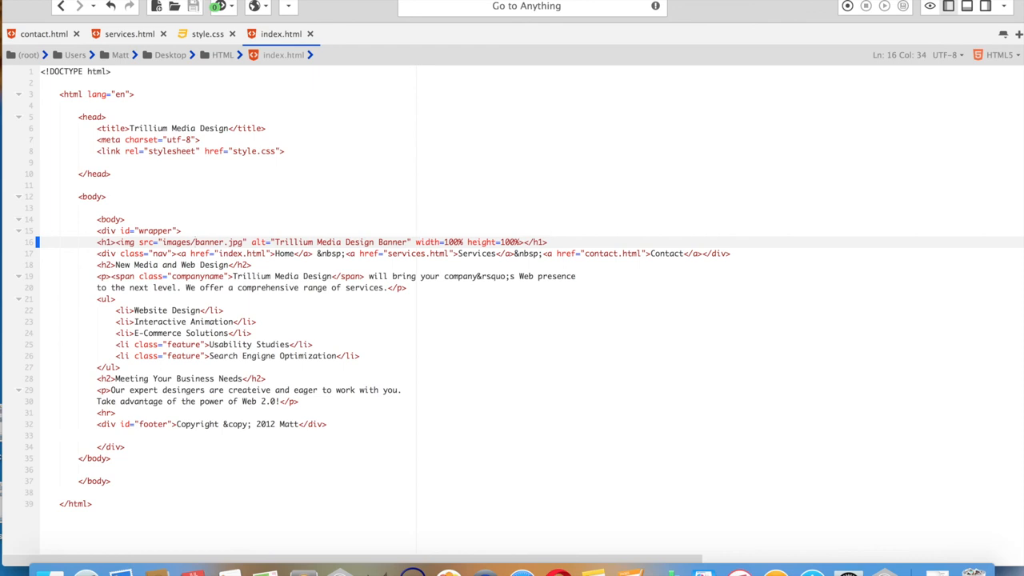